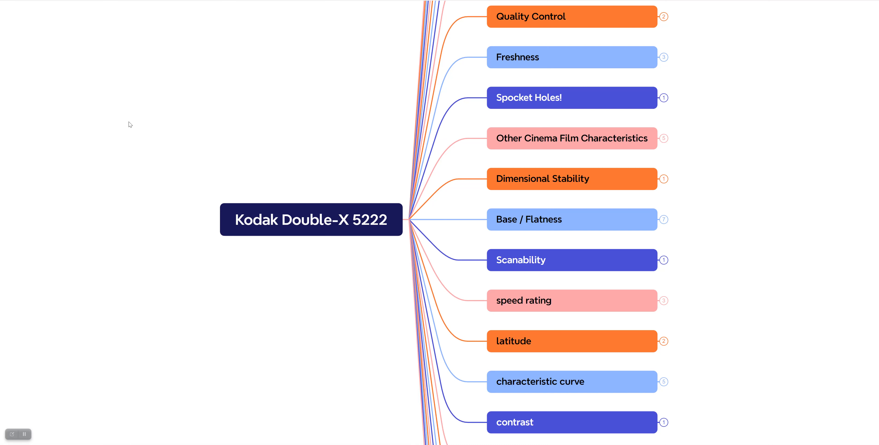
{"action": "mouse_move", "coordinate": [282, 251]}
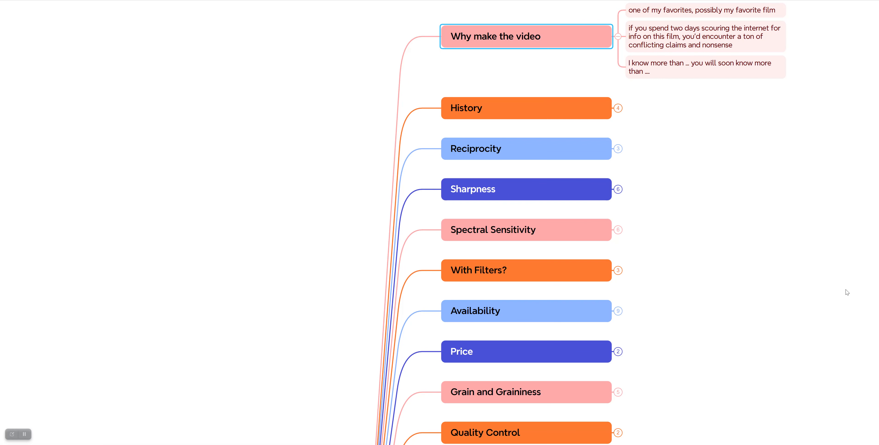
{"action": "mouse_move", "coordinate": [847, 238]}
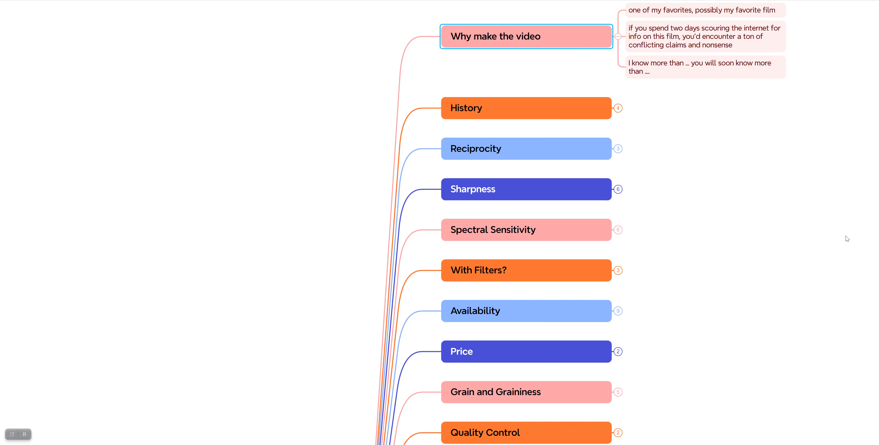
{"action": "mouse_move", "coordinate": [607, 43]}
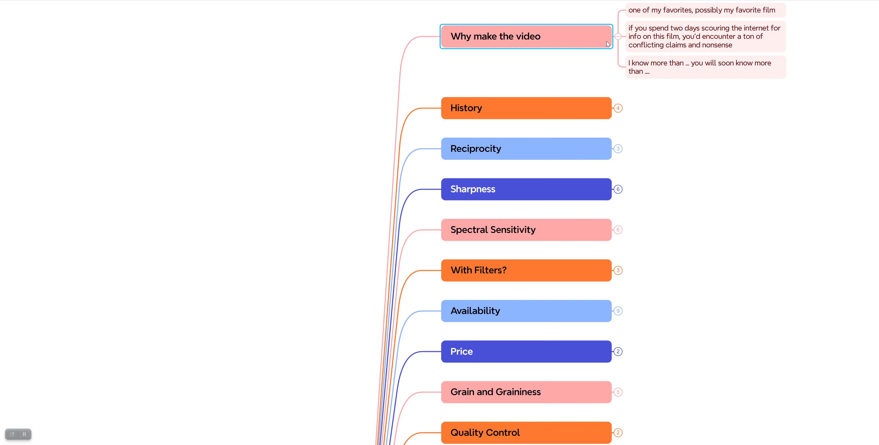
{"action": "mouse_move", "coordinate": [619, 39]}
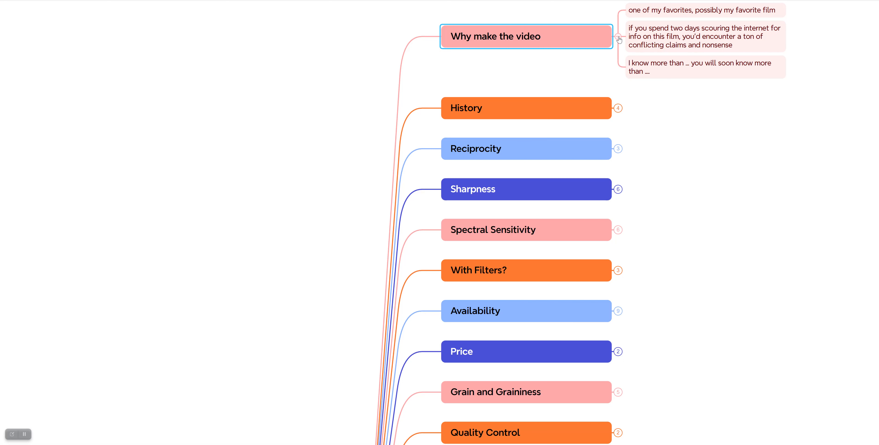
- Fold the 'Why make the video' notes back up so History can be opened next
{"action": "left_click", "coordinate": [505, 94]}
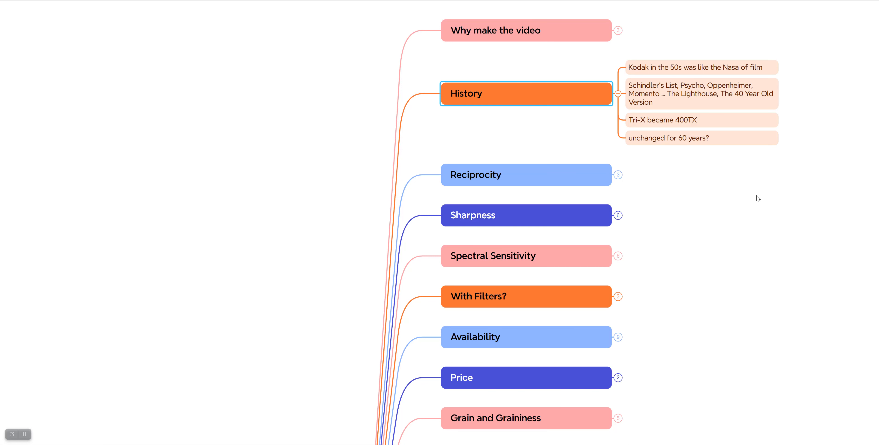
{"action": "mouse_move", "coordinate": [607, 100]}
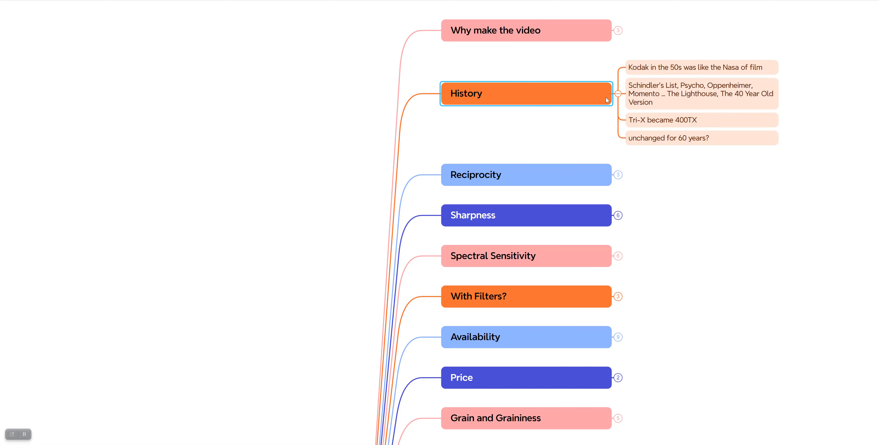
- Collapse History and expand Reciprocity to reveal its three notes
{"action": "left_click", "coordinate": [617, 93]}
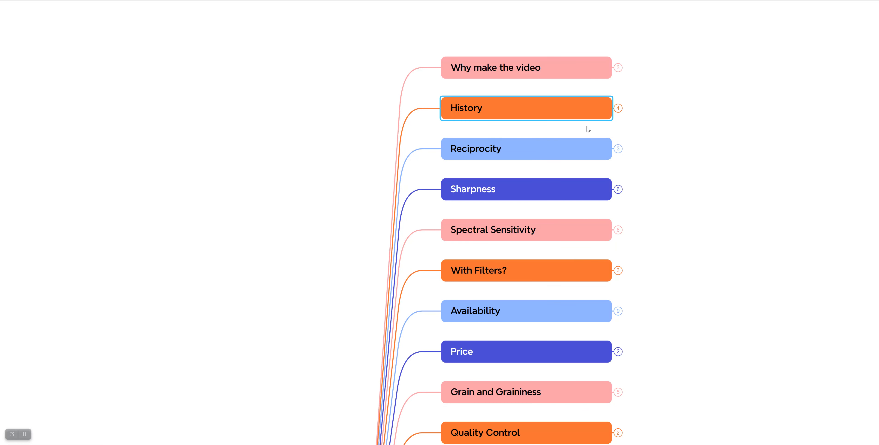
{"action": "mouse_move", "coordinate": [561, 148]}
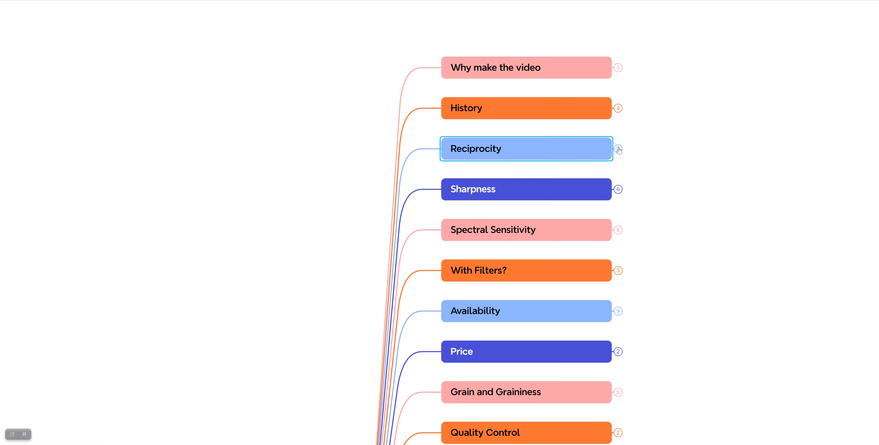
{"action": "left_click", "coordinate": [617, 149]}
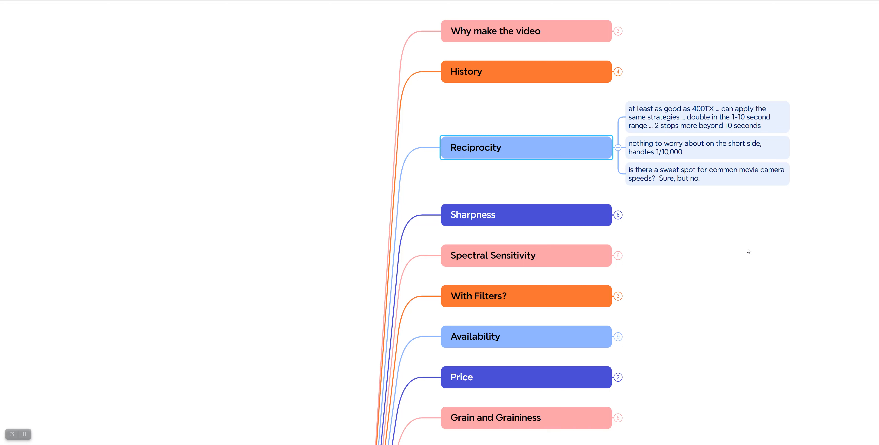
{"action": "mouse_move", "coordinate": [620, 151]}
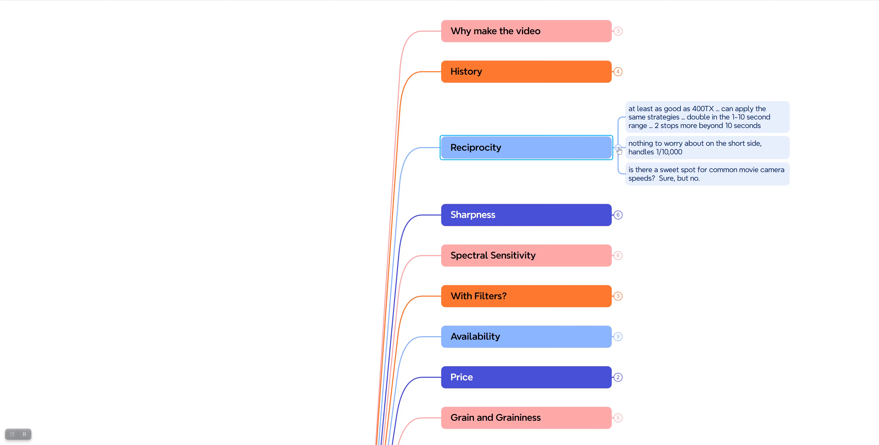
- Collapse Reciprocity and expand Sharpness to reveal its six notes
{"action": "left_click", "coordinate": [617, 150]}
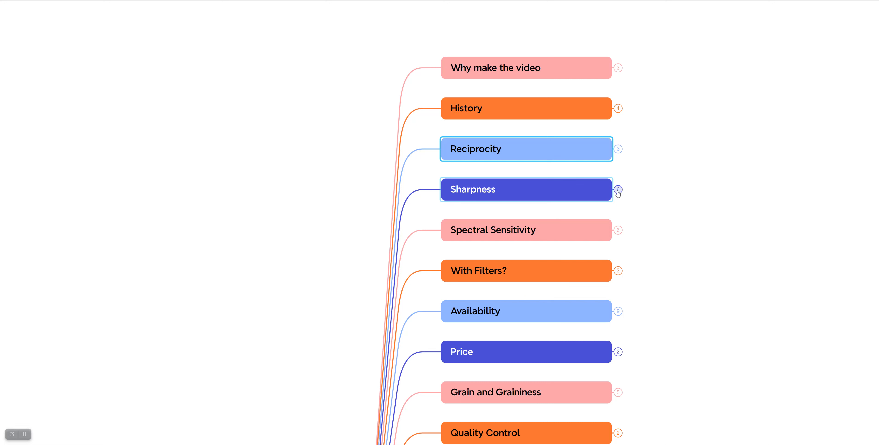
{"action": "left_click", "coordinate": [618, 189]}
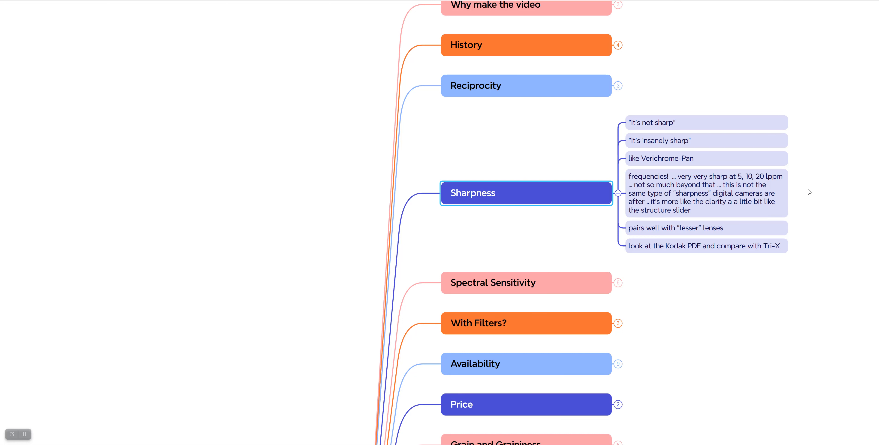
{"action": "mouse_move", "coordinate": [822, 225]}
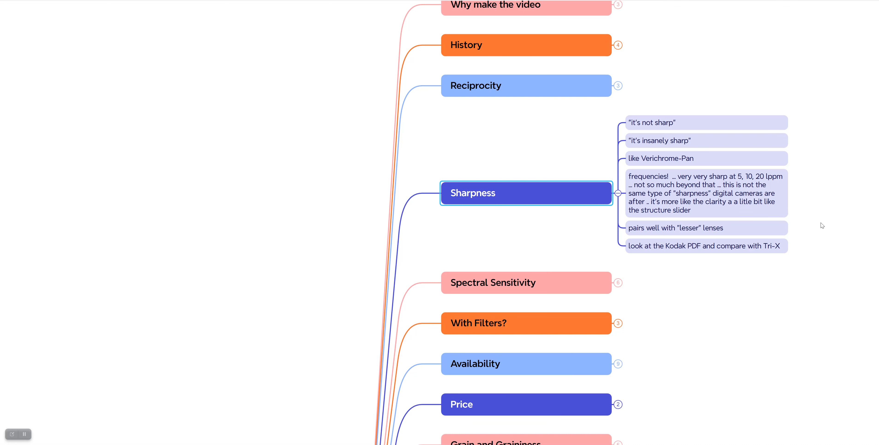
{"action": "mouse_move", "coordinate": [763, 267]}
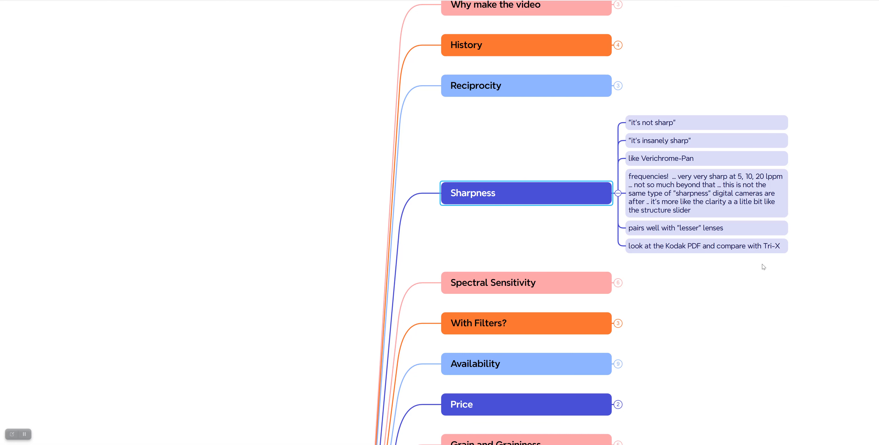
{"action": "mouse_move", "coordinate": [751, 301]}
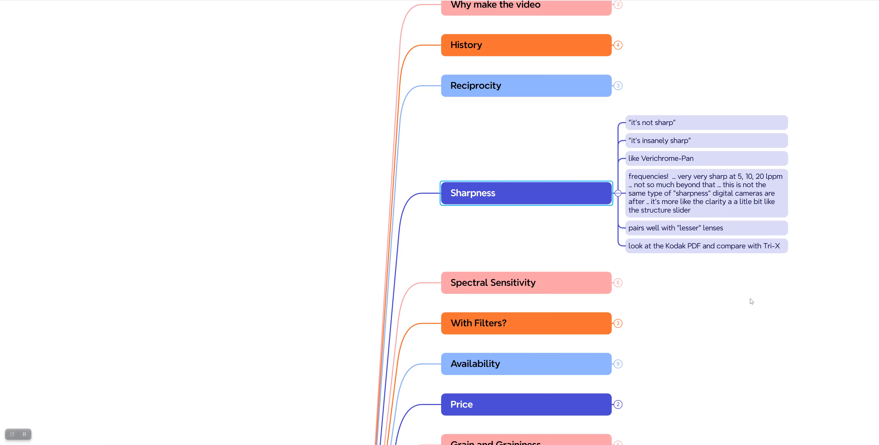
{"action": "mouse_move", "coordinate": [701, 260]}
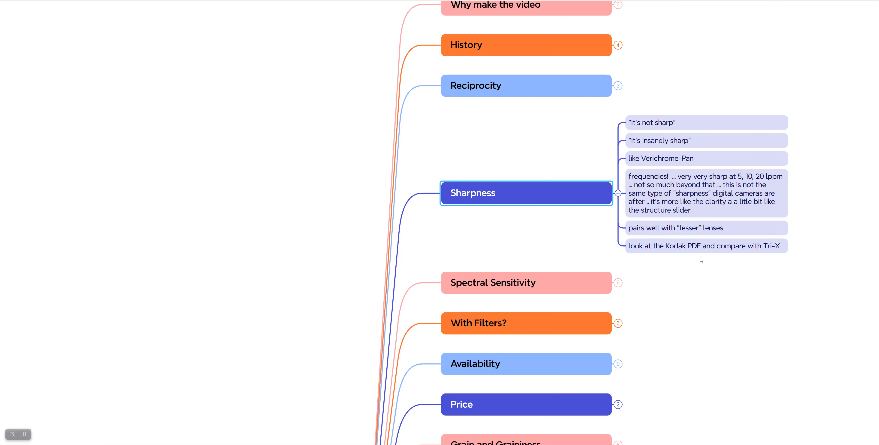
{"action": "mouse_move", "coordinate": [732, 270]}
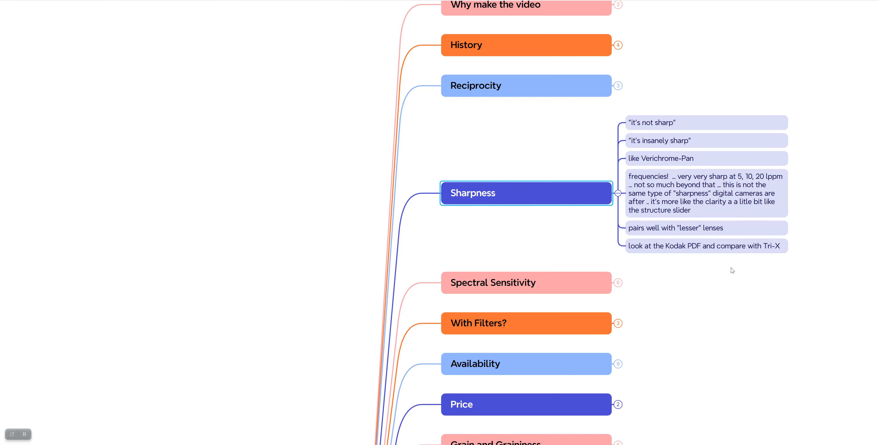
{"action": "mouse_move", "coordinate": [728, 293]}
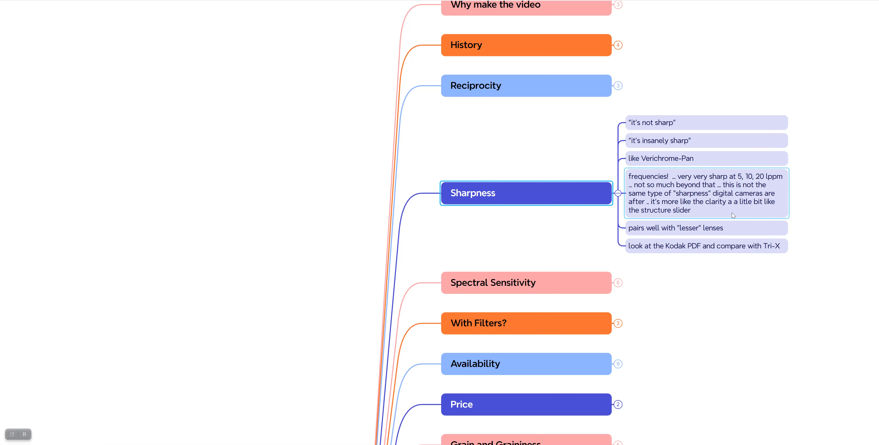
{"action": "mouse_move", "coordinate": [732, 216]}
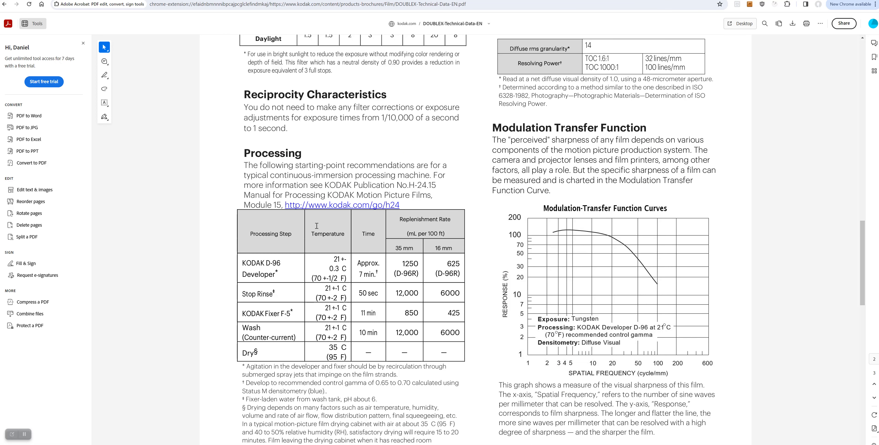
{"action": "mouse_move", "coordinate": [580, 245]}
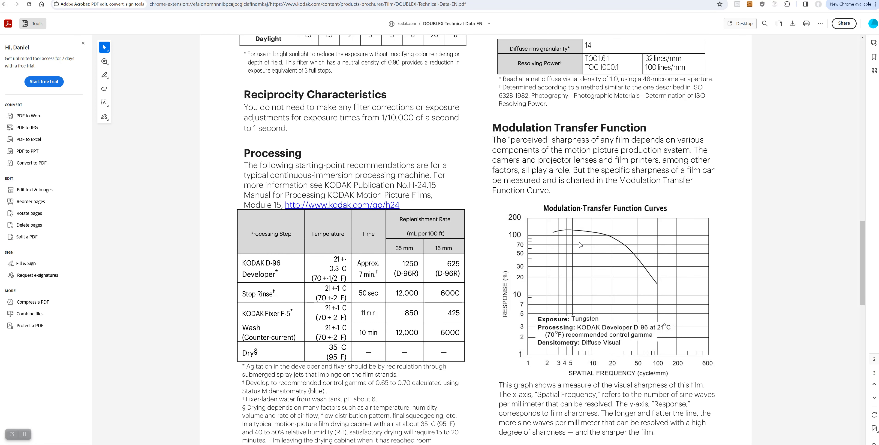
{"action": "mouse_move", "coordinate": [603, 241]}
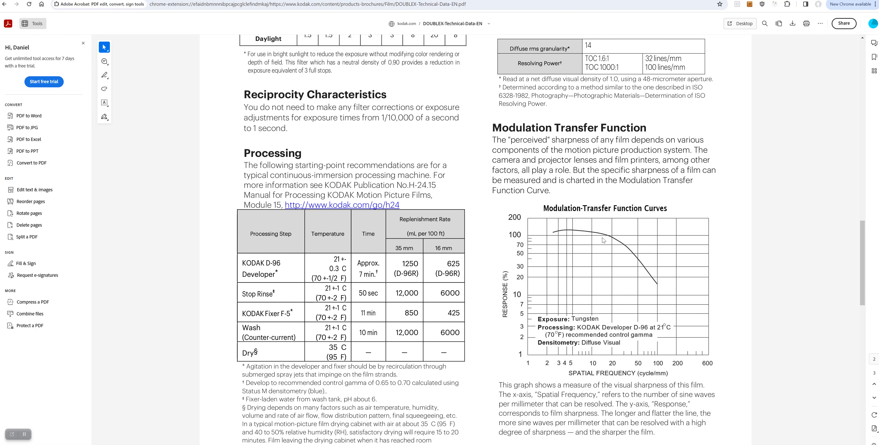
{"action": "mouse_move", "coordinate": [572, 380]}
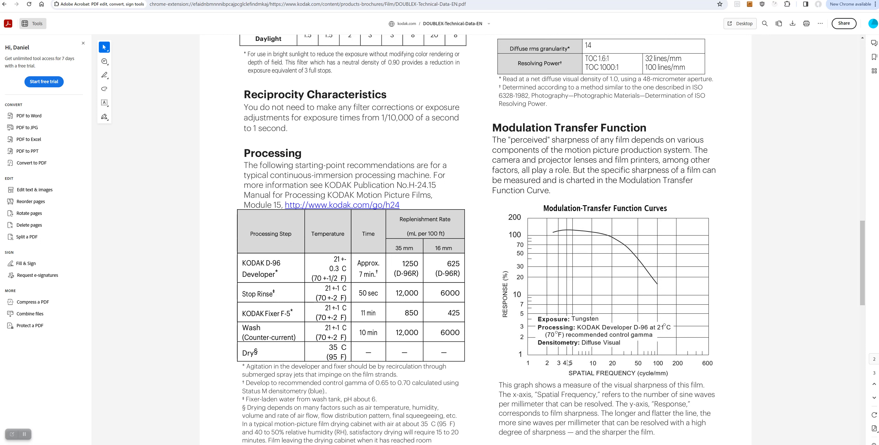
{"action": "mouse_move", "coordinate": [584, 366]}
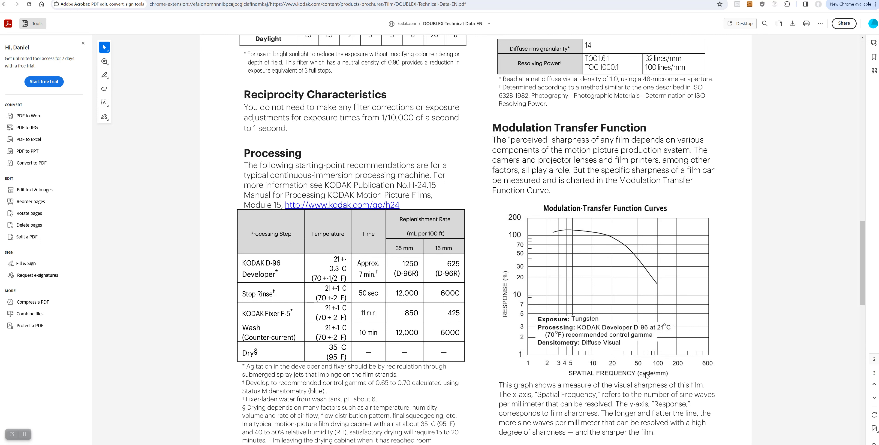
{"action": "mouse_move", "coordinate": [556, 227]}
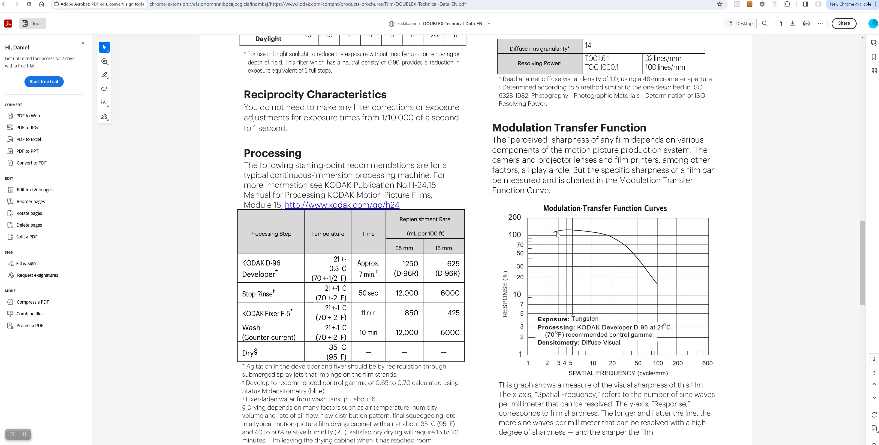
{"action": "mouse_move", "coordinate": [586, 231]}
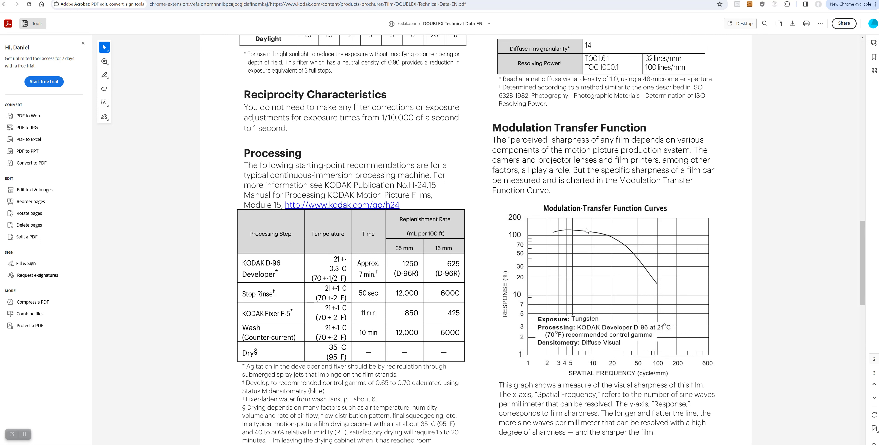
{"action": "mouse_move", "coordinate": [574, 233]}
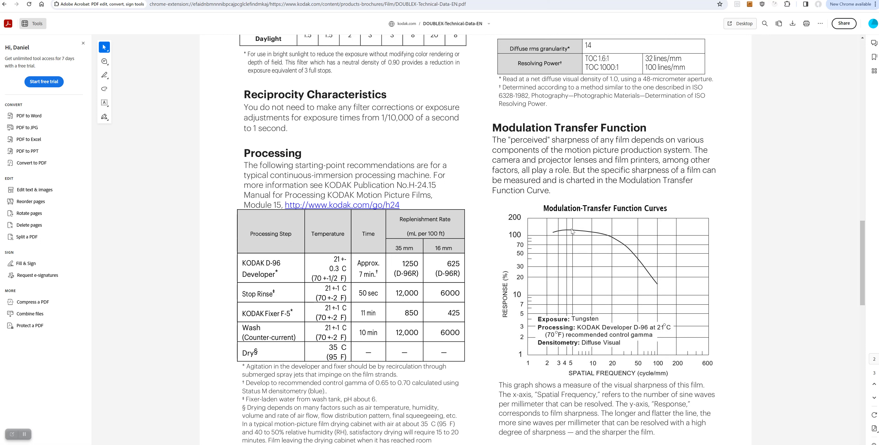
{"action": "mouse_move", "coordinate": [559, 233]}
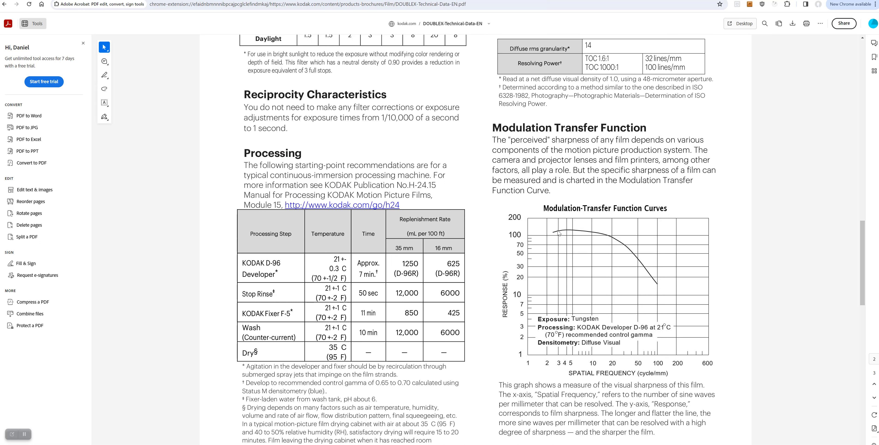
{"action": "mouse_move", "coordinate": [624, 241]}
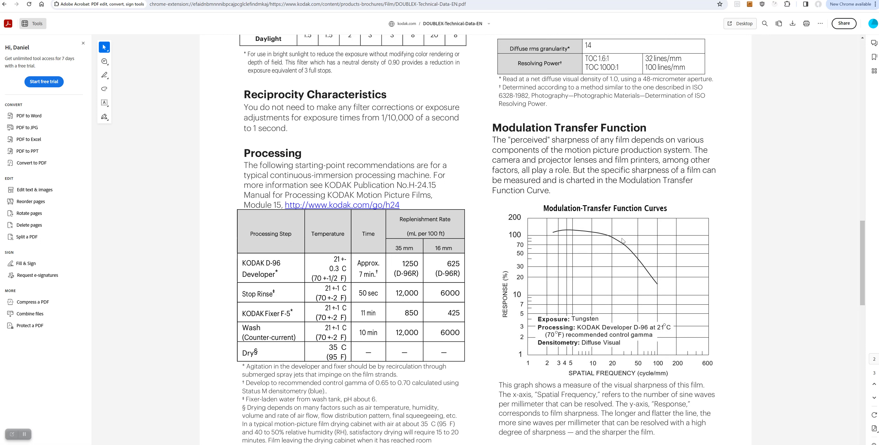
{"action": "mouse_move", "coordinate": [654, 287]}
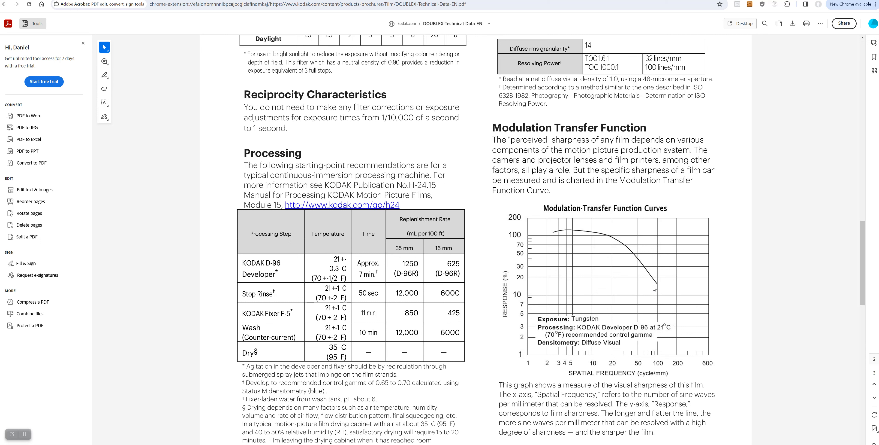
{"action": "mouse_move", "coordinate": [636, 325]}
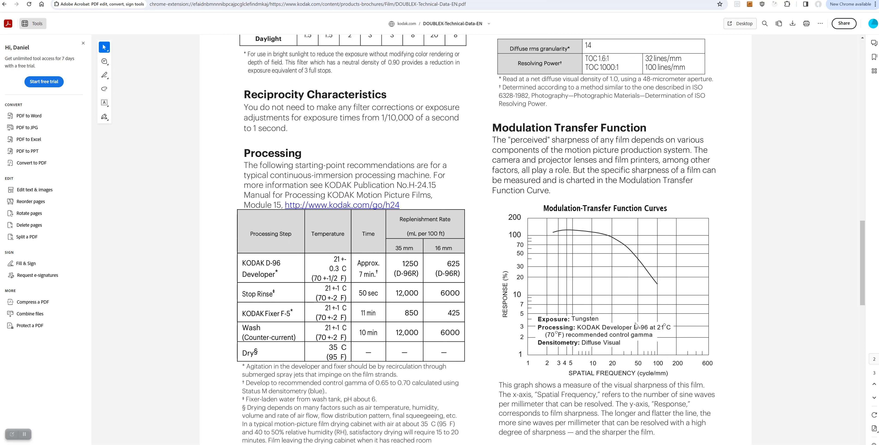
{"action": "mouse_move", "coordinate": [630, 256]}
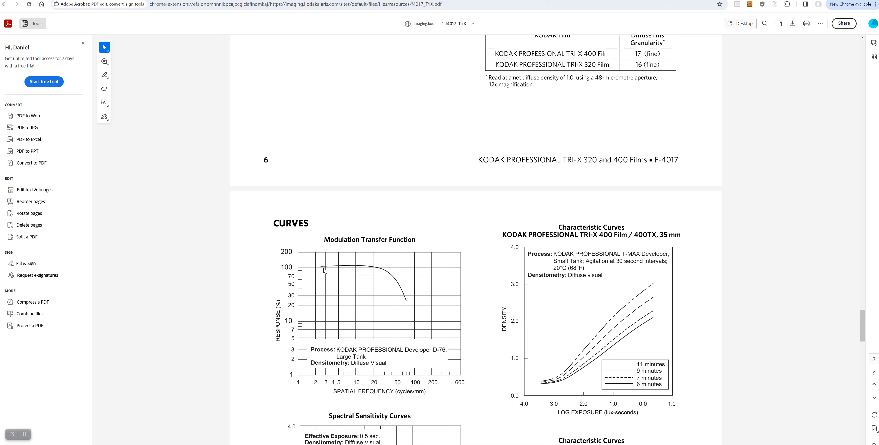
{"action": "mouse_move", "coordinate": [339, 270]}
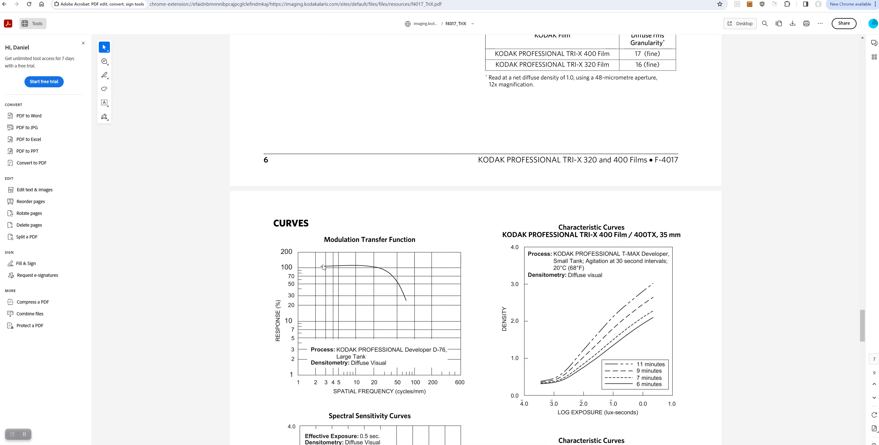
{"action": "mouse_move", "coordinate": [391, 271]}
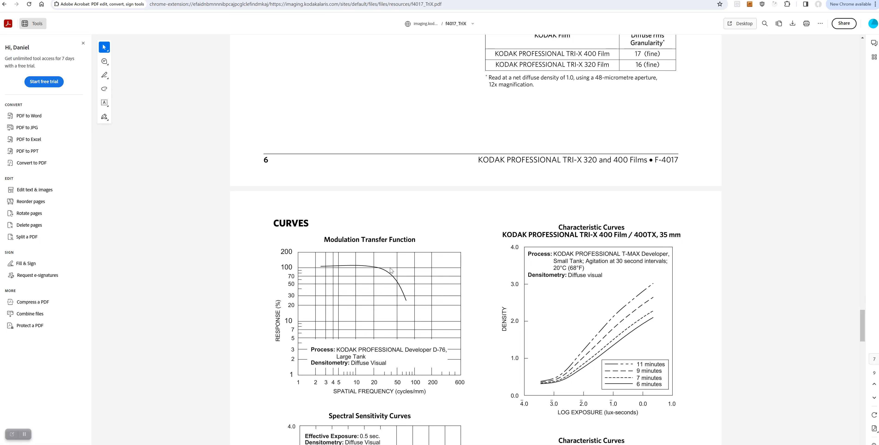
{"action": "mouse_move", "coordinate": [383, 277]}
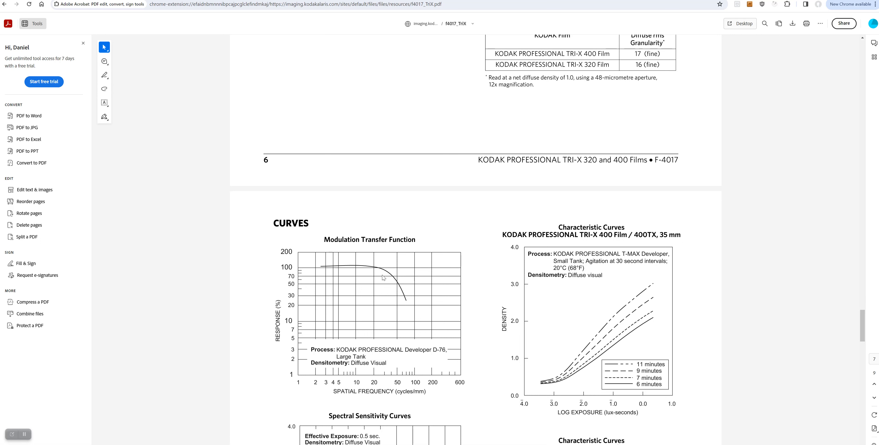
{"action": "mouse_move", "coordinate": [407, 299]}
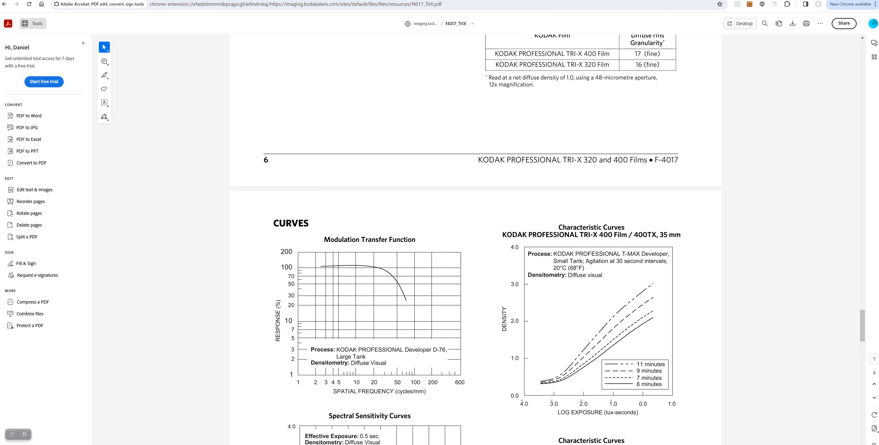
{"action": "mouse_move", "coordinate": [45, 4]}
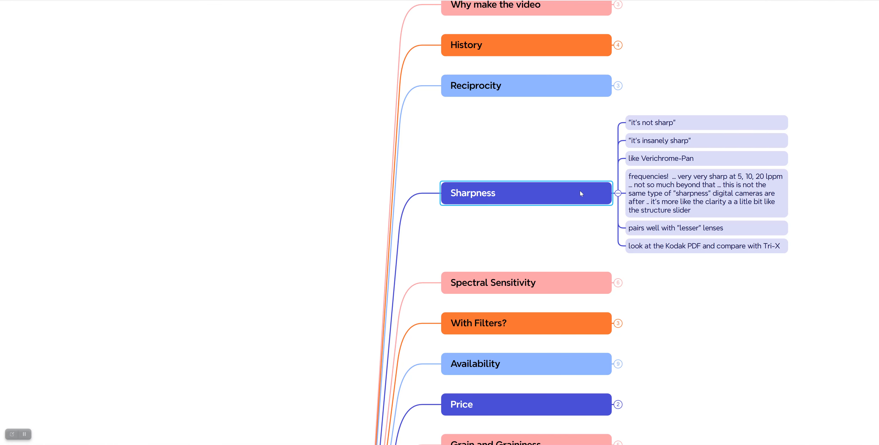
{"action": "mouse_move", "coordinate": [677, 264]}
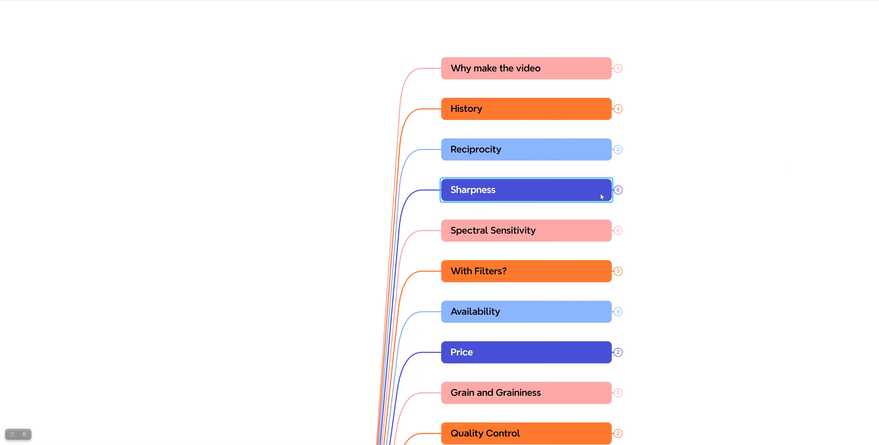
- Select Spectral Sensitivity and expand it to show its notes, including the panchromatic one
{"action": "left_click", "coordinate": [526, 230]}
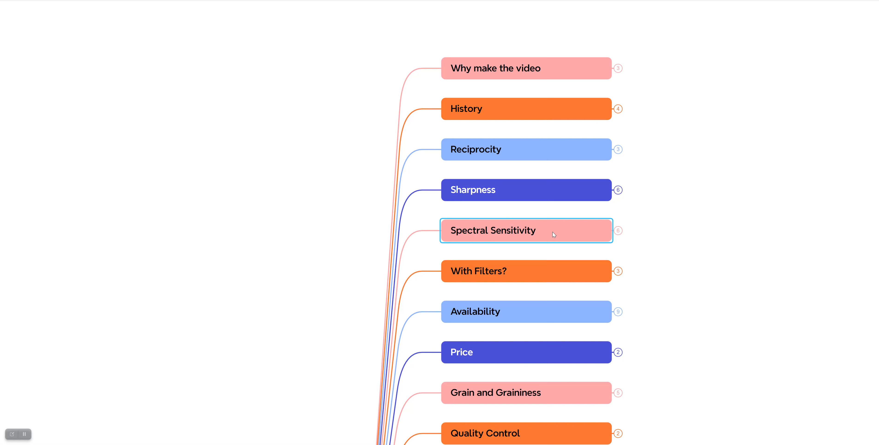
{"action": "mouse_move", "coordinate": [594, 235]}
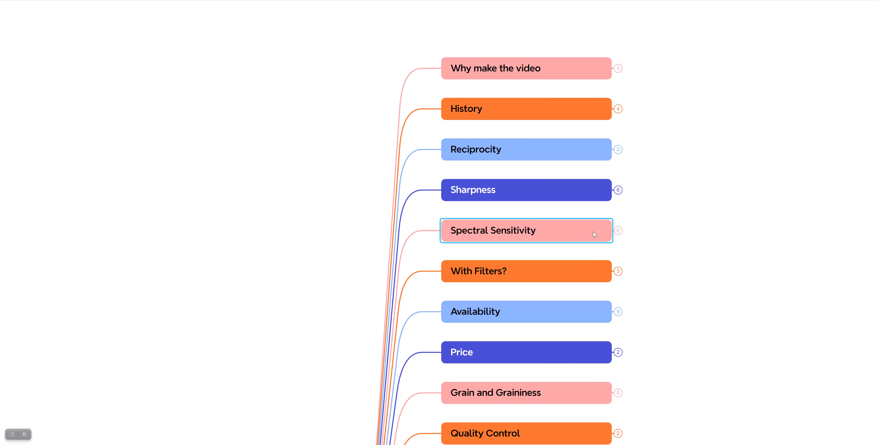
{"action": "mouse_move", "coordinate": [588, 234]}
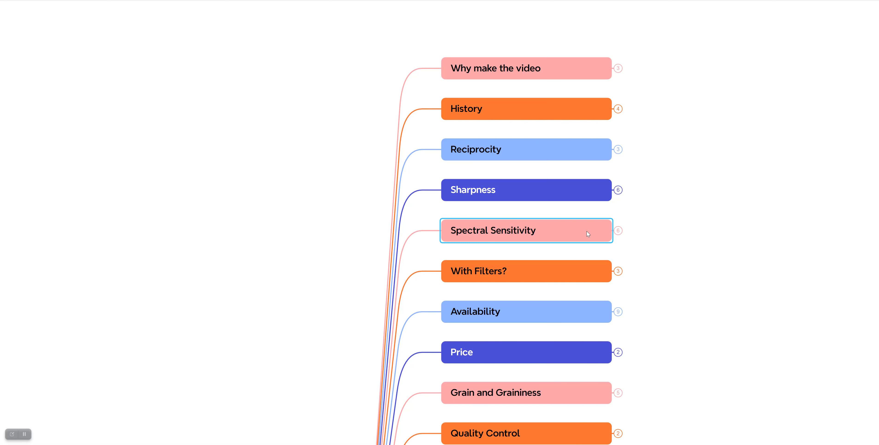
{"action": "mouse_move", "coordinate": [566, 230]}
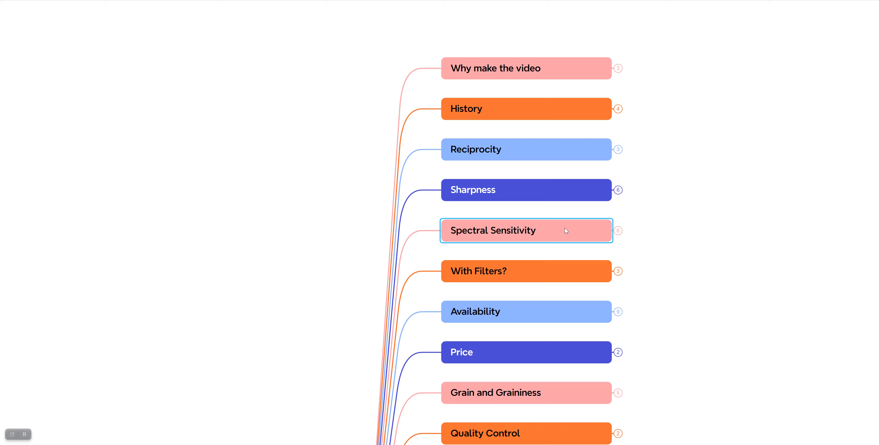
{"action": "mouse_move", "coordinate": [542, 237]}
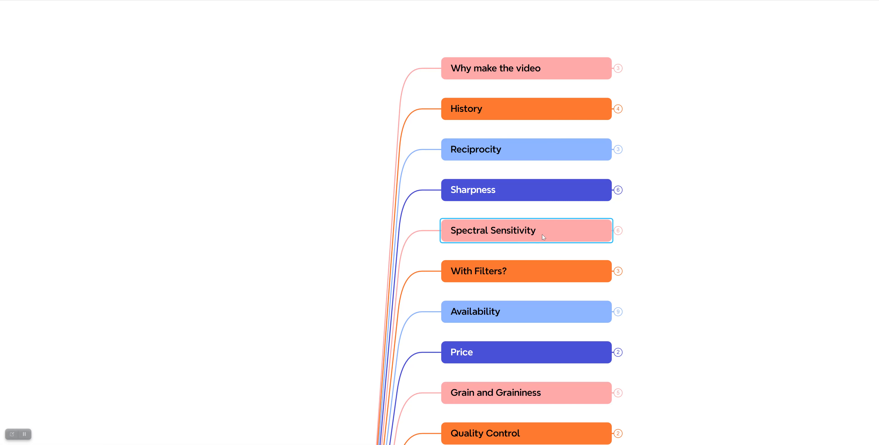
{"action": "left_click", "coordinate": [617, 230]}
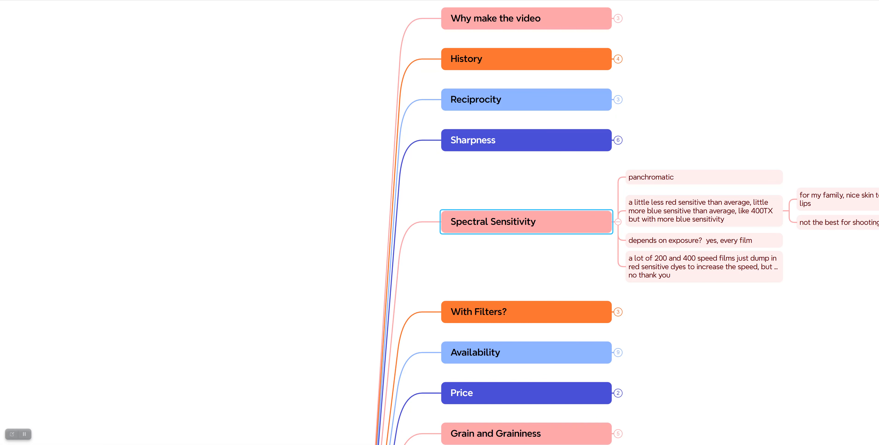
{"action": "mouse_move", "coordinate": [673, 358]}
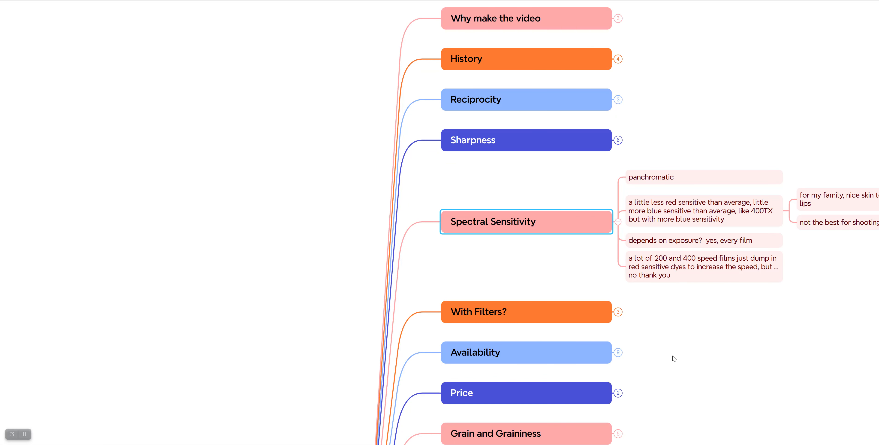
{"action": "mouse_move", "coordinate": [338, 424]}
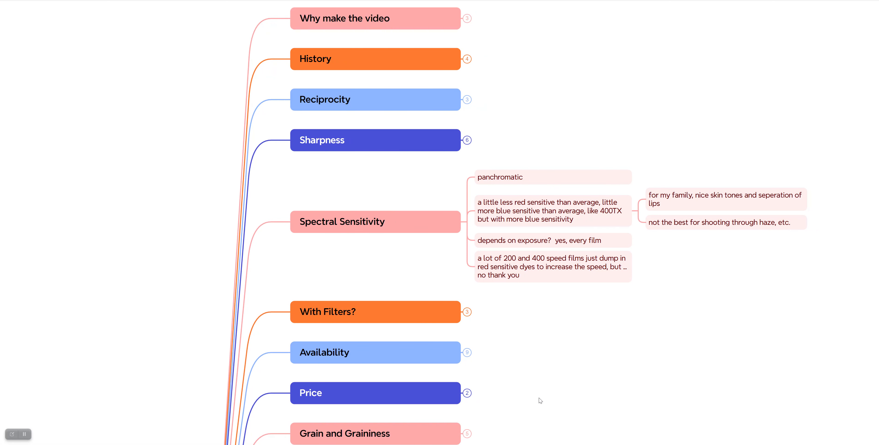
{"action": "mouse_move", "coordinate": [655, 303]}
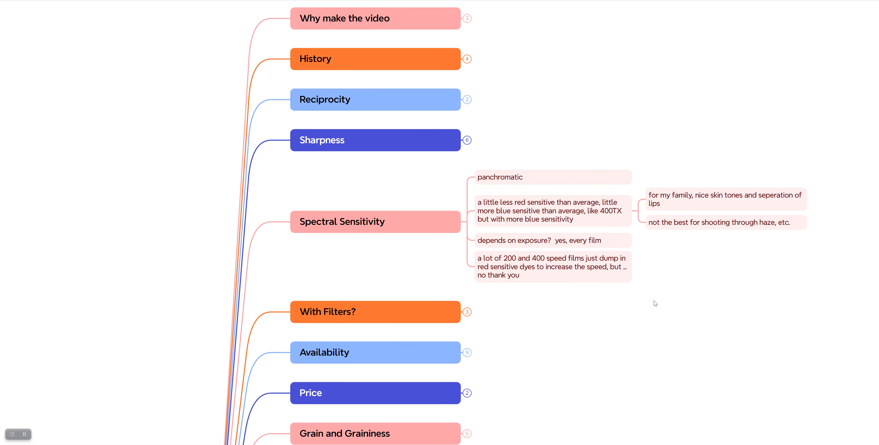
{"action": "mouse_move", "coordinate": [676, 267]}
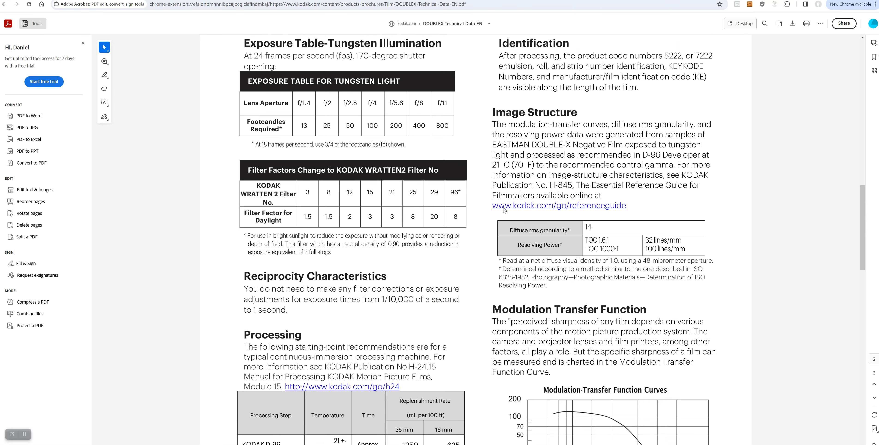
{"action": "scroll", "scroll_direction": "up", "scroll_amount": 3}
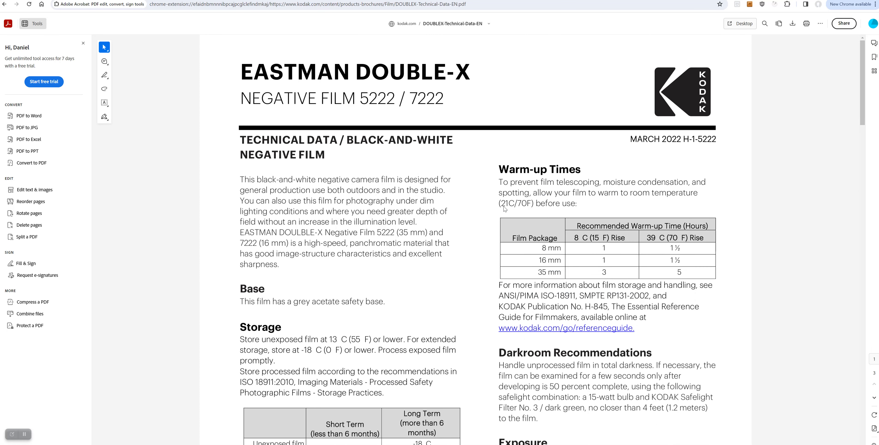
{"action": "scroll", "scroll_direction": "down", "scroll_amount": 3}
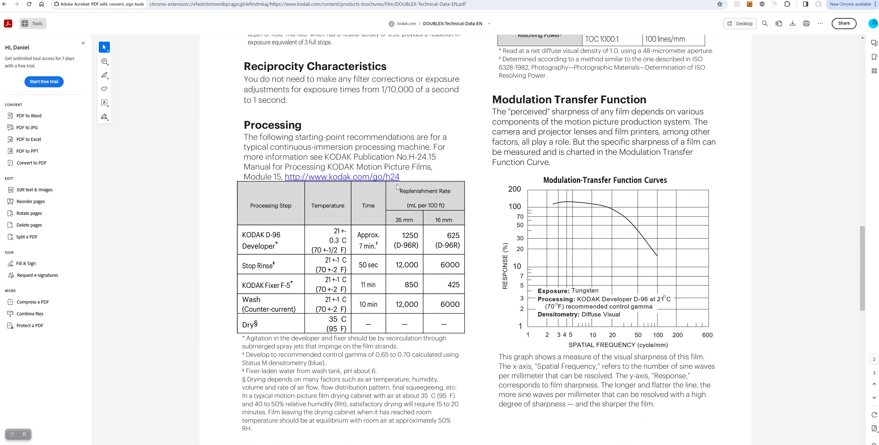
{"action": "scroll", "scroll_direction": "down", "scroll_amount": 3}
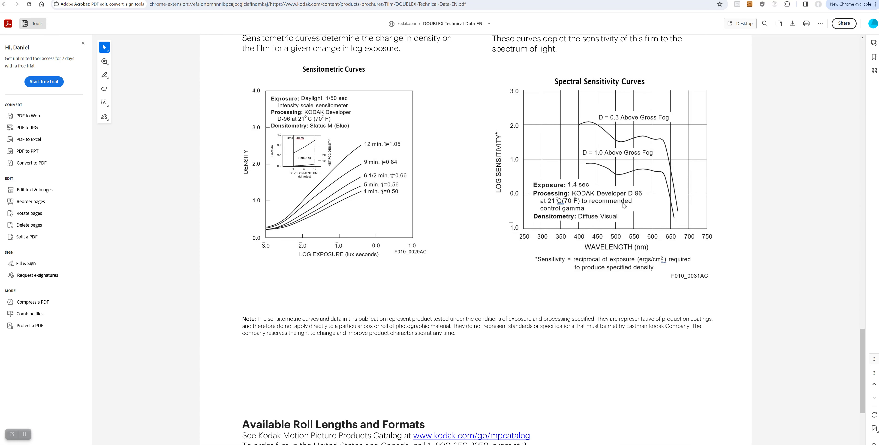
{"action": "mouse_move", "coordinate": [668, 220]}
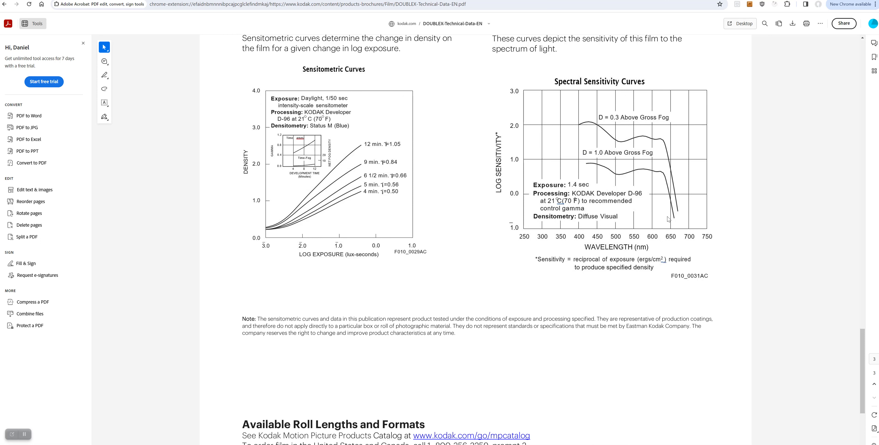
{"action": "mouse_move", "coordinate": [655, 180]}
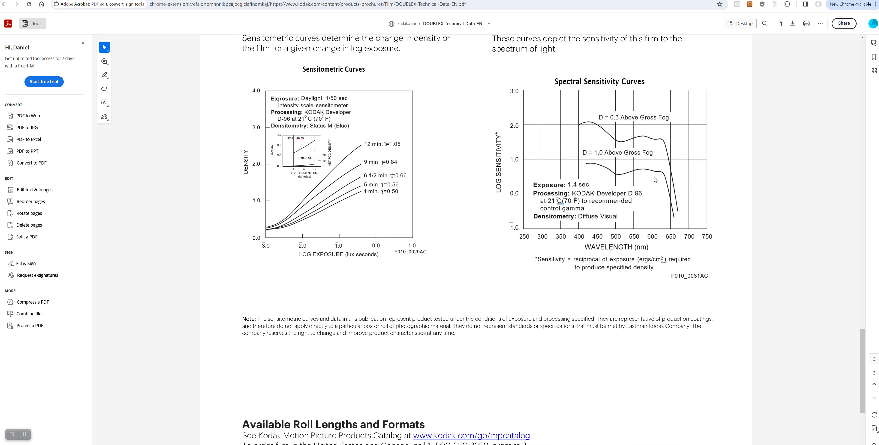
{"action": "mouse_move", "coordinate": [655, 150]}
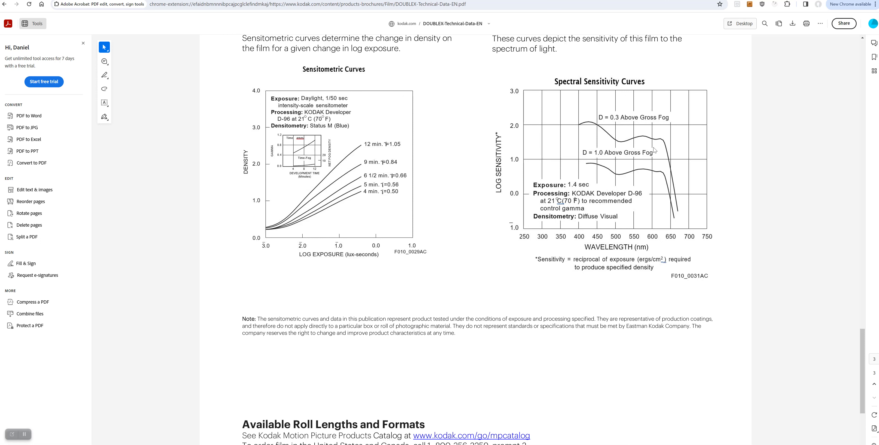
{"action": "mouse_move", "coordinate": [613, 136]}
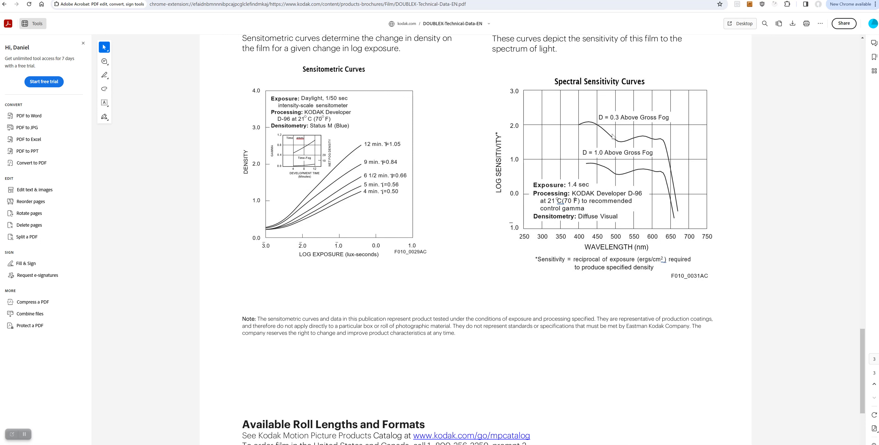
{"action": "mouse_move", "coordinate": [650, 145]}
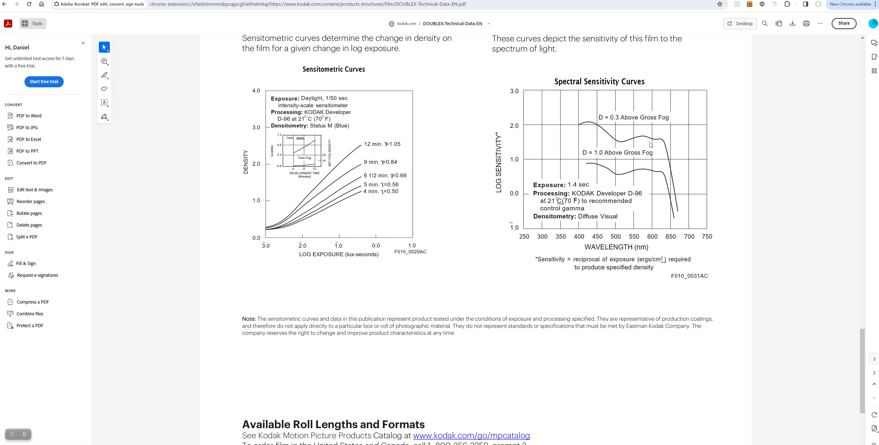
{"action": "mouse_move", "coordinate": [683, 196]}
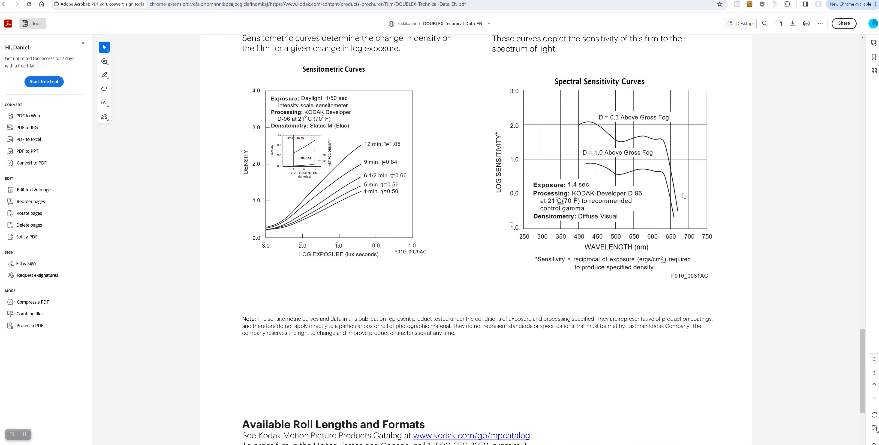
{"action": "mouse_move", "coordinate": [668, 193]}
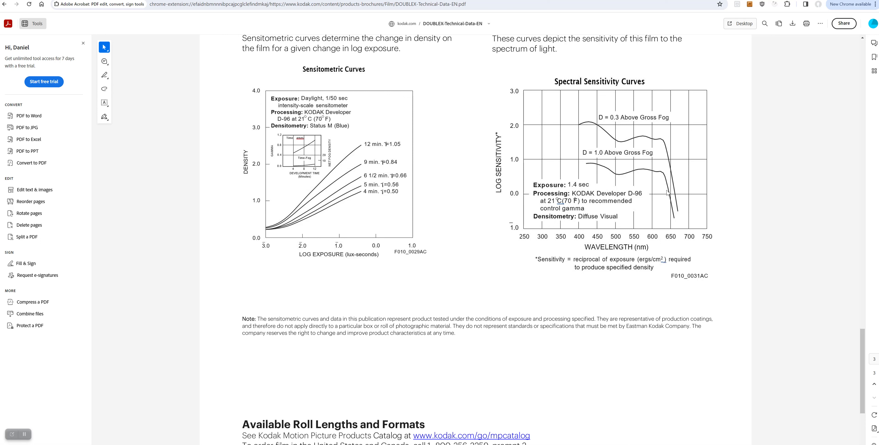
{"action": "mouse_move", "coordinate": [731, 296]}
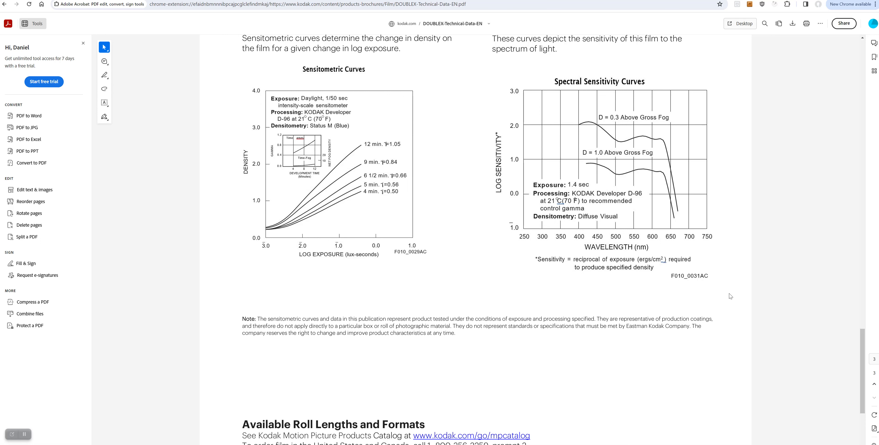
{"action": "mouse_move", "coordinate": [657, 138]}
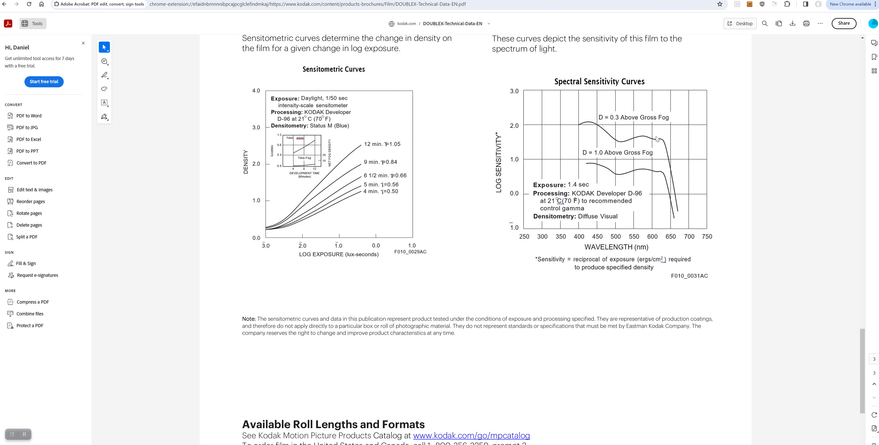
{"action": "mouse_move", "coordinate": [622, 145]}
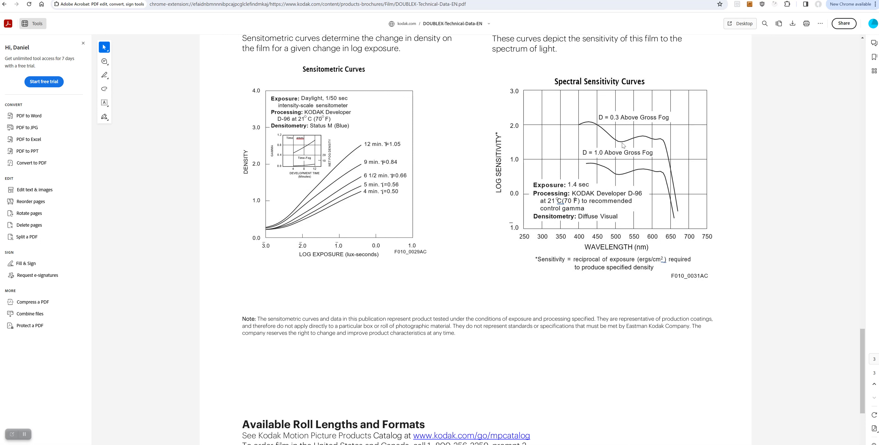
{"action": "mouse_move", "coordinate": [584, 165]}
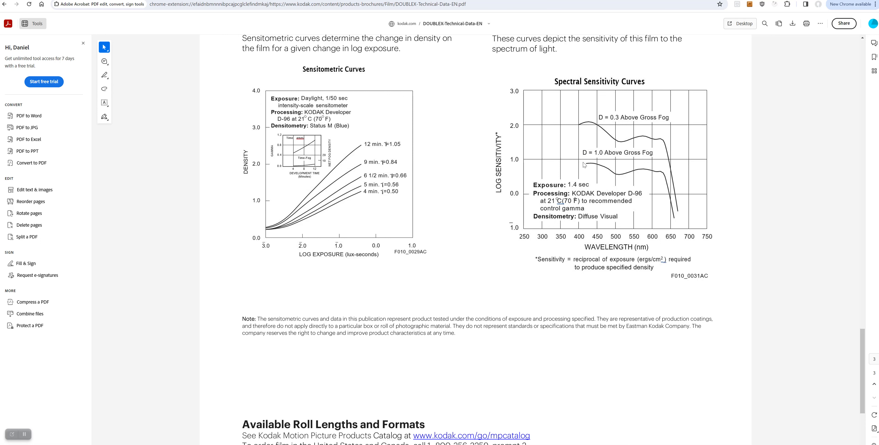
{"action": "mouse_move", "coordinate": [605, 136]}
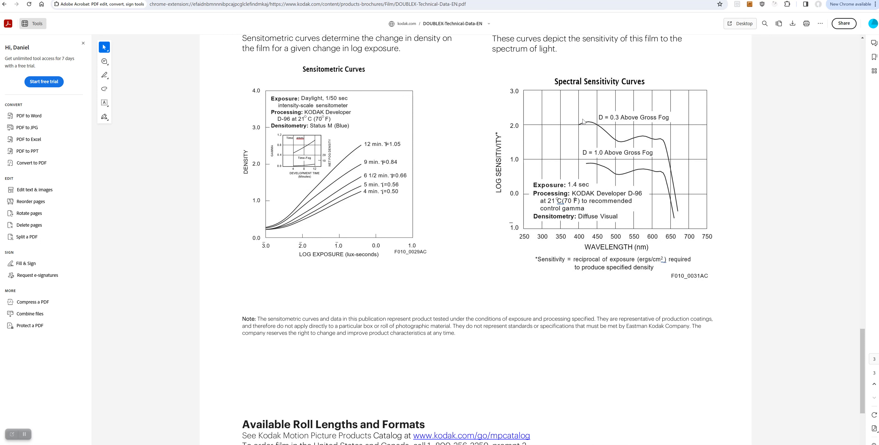
{"action": "mouse_move", "coordinate": [626, 147]}
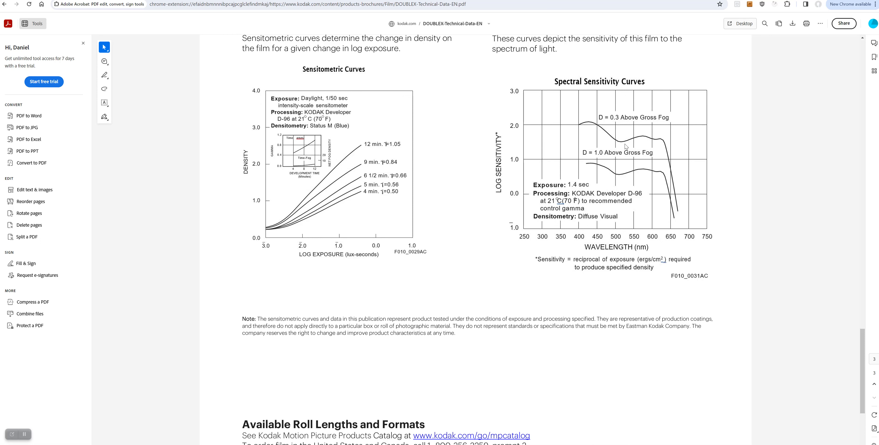
{"action": "mouse_move", "coordinate": [621, 225]}
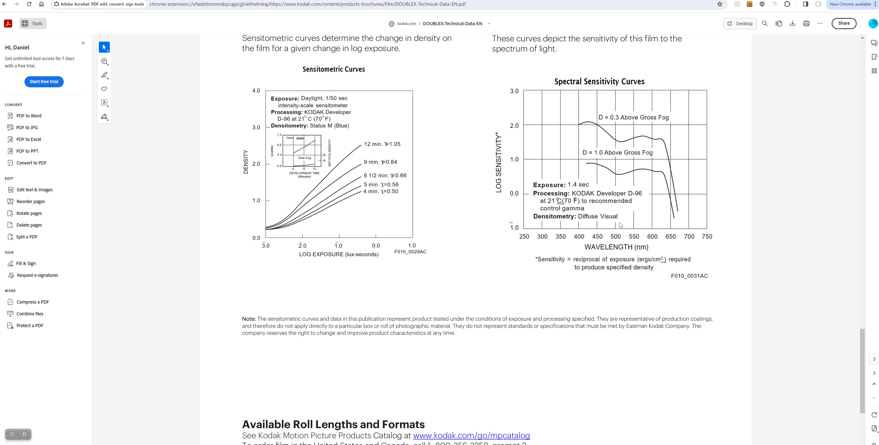
{"action": "mouse_move", "coordinate": [658, 147]}
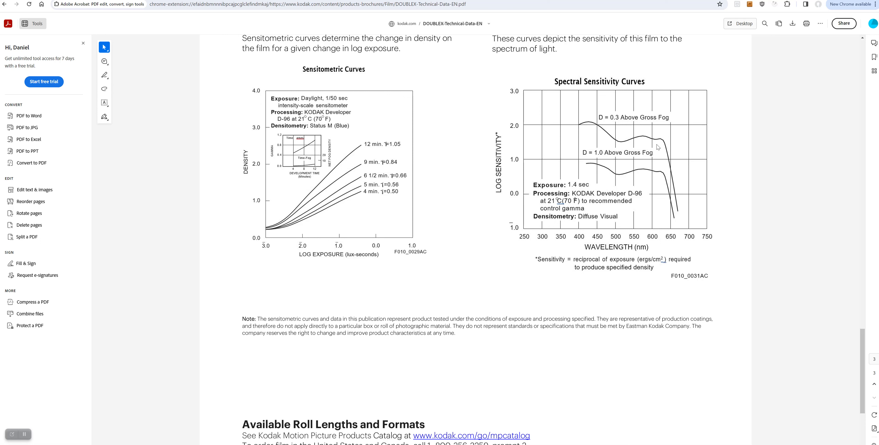
{"action": "mouse_move", "coordinate": [711, 169]}
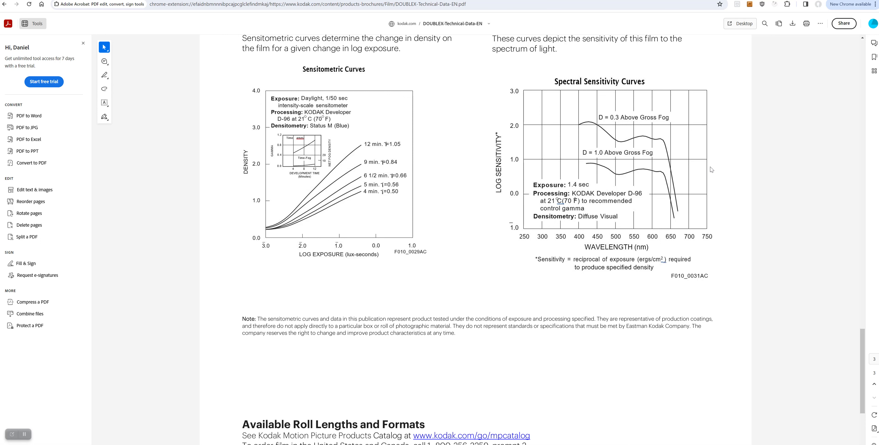
{"action": "mouse_move", "coordinate": [560, 155]}
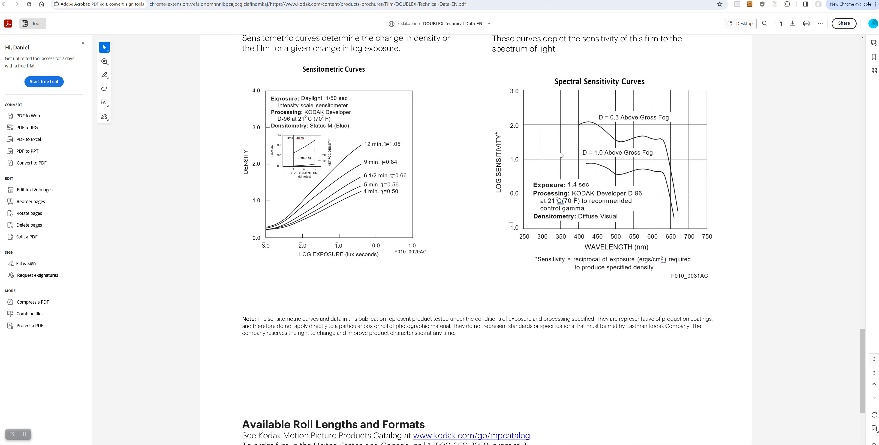
{"action": "mouse_move", "coordinate": [603, 165]}
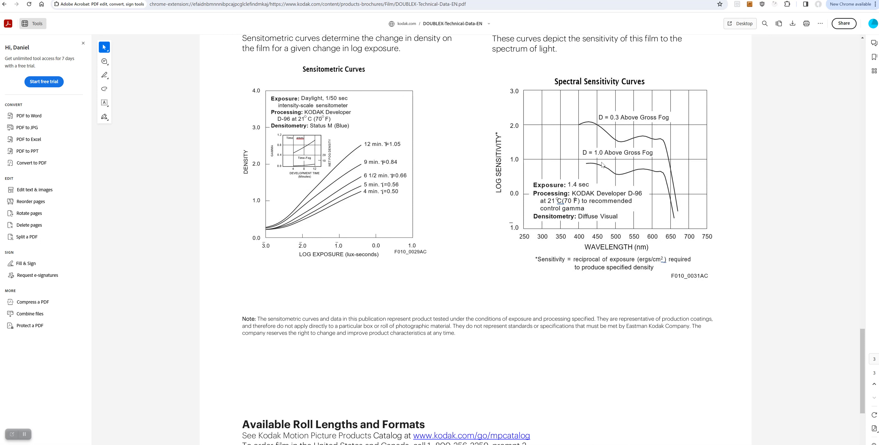
{"action": "mouse_move", "coordinate": [612, 180]}
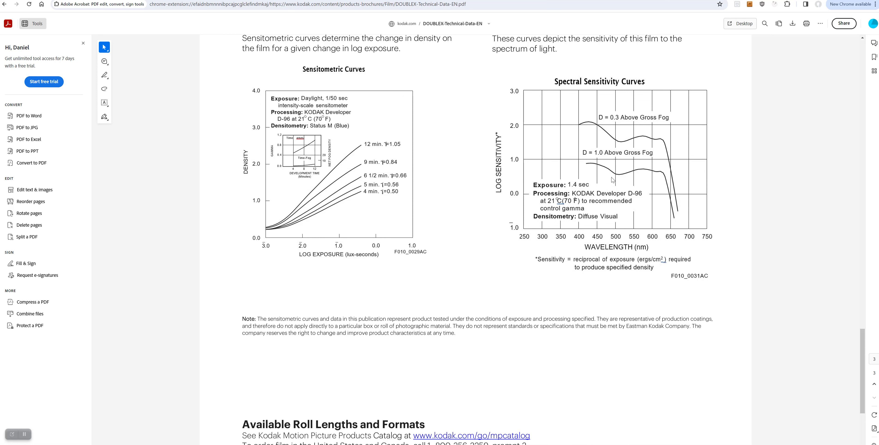
{"action": "mouse_move", "coordinate": [653, 257]}
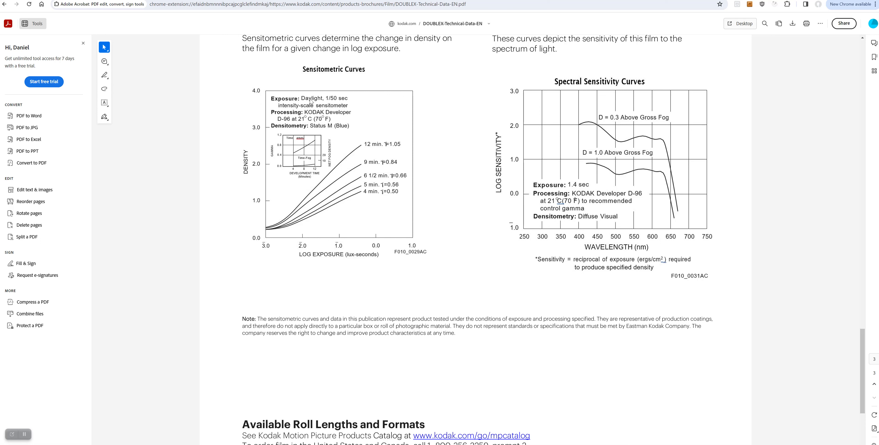
{"action": "mouse_move", "coordinate": [448, 103]}
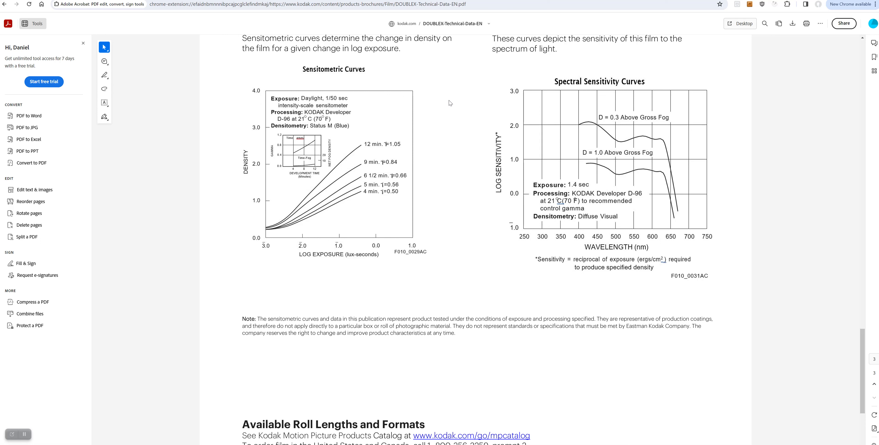
{"action": "mouse_move", "coordinate": [252, 64]}
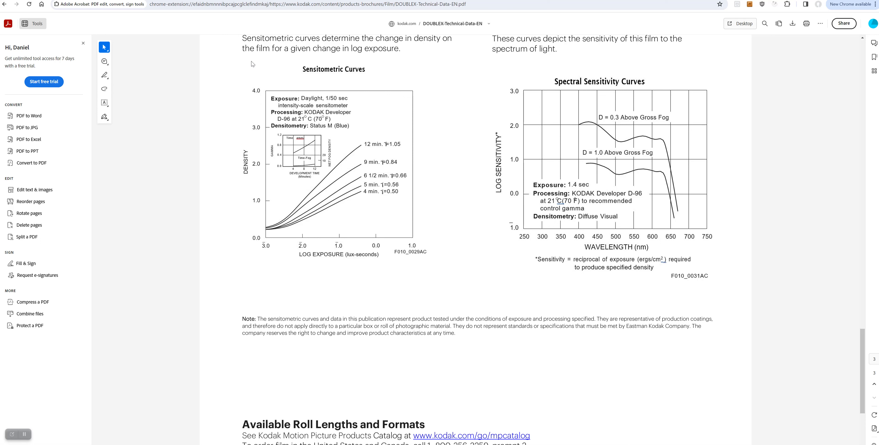
{"action": "mouse_move", "coordinate": [411, 99]}
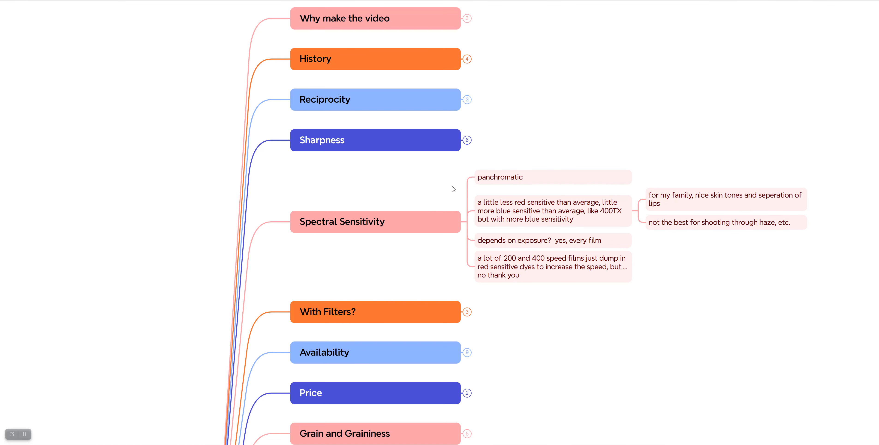
{"action": "mouse_move", "coordinate": [697, 291]}
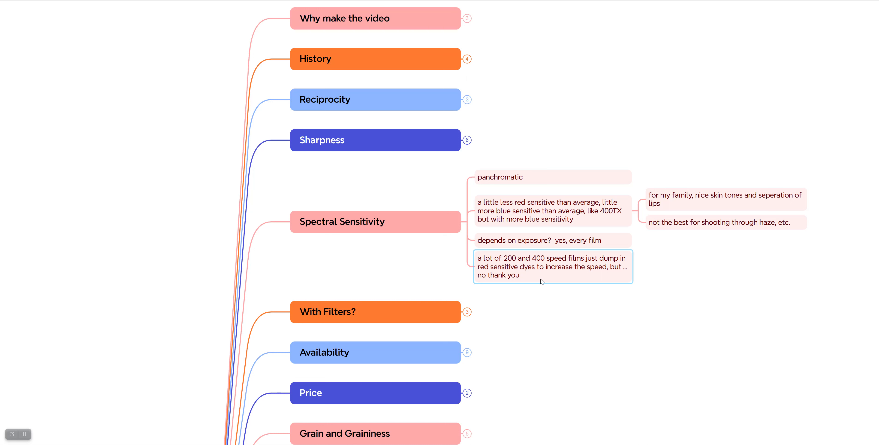
{"action": "mouse_move", "coordinate": [527, 264]}
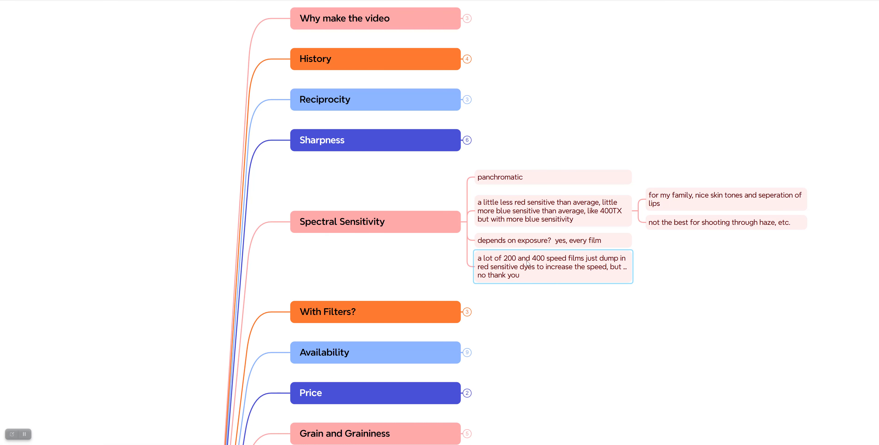
- Review the red-sensitive dyes note, then fold the Spectral Sensitivity branch away
{"action": "left_click", "coordinate": [375, 221]}
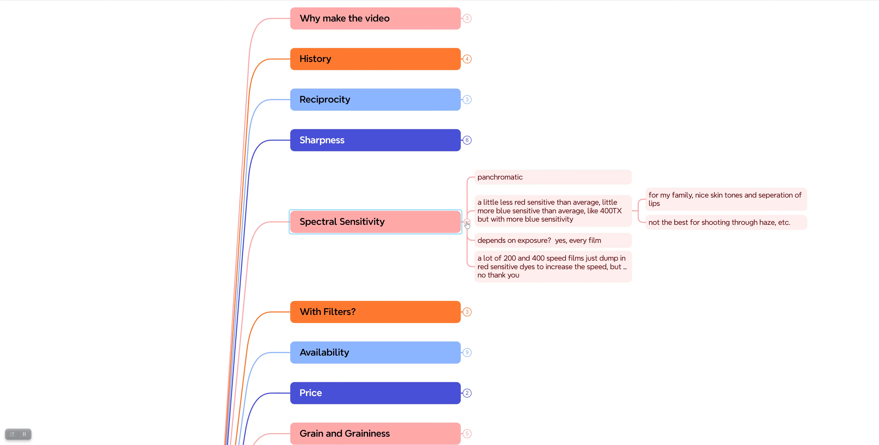
{"action": "left_click", "coordinate": [468, 224]}
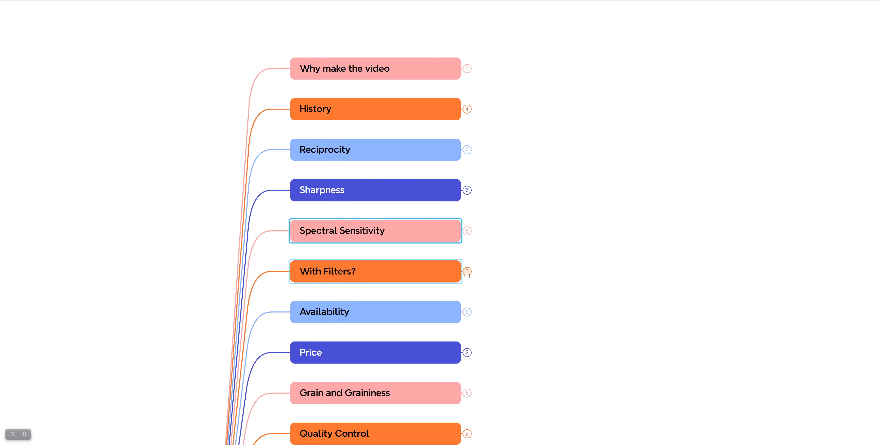
{"action": "left_click", "coordinate": [466, 271]}
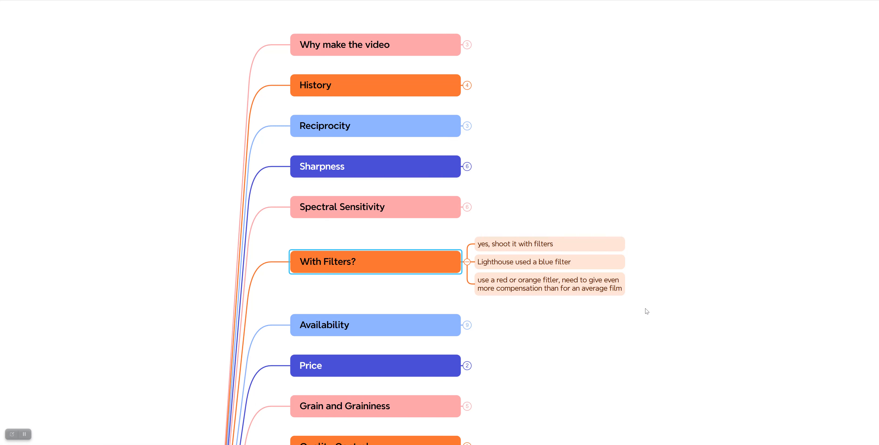
{"action": "left_click", "coordinate": [550, 284]}
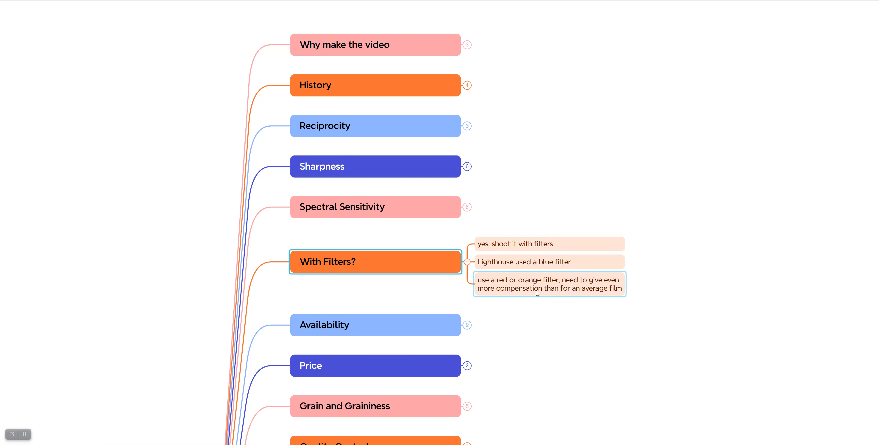
{"action": "mouse_move", "coordinate": [494, 289]}
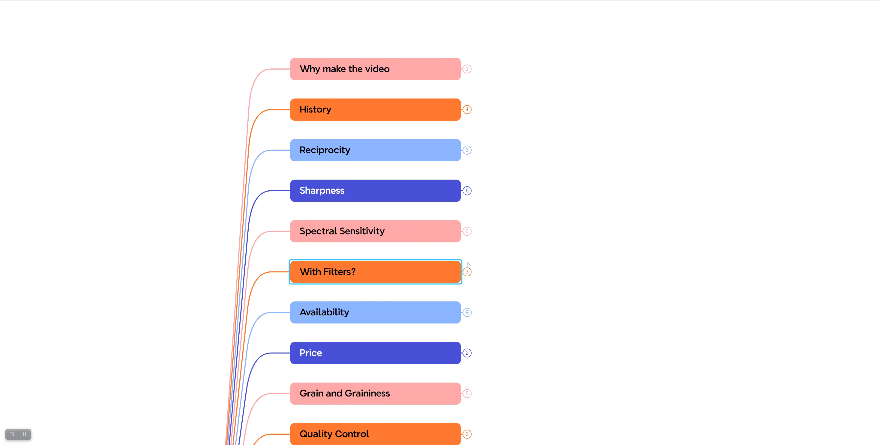
- Collapse With Filters?, expand Availability's four notes, and hide the five bulk-rolling companies
{"action": "left_click", "coordinate": [376, 312]}
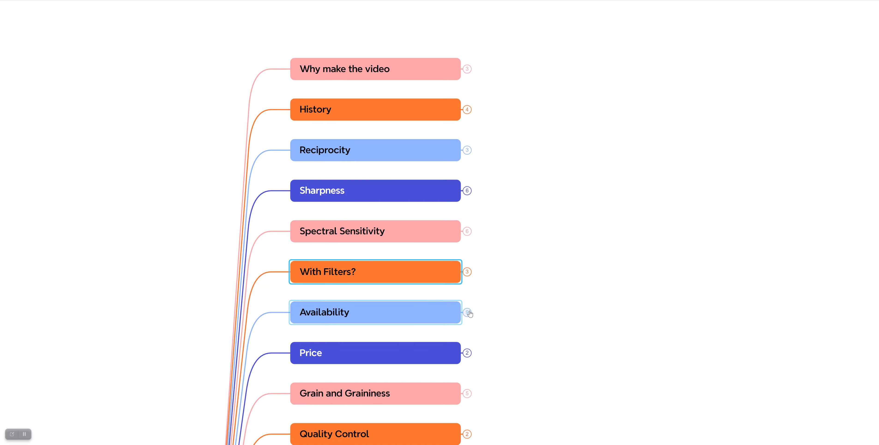
{"action": "left_click", "coordinate": [468, 312]}
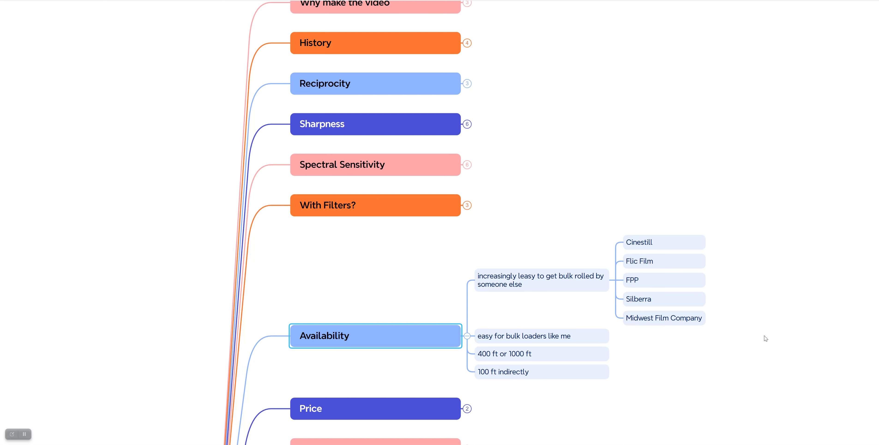
{"action": "left_click", "coordinate": [542, 280]}
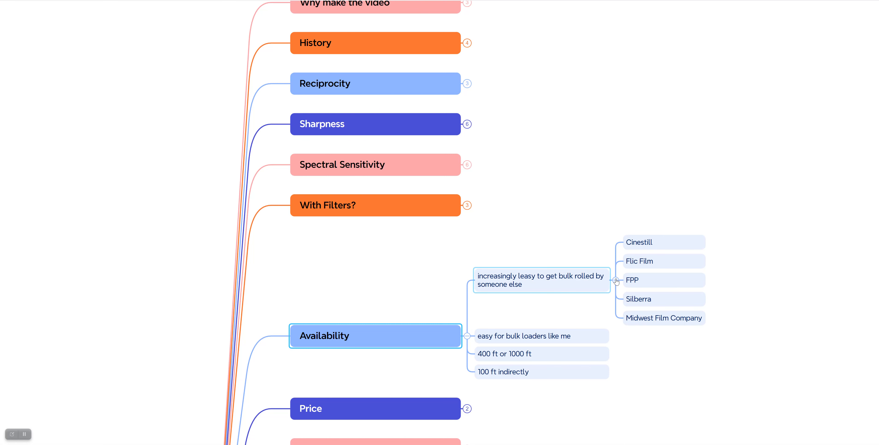
{"action": "left_click", "coordinate": [649, 242]}
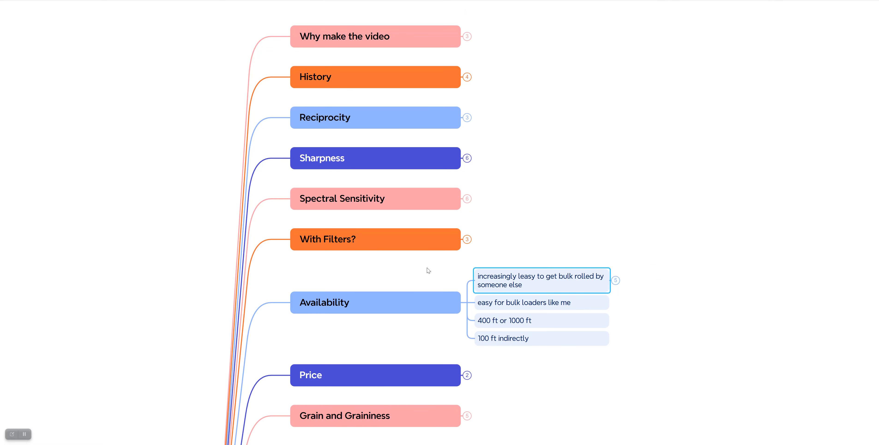
{"action": "mouse_move", "coordinate": [523, 403]}
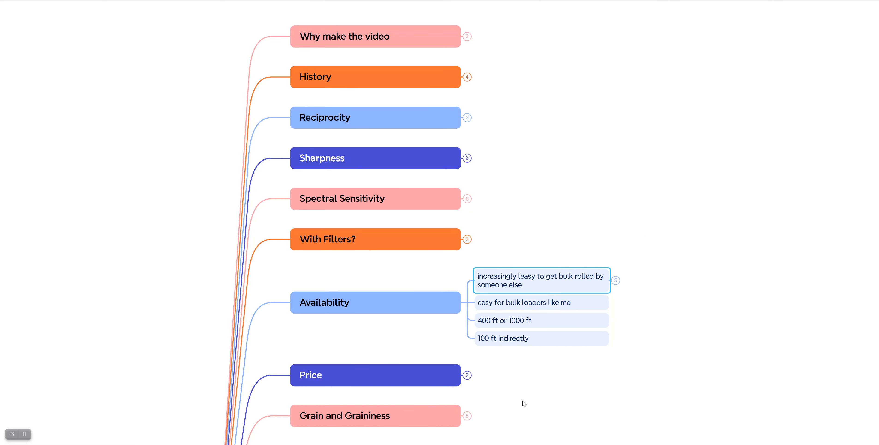
{"action": "mouse_move", "coordinate": [433, 341]}
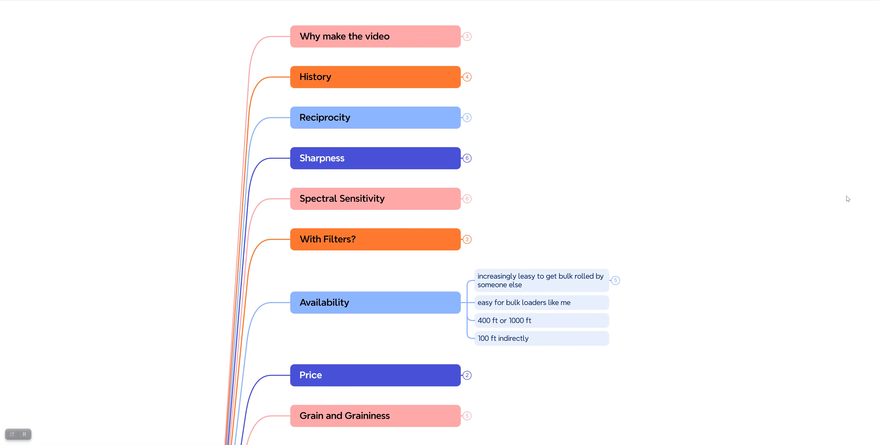
{"action": "mouse_move", "coordinate": [669, 320]}
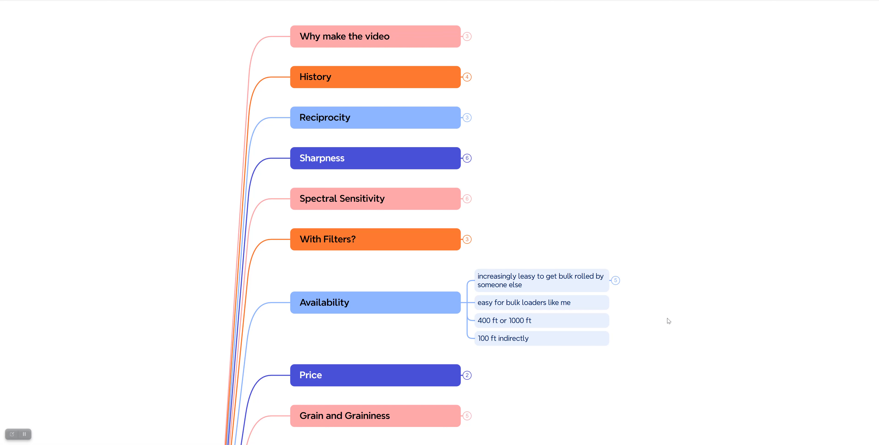
{"action": "mouse_move", "coordinate": [641, 372]}
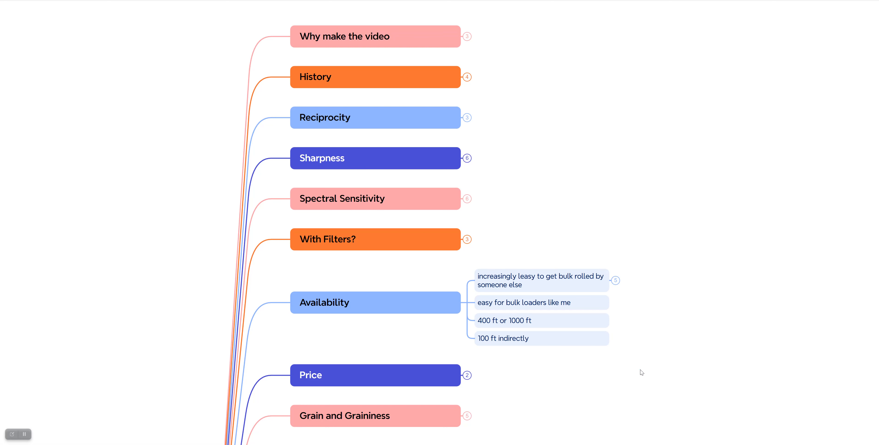
{"action": "mouse_move", "coordinate": [666, 346]}
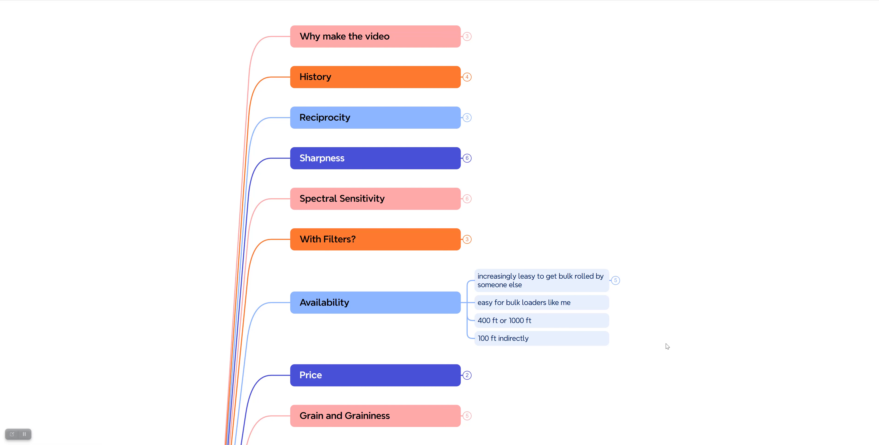
{"action": "scroll", "scroll_direction": "down", "scroll_amount": 3}
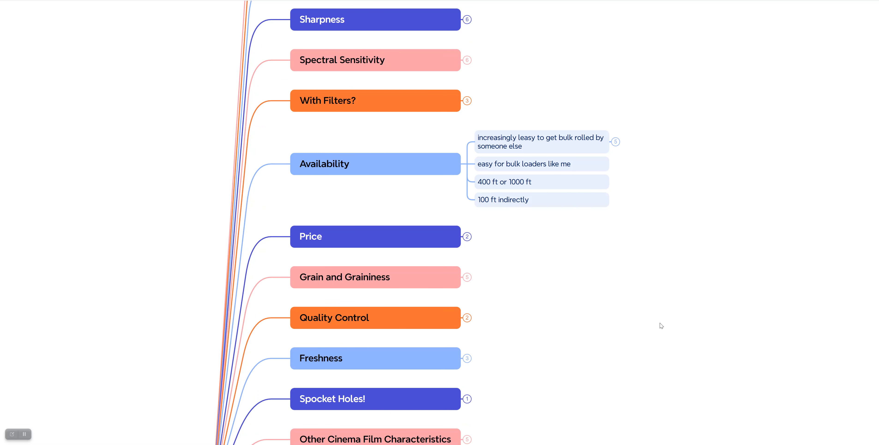
- Expand Price, add a 'student discount' note under it, then fold Price away
{"action": "left_click", "coordinate": [376, 236]}
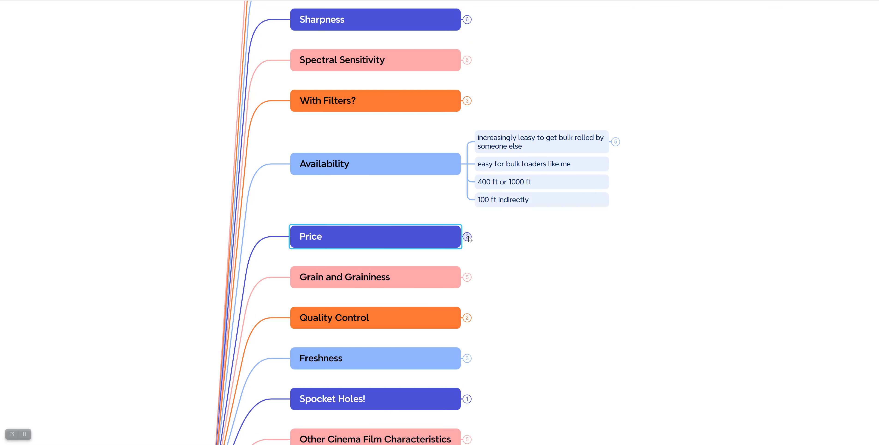
{"action": "left_click", "coordinate": [467, 236]}
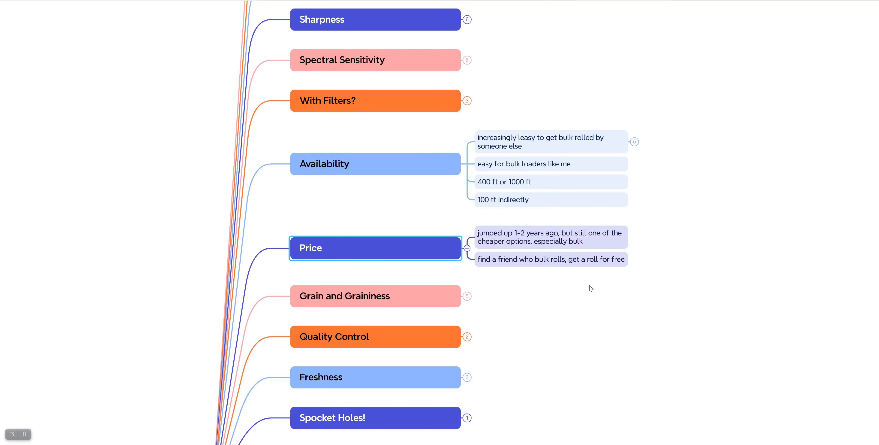
{"action": "mouse_move", "coordinate": [653, 289]}
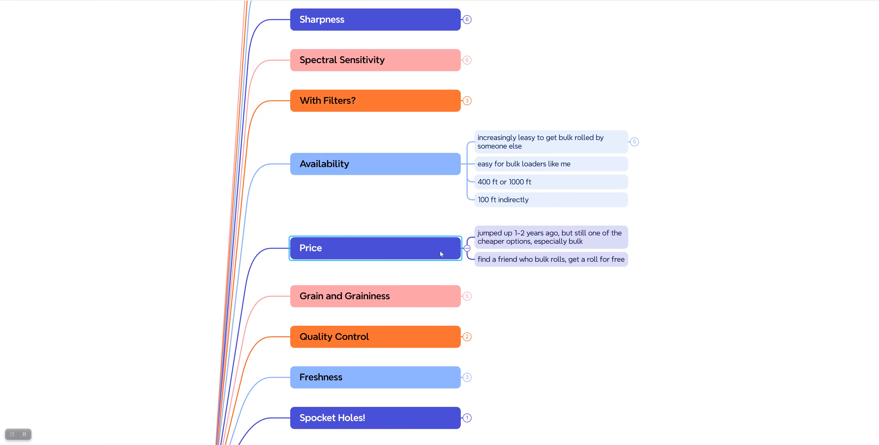
{"action": "left_click", "coordinate": [552, 237]}
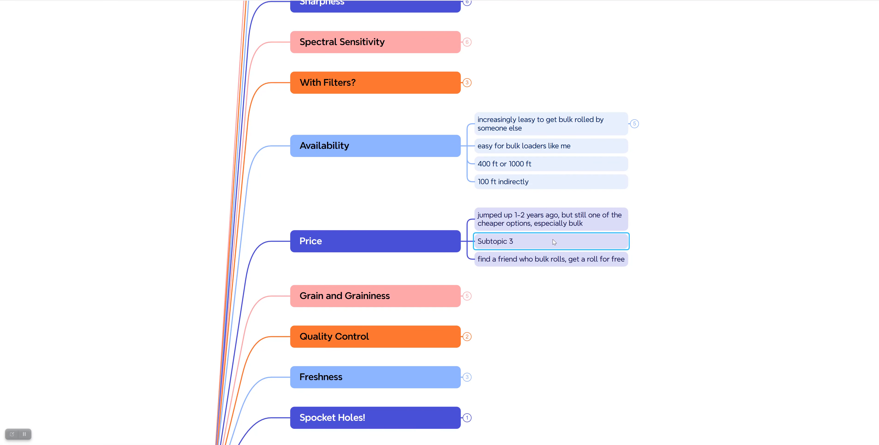
{"action": "type", "text": "student"}
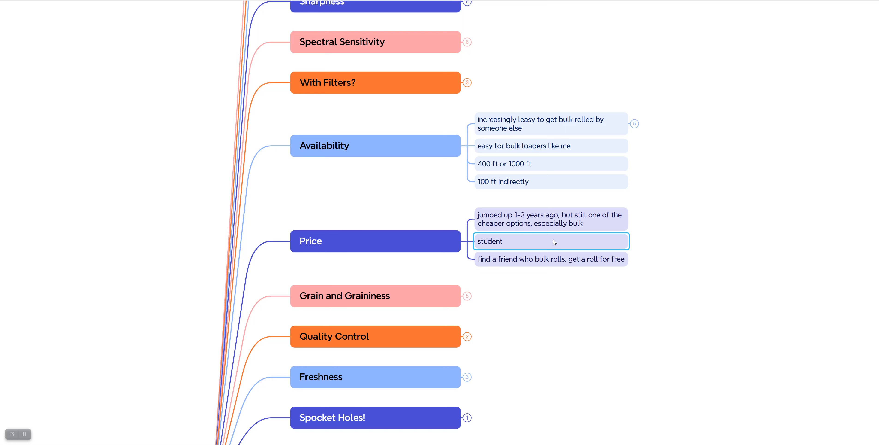
{"action": "type", "text": "discount"}
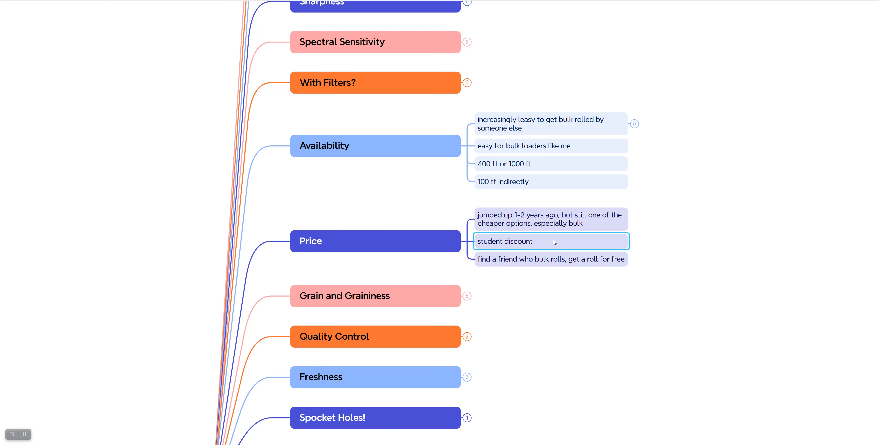
{"action": "left_click", "coordinate": [664, 296]}
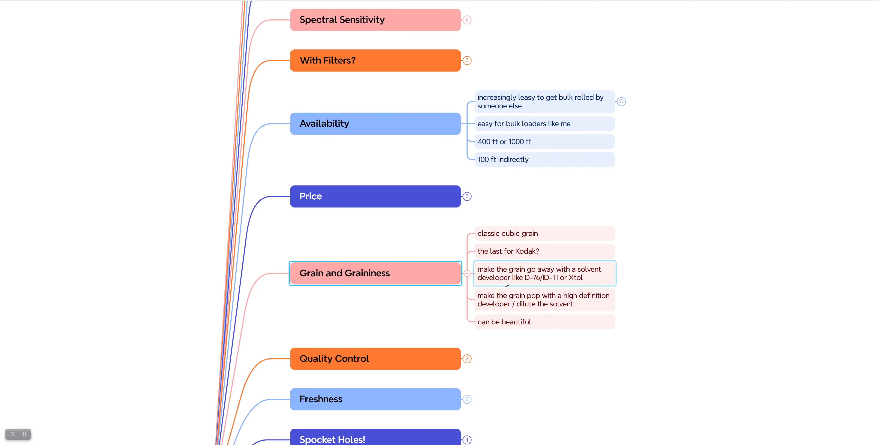
{"action": "mouse_move", "coordinate": [600, 262]}
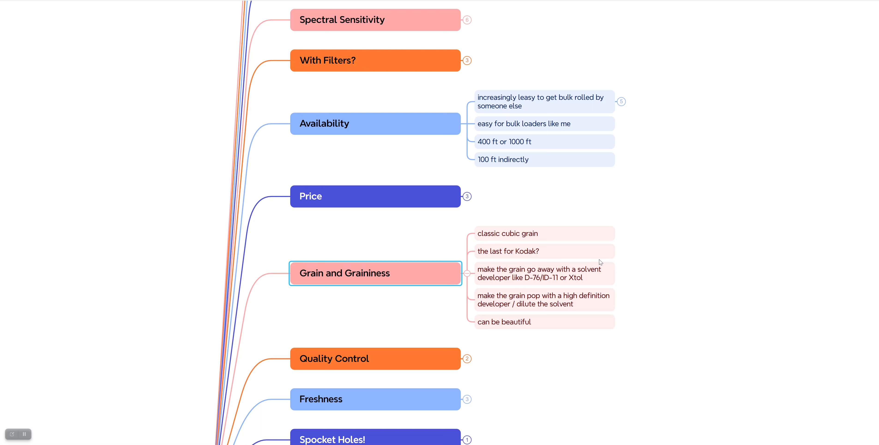
{"action": "mouse_move", "coordinate": [744, 269]}
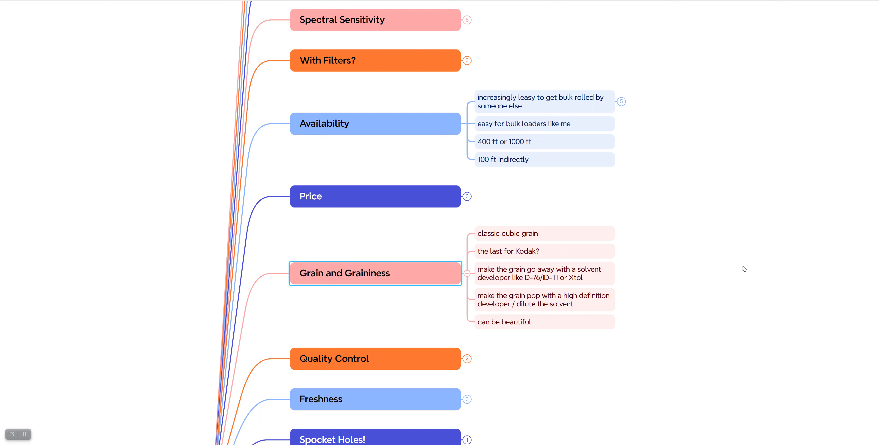
{"action": "mouse_move", "coordinate": [715, 279]}
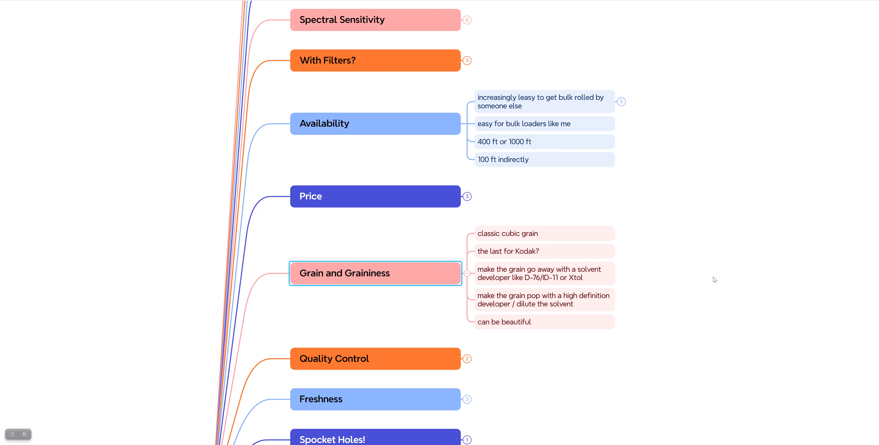
{"action": "mouse_move", "coordinate": [468, 274]}
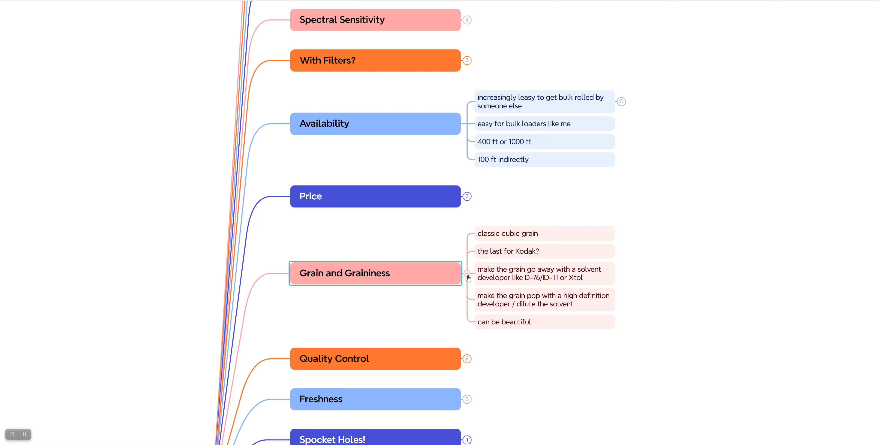
- Collapse the Grain and Graininess branch, hiding its five notes
{"action": "left_click", "coordinate": [468, 277]}
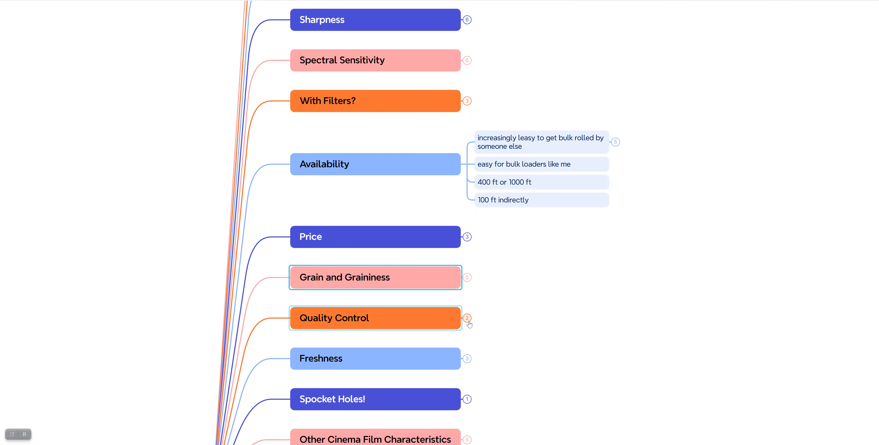
{"action": "left_click", "coordinate": [468, 318]}
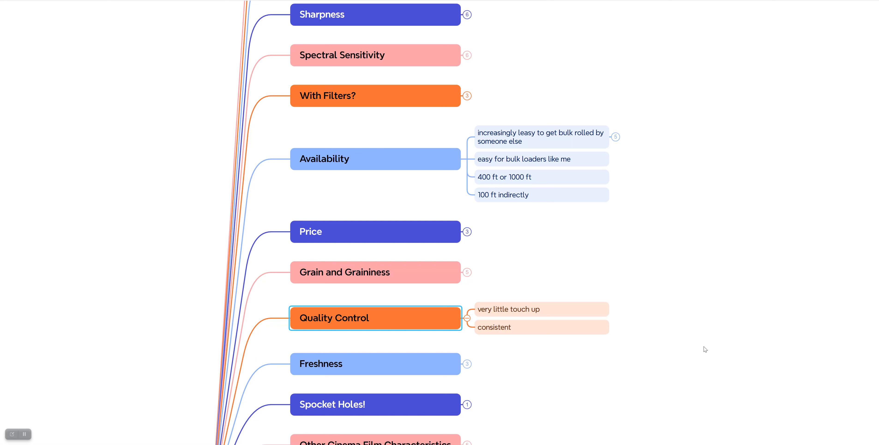
{"action": "mouse_move", "coordinate": [472, 326]}
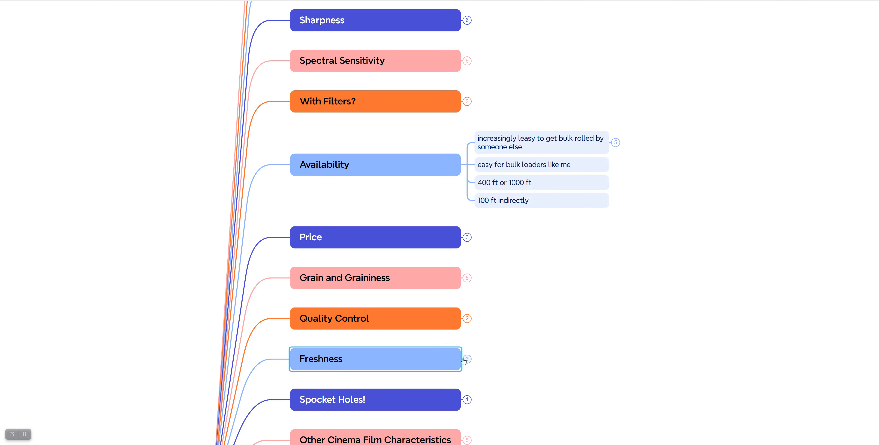
- Expand Freshness to show its three notes, then fold it back up
{"action": "left_click", "coordinate": [466, 359]}
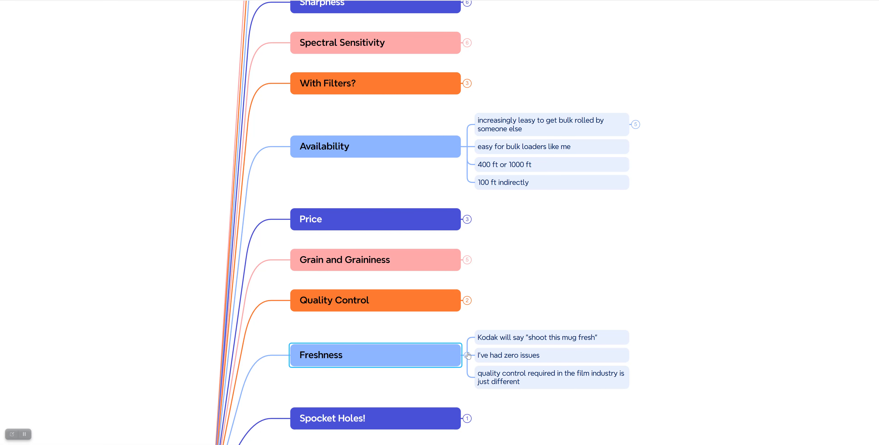
{"action": "left_click", "coordinate": [468, 355]}
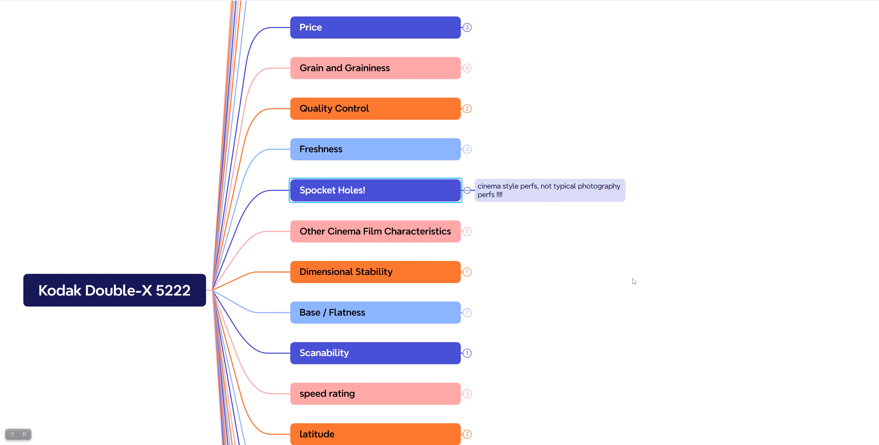
{"action": "mouse_move", "coordinate": [613, 271]}
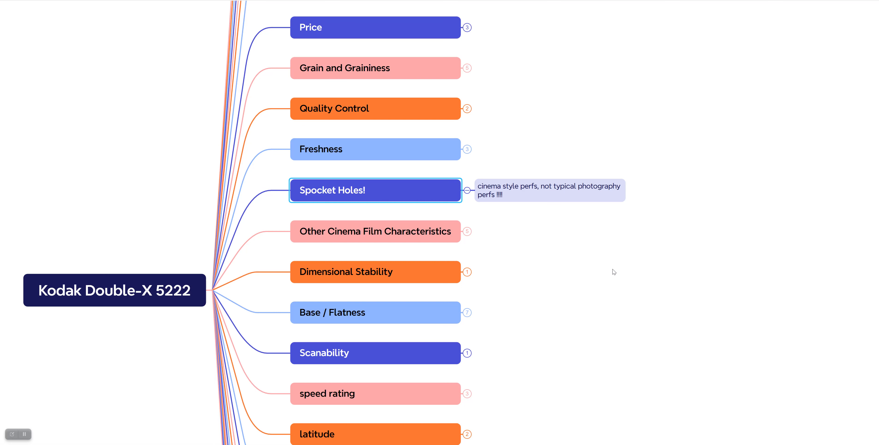
{"action": "mouse_move", "coordinate": [562, 255]}
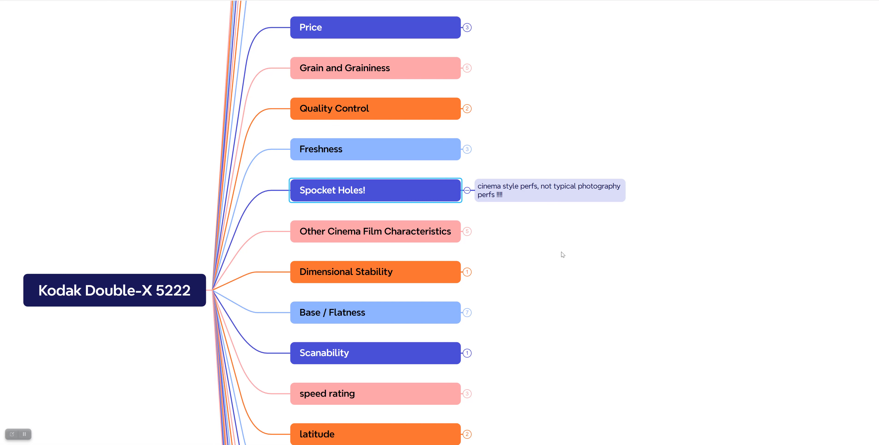
{"action": "mouse_move", "coordinate": [559, 250]}
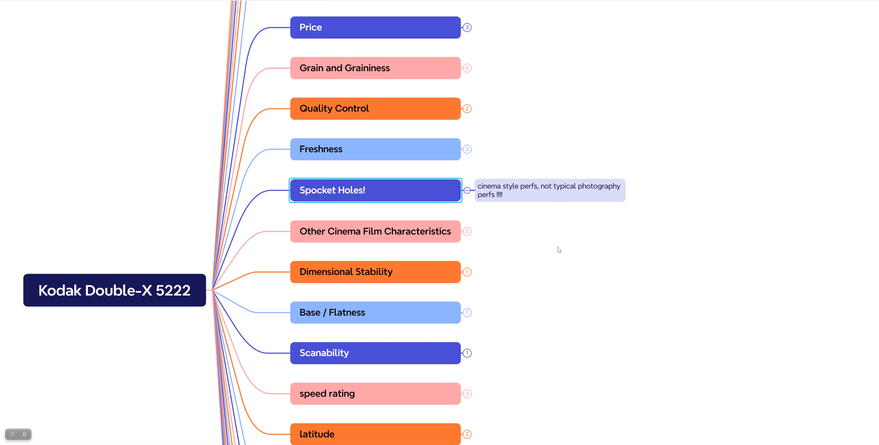
{"action": "mouse_move", "coordinate": [618, 252]}
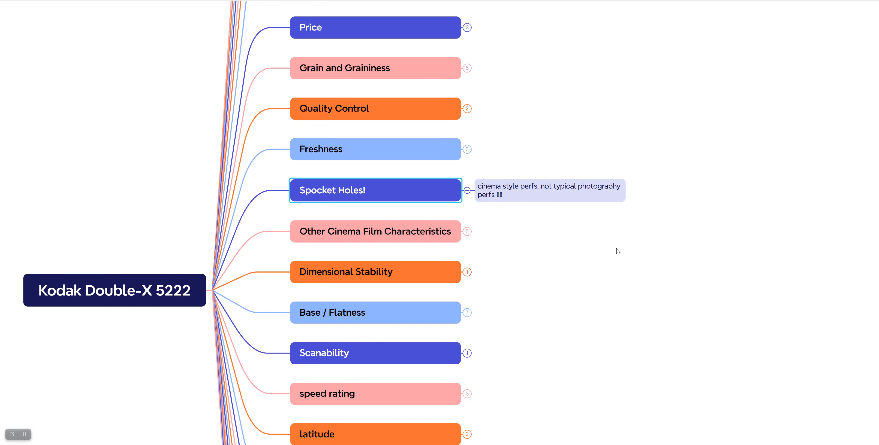
{"action": "mouse_move", "coordinate": [600, 230]}
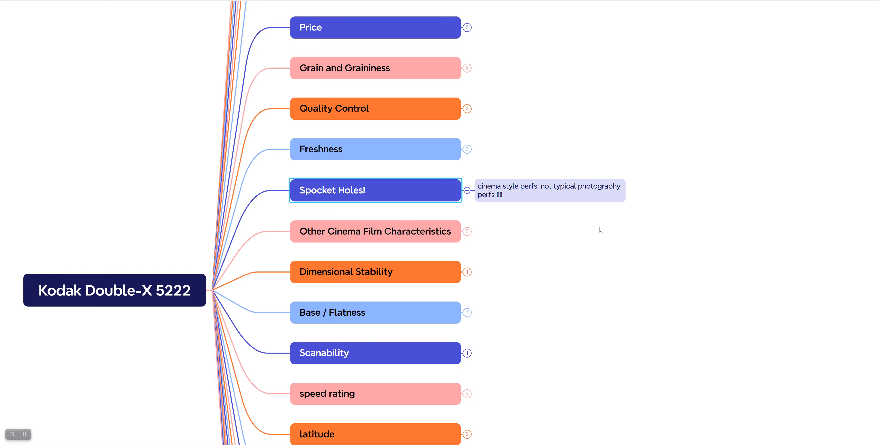
{"action": "mouse_move", "coordinate": [589, 230]}
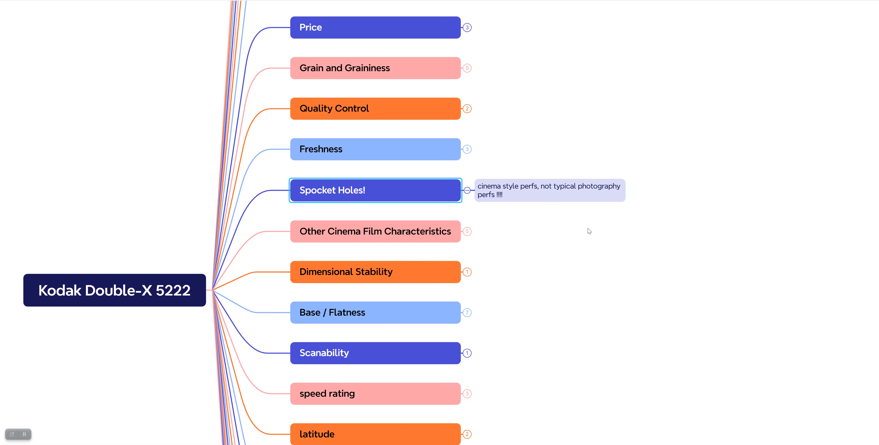
{"action": "mouse_move", "coordinate": [584, 223]}
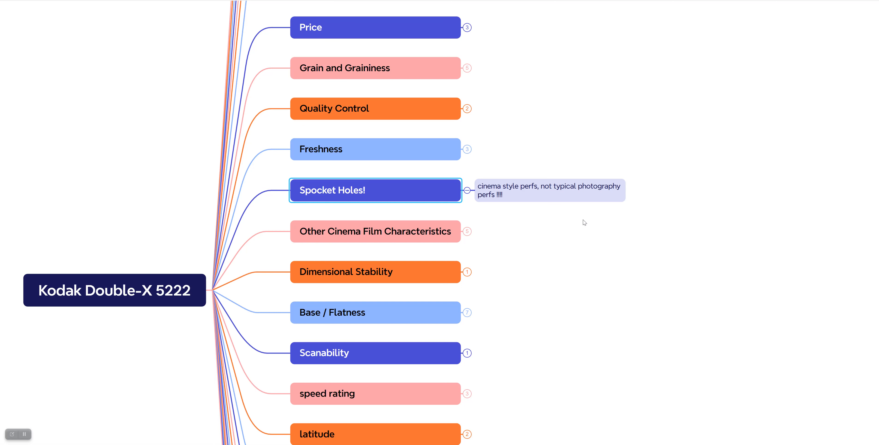
{"action": "mouse_move", "coordinate": [578, 222]}
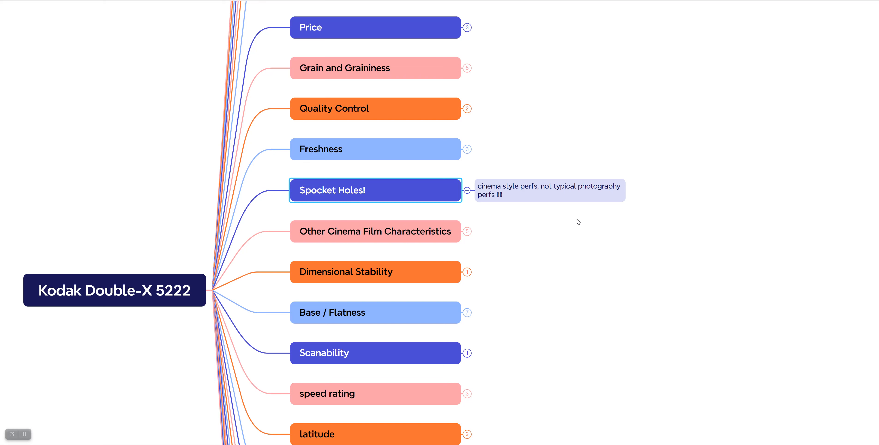
{"action": "mouse_move", "coordinate": [516, 225]}
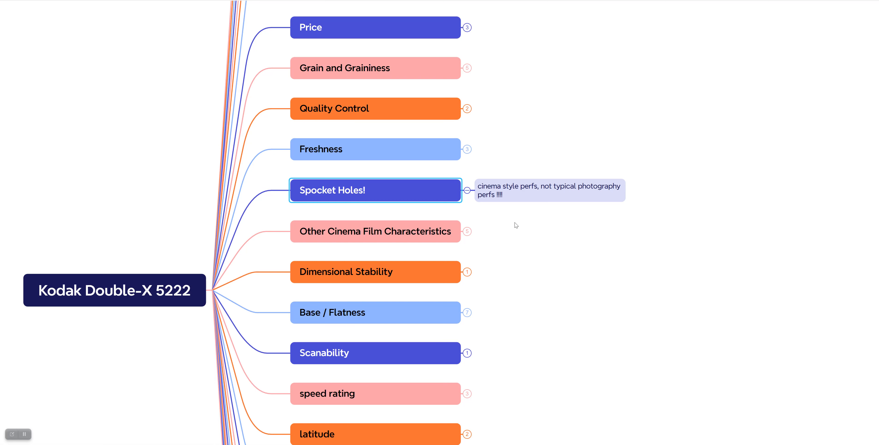
{"action": "mouse_move", "coordinate": [467, 193]}
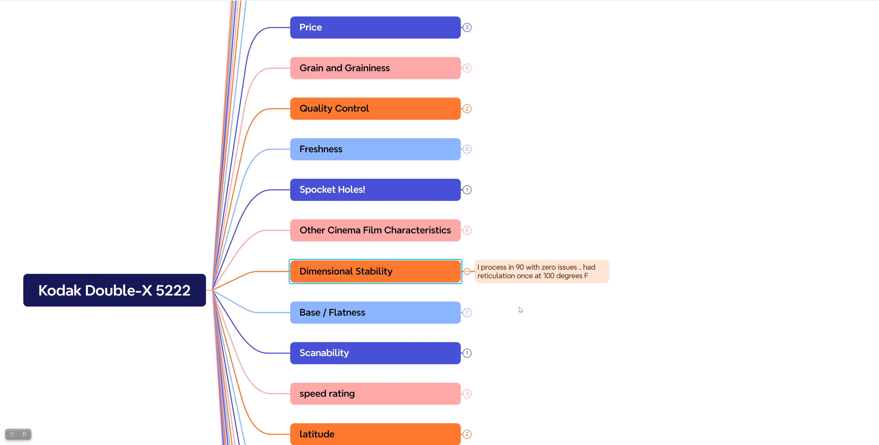
{"action": "mouse_move", "coordinate": [502, 310]}
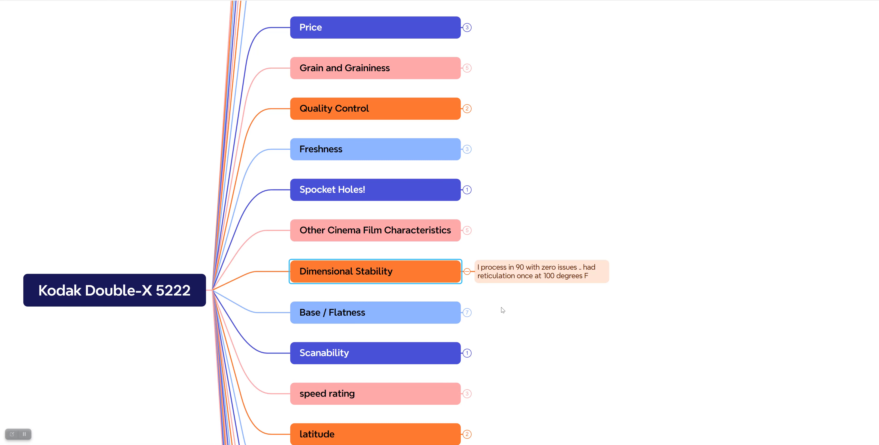
{"action": "mouse_move", "coordinate": [576, 319]}
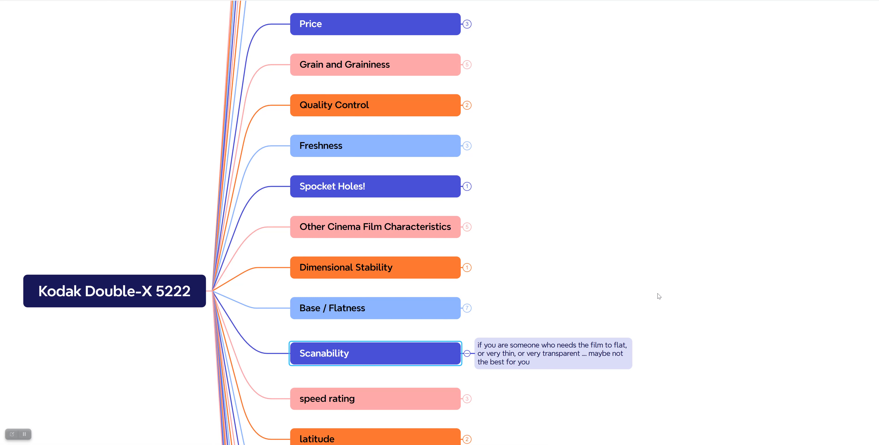
{"action": "mouse_move", "coordinate": [451, 367]}
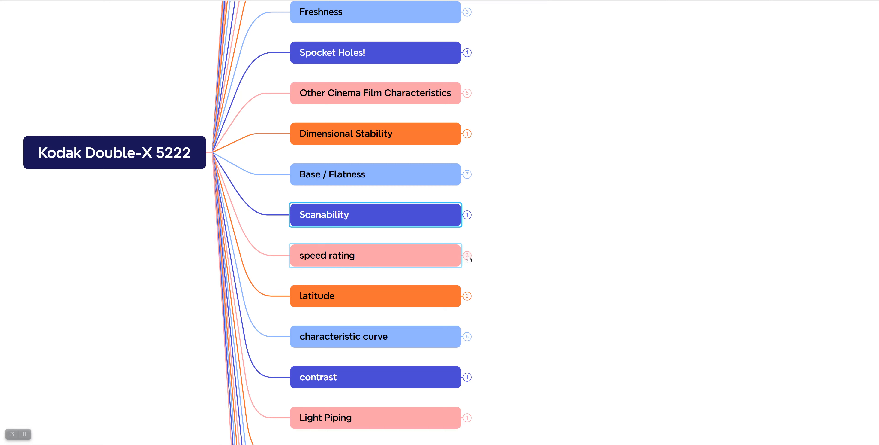
- Expand speed rating to show 64-2000, 200 vs 250 and my favorite 400-1250
{"action": "left_click", "coordinate": [467, 255]}
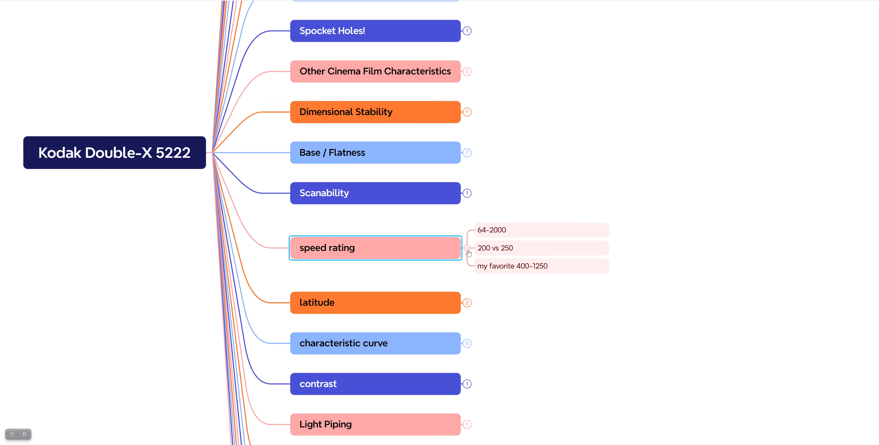
{"action": "mouse_move", "coordinate": [702, 267]}
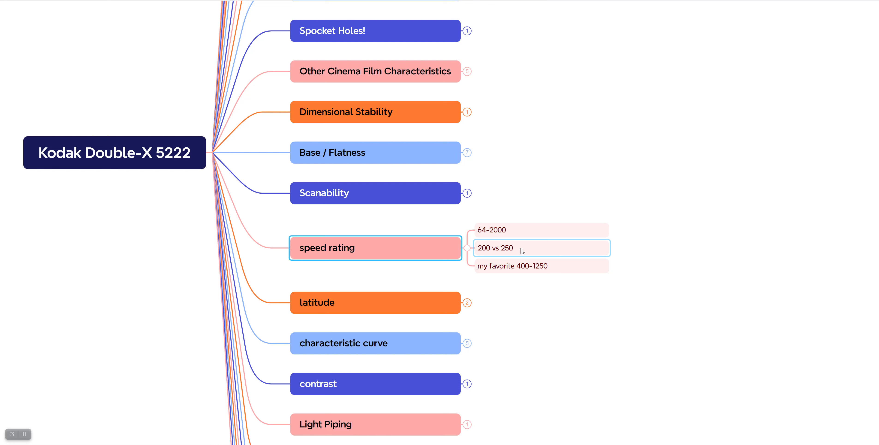
{"action": "mouse_move", "coordinate": [521, 251]}
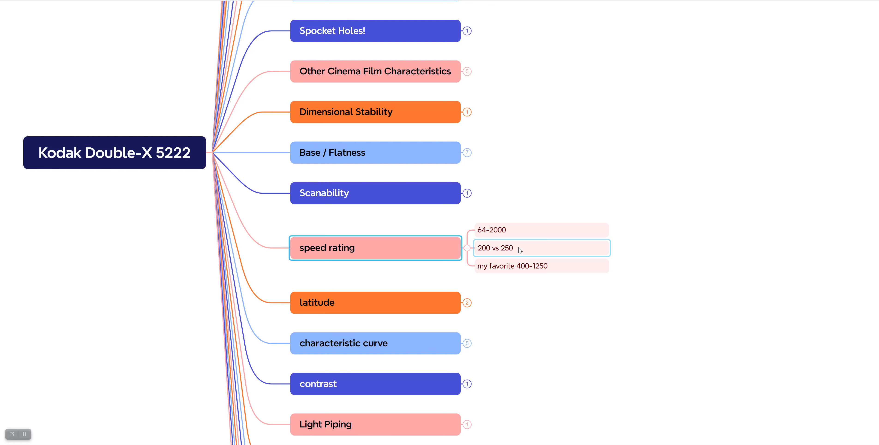
{"action": "mouse_move", "coordinate": [516, 248]}
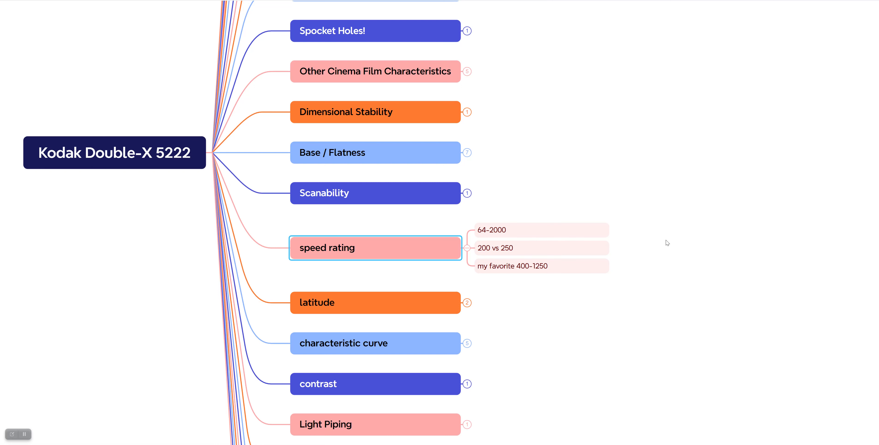
{"action": "mouse_move", "coordinate": [703, 235]}
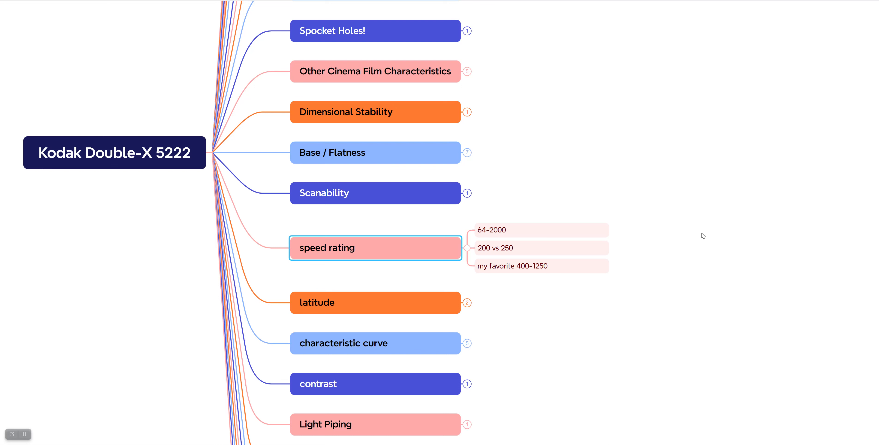
{"action": "mouse_move", "coordinate": [463, 295]}
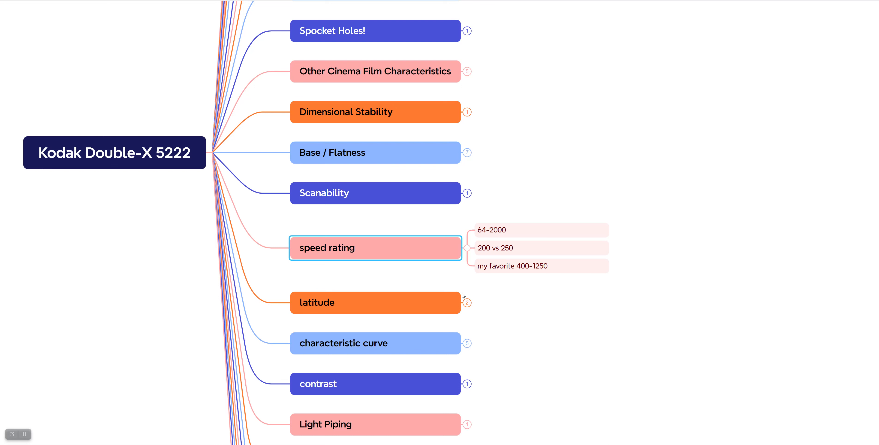
{"action": "mouse_move", "coordinate": [467, 249]}
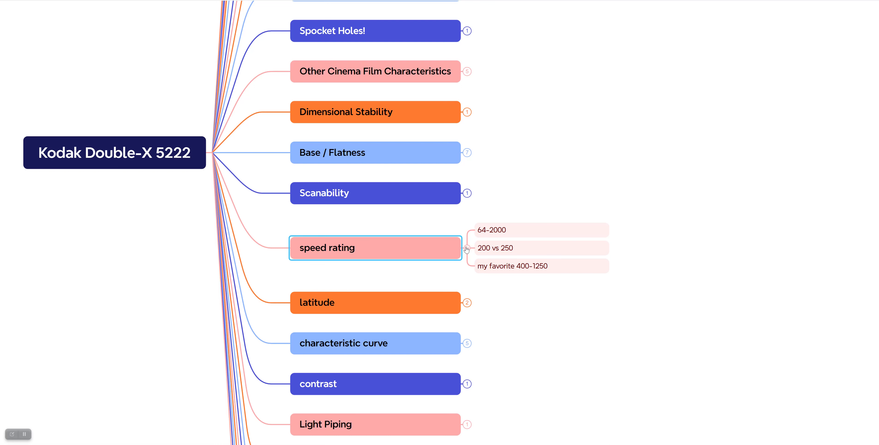
{"action": "mouse_move", "coordinate": [467, 251]}
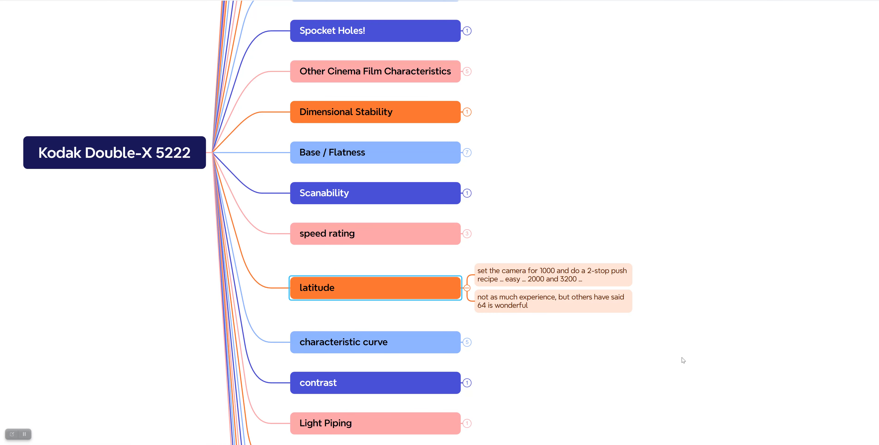
{"action": "mouse_move", "coordinate": [698, 347]}
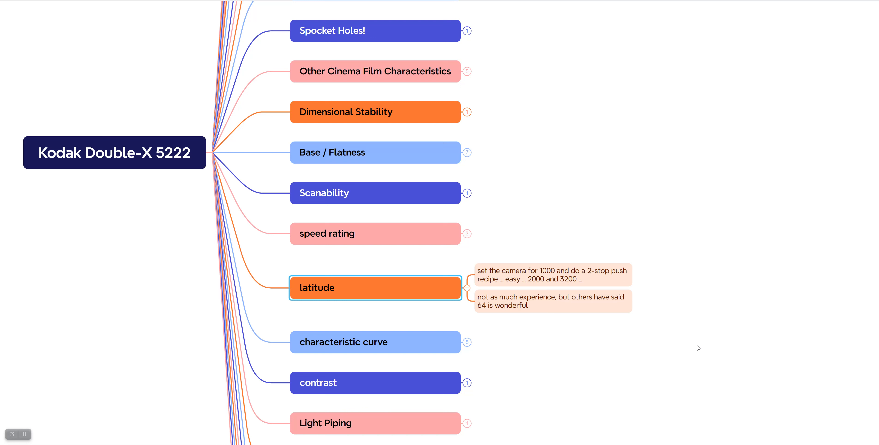
{"action": "mouse_move", "coordinate": [589, 306]}
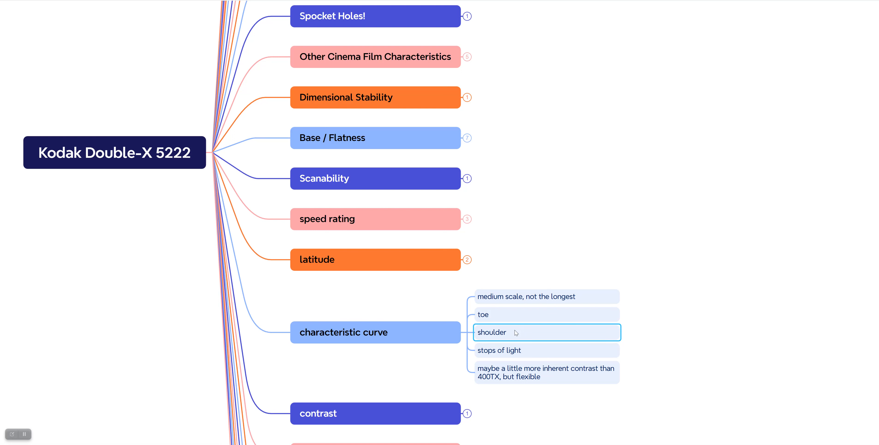
{"action": "mouse_move", "coordinate": [364, 331]}
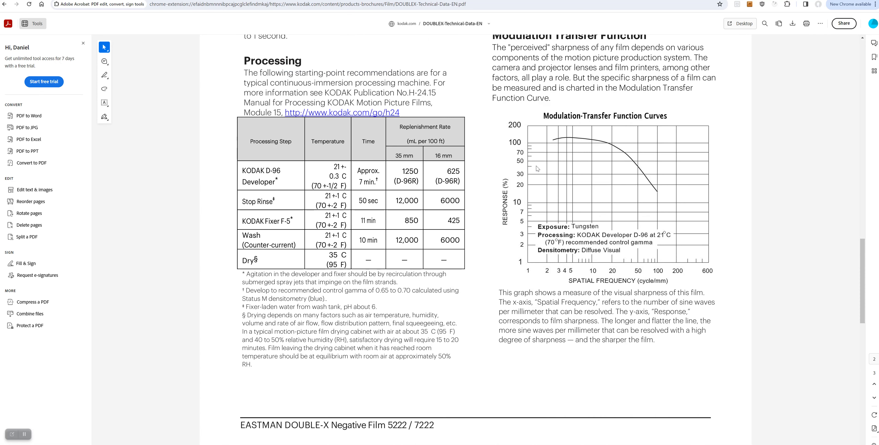
{"action": "scroll", "scroll_direction": "down", "scroll_amount": 3}
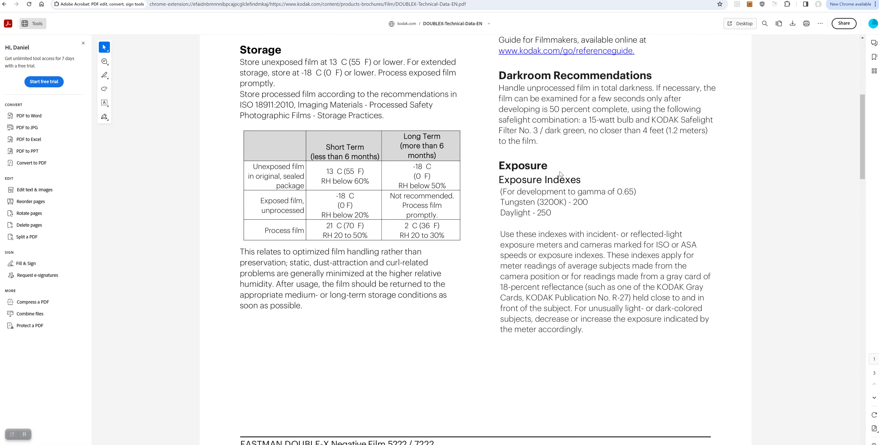
{"action": "scroll", "scroll_direction": "down", "scroll_amount": 3}
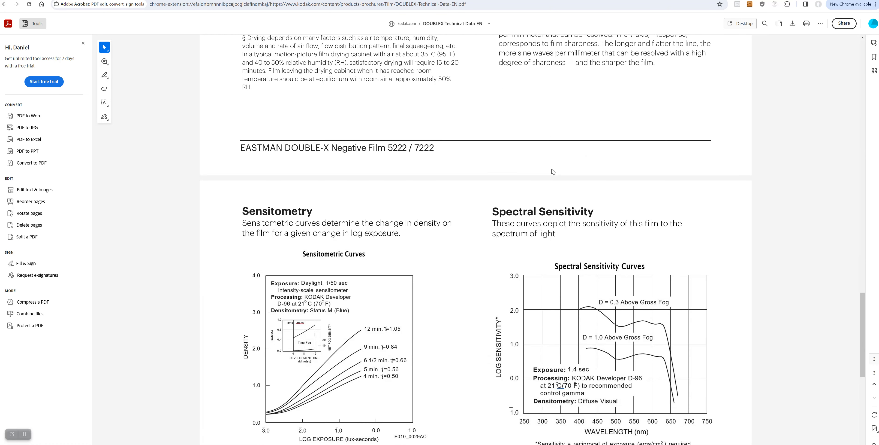
{"action": "scroll", "scroll_direction": "down", "scroll_amount": 3}
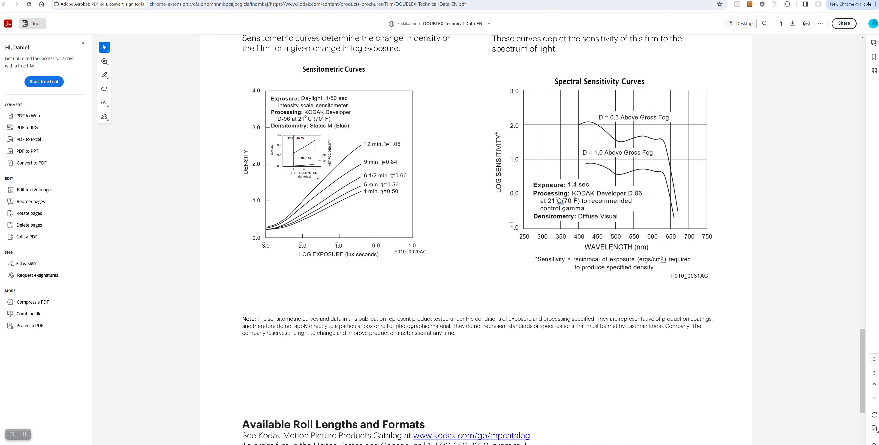
{"action": "mouse_move", "coordinate": [299, 201]}
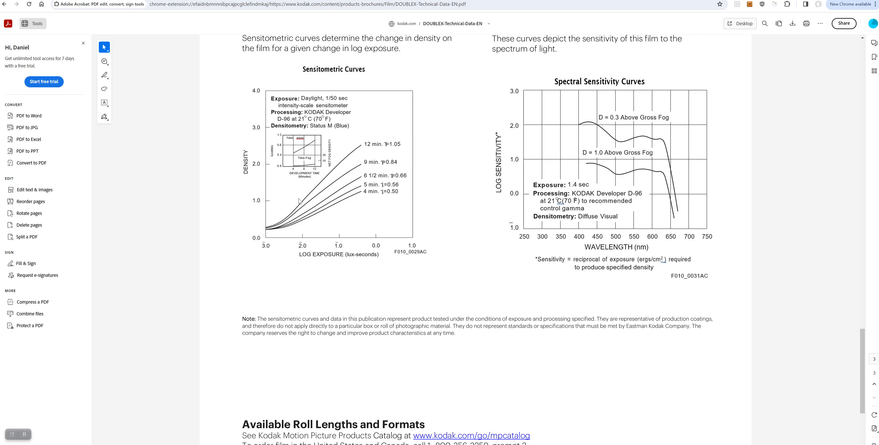
{"action": "mouse_move", "coordinate": [316, 205]}
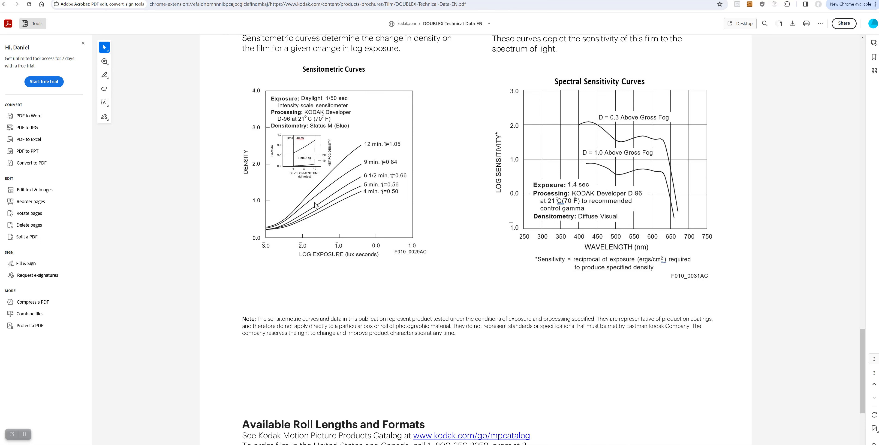
{"action": "mouse_move", "coordinate": [314, 203]}
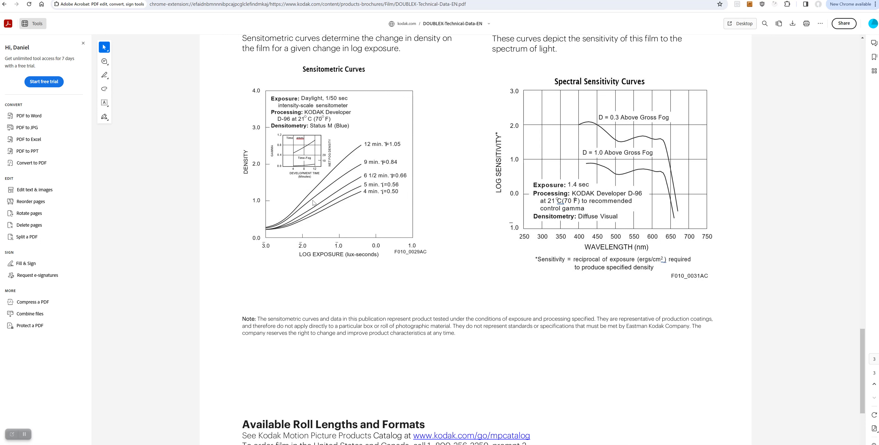
{"action": "mouse_move", "coordinate": [358, 161]}
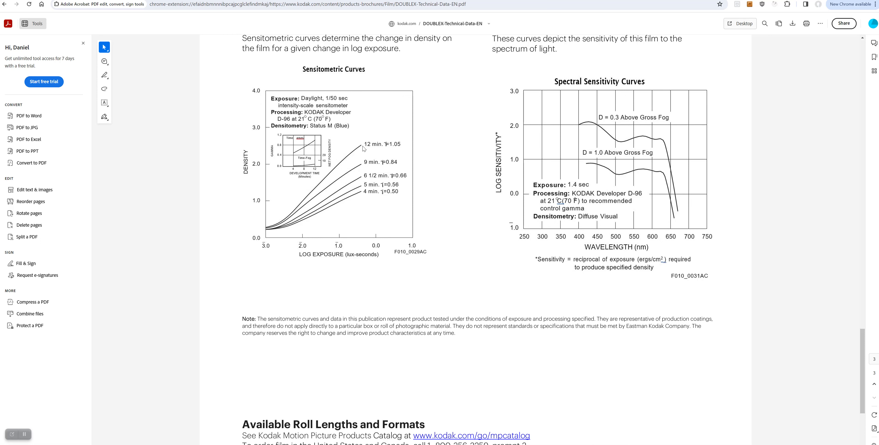
{"action": "mouse_move", "coordinate": [354, 164]}
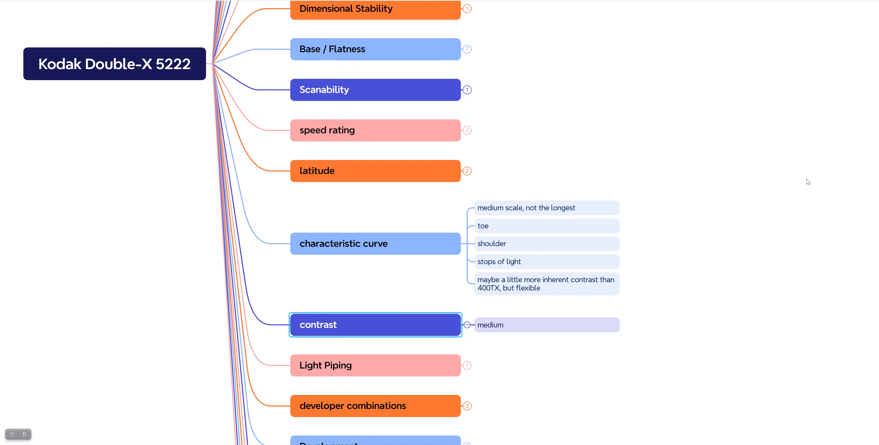
- Scroll down to the Light Piping topic to reveal its 'as good as any' note
{"action": "scroll", "scroll_direction": "down", "scroll_amount": 3}
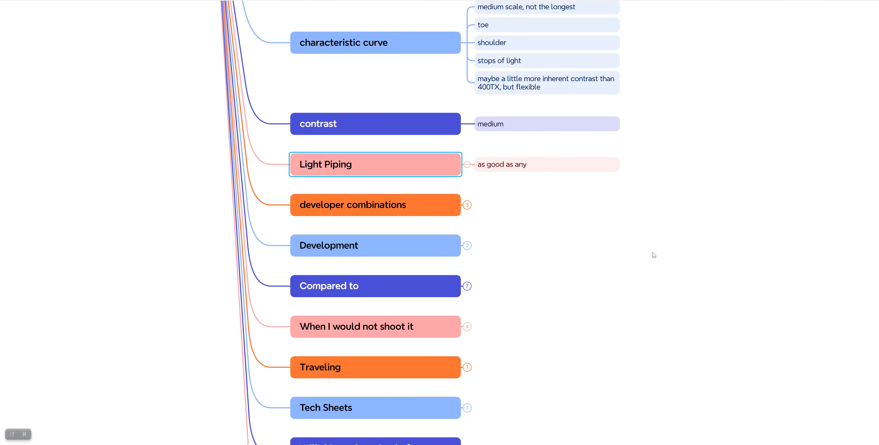
{"action": "mouse_move", "coordinate": [423, 182]}
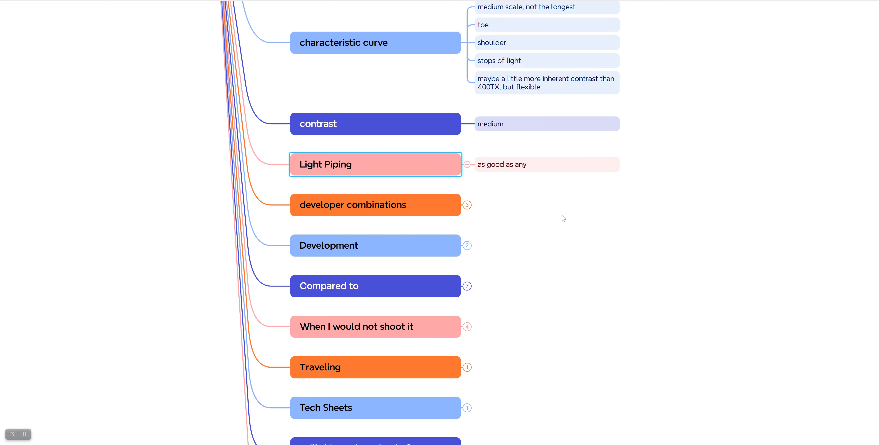
{"action": "mouse_move", "coordinate": [467, 167]}
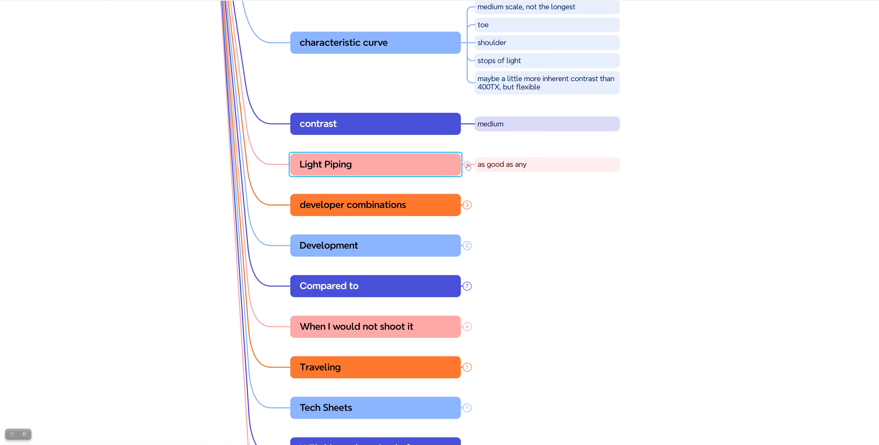
{"action": "mouse_move", "coordinate": [470, 208]}
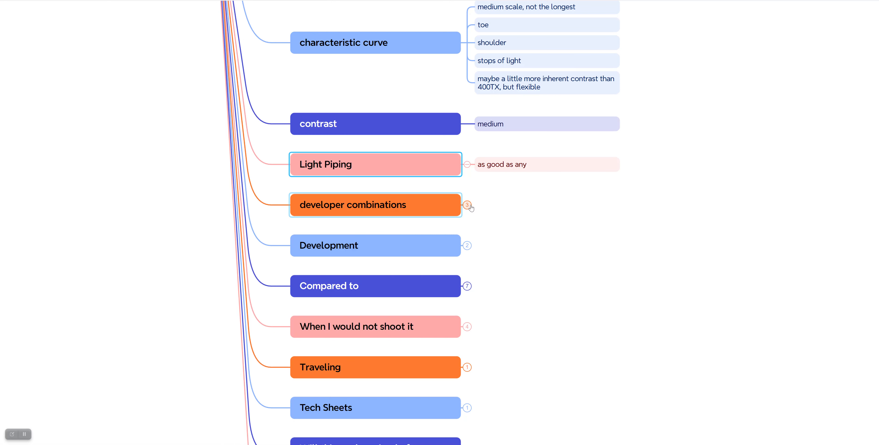
- Expand developer combinations to show its grain, negative contrast and fresh developer notes
{"action": "left_click", "coordinate": [466, 205]}
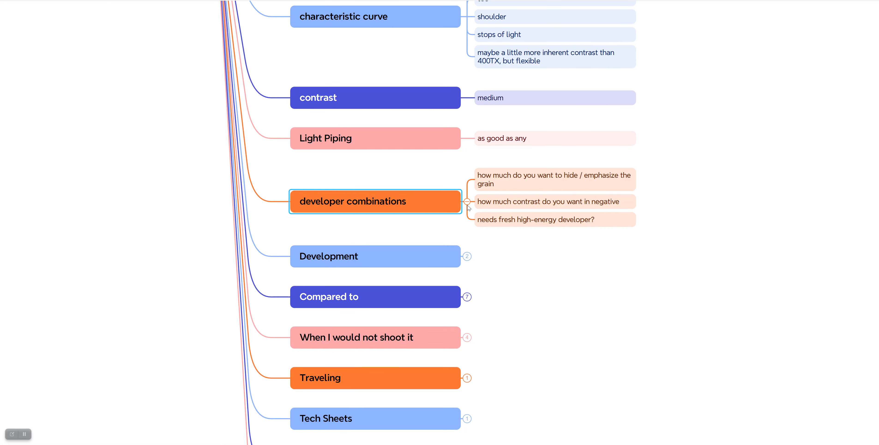
{"action": "mouse_move", "coordinate": [718, 228]}
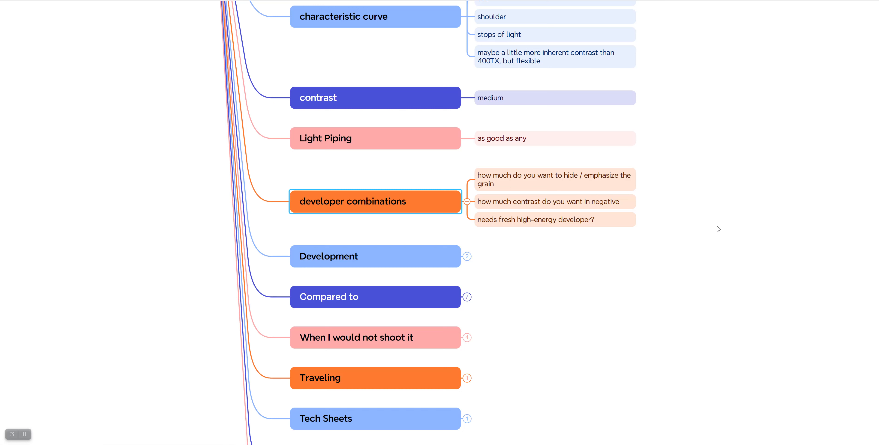
{"action": "mouse_move", "coordinate": [456, 209]}
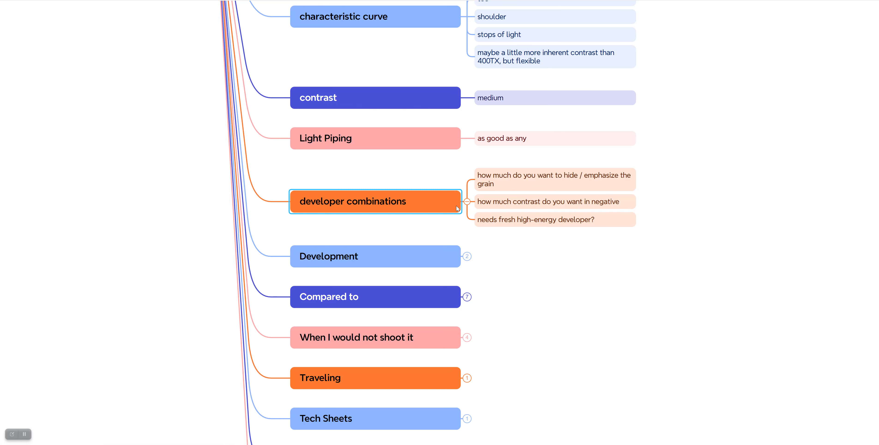
{"action": "left_click", "coordinate": [464, 201]}
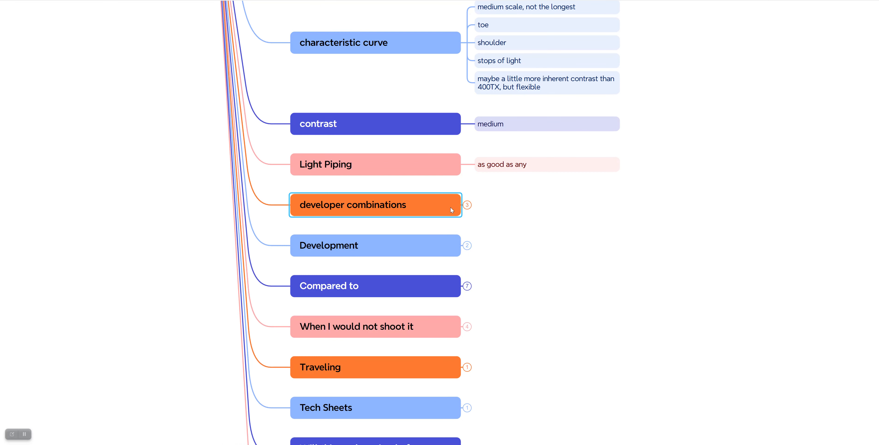
{"action": "mouse_move", "coordinate": [410, 209]}
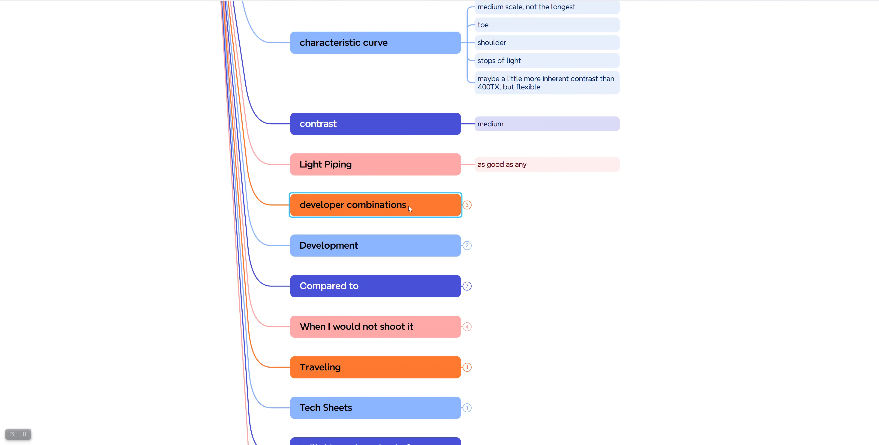
{"action": "mouse_move", "coordinate": [460, 209]}
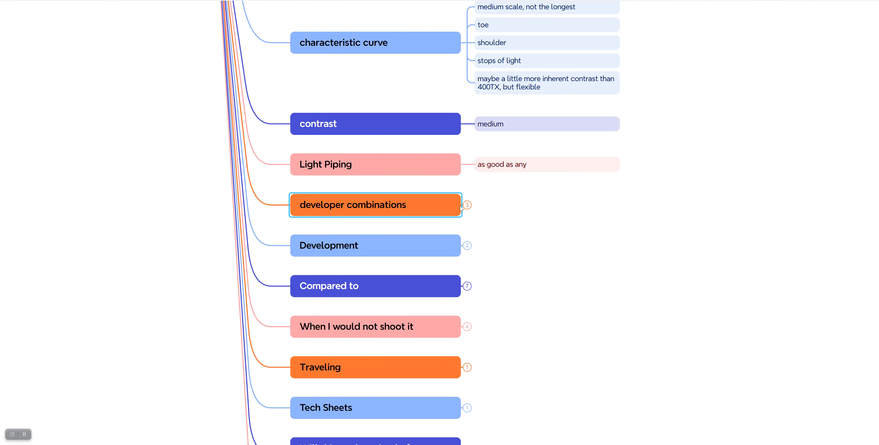
{"action": "mouse_move", "coordinate": [401, 209]}
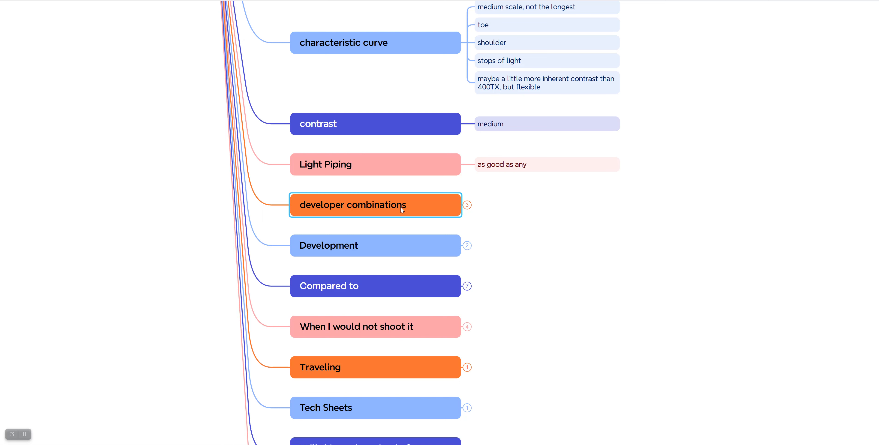
{"action": "mouse_move", "coordinate": [411, 209]}
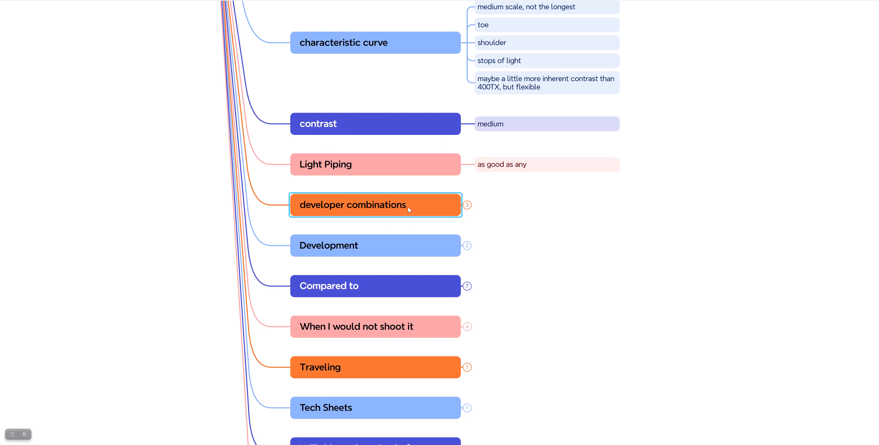
{"action": "mouse_move", "coordinate": [460, 206]}
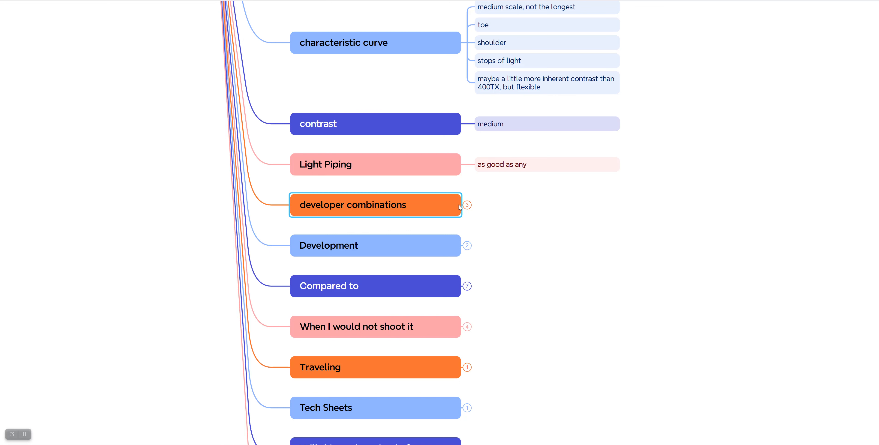
{"action": "left_click", "coordinate": [466, 204]}
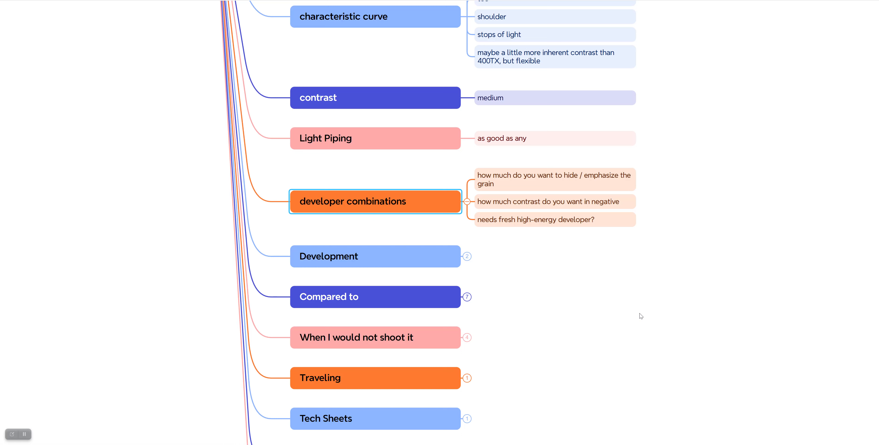
{"action": "mouse_move", "coordinate": [411, 181]}
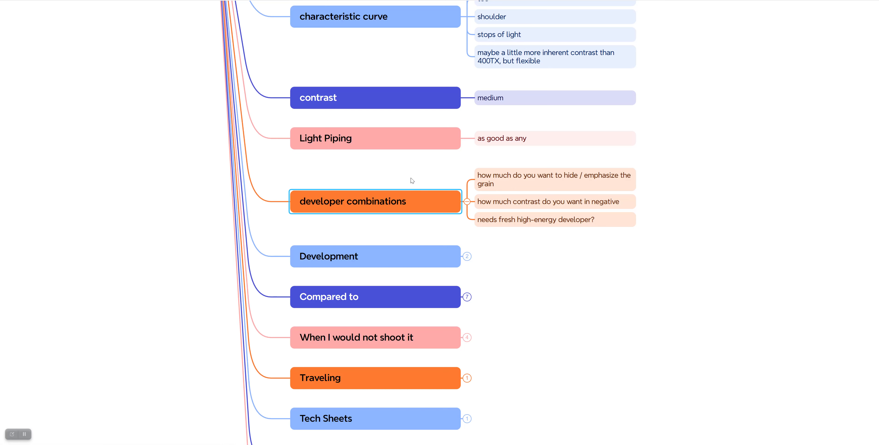
- Expand Development to show its 'treat like 400TX' and '15% less than HP5+' notes
{"action": "left_click", "coordinate": [468, 201]}
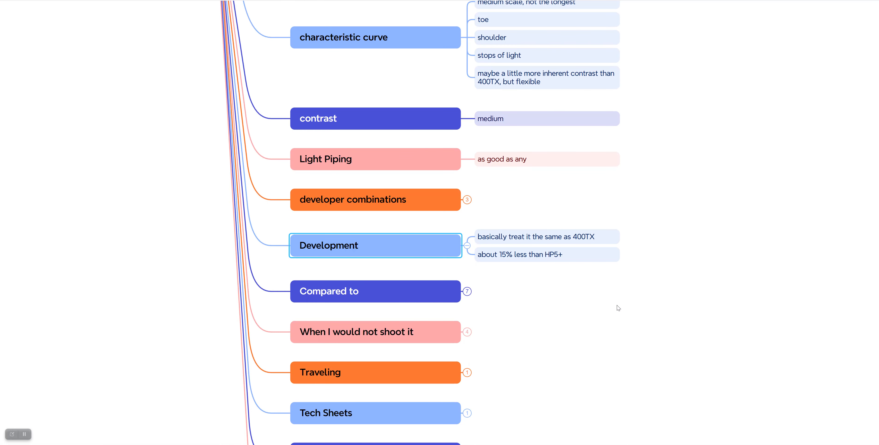
{"action": "mouse_move", "coordinate": [620, 306]}
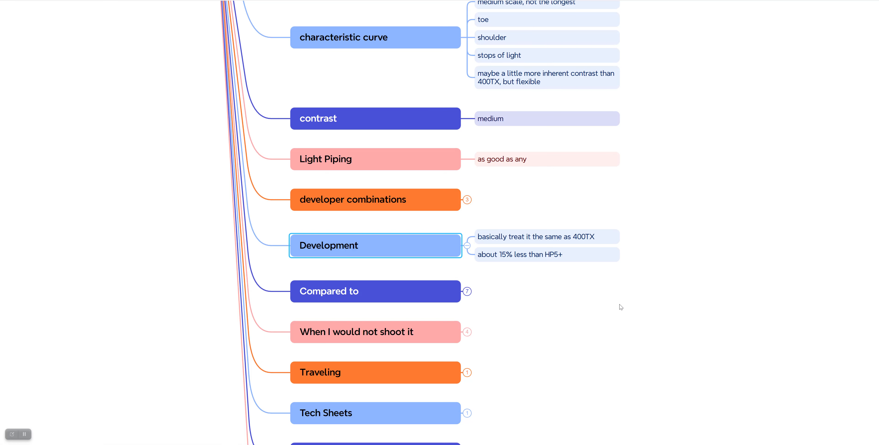
{"action": "mouse_move", "coordinate": [488, 315]}
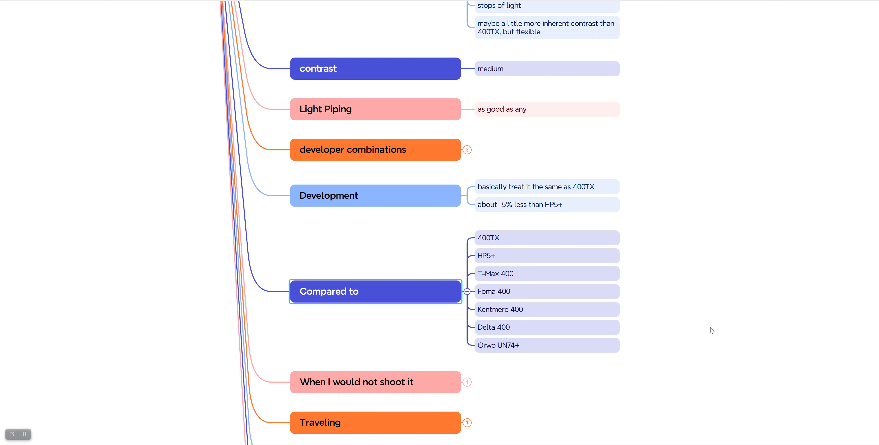
{"action": "mouse_move", "coordinate": [767, 242]}
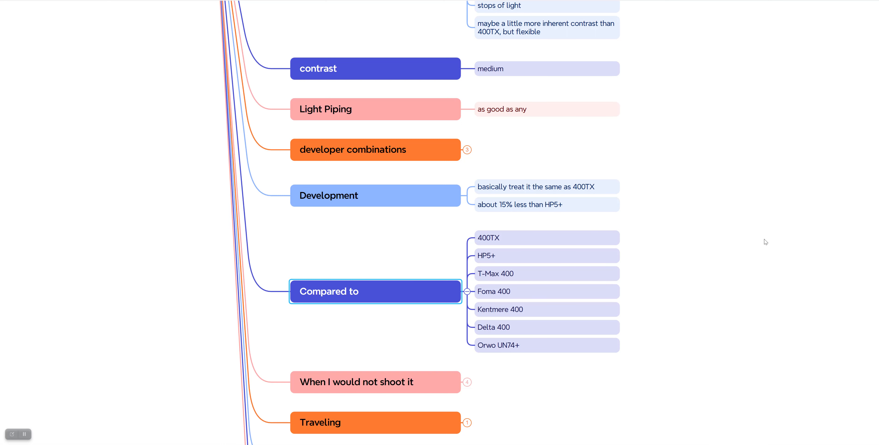
{"action": "mouse_move", "coordinate": [724, 311]}
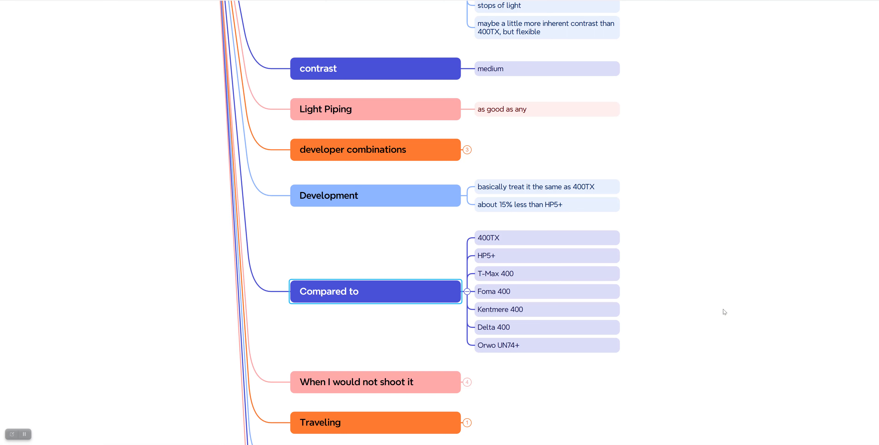
{"action": "mouse_move", "coordinate": [612, 295]}
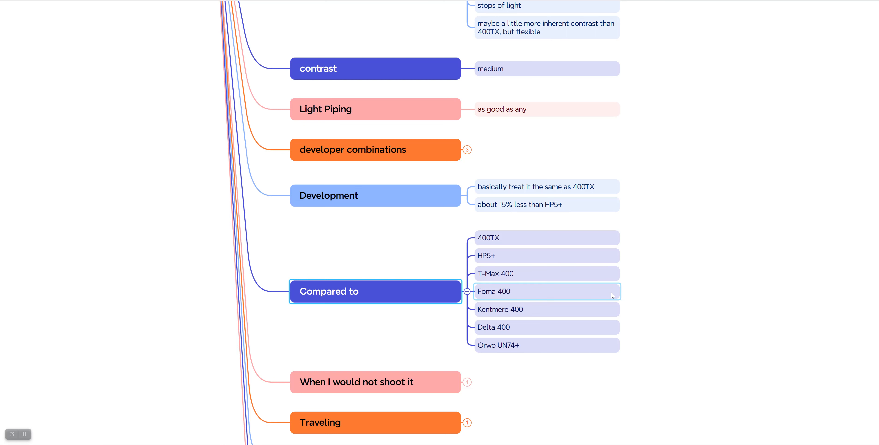
{"action": "mouse_move", "coordinate": [565, 256]}
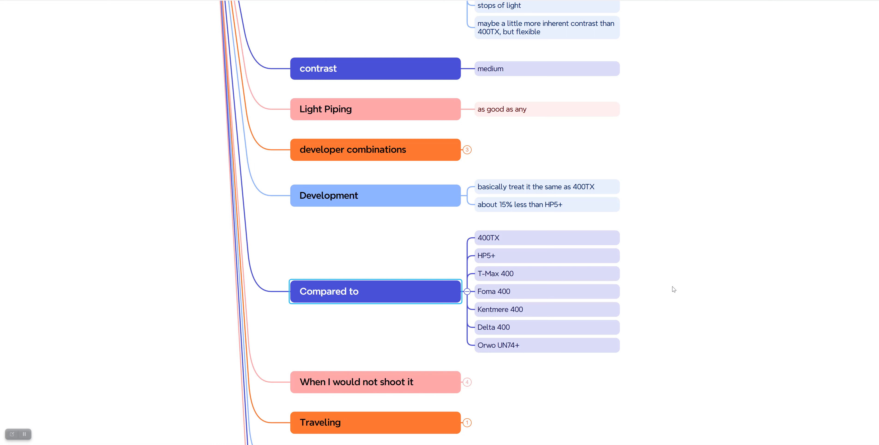
{"action": "mouse_move", "coordinate": [852, 254]}
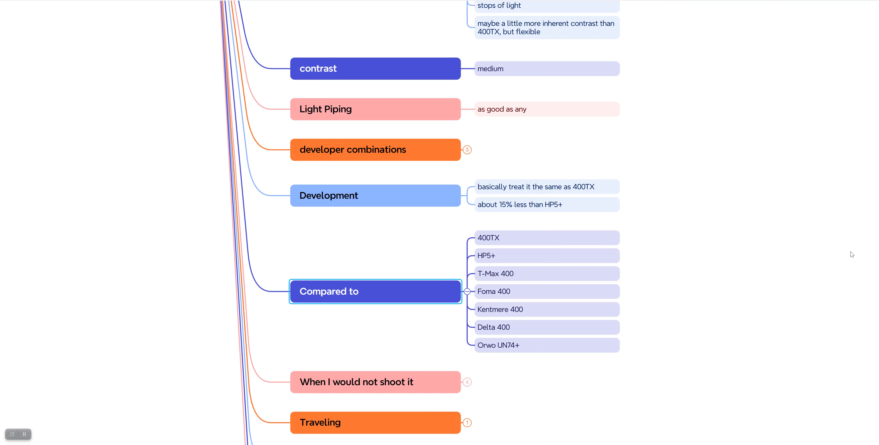
{"action": "mouse_move", "coordinate": [876, 284]}
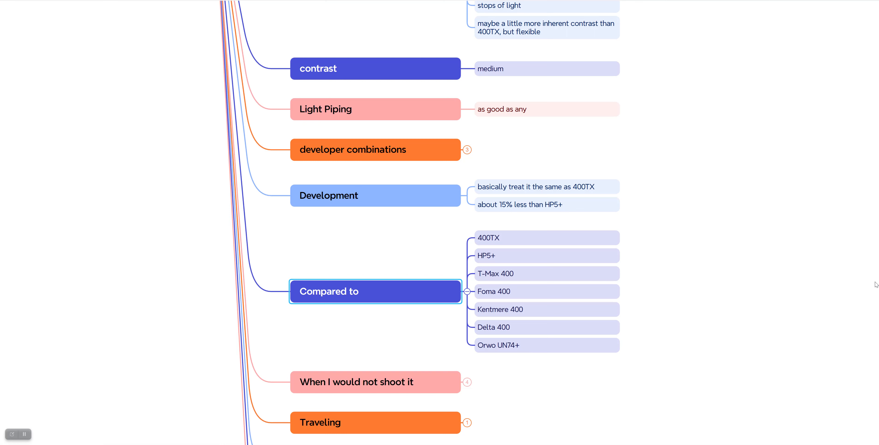
- Select the Orwo UN74+ comparison note, then fold the Compared to branch
{"action": "left_click", "coordinate": [547, 345]}
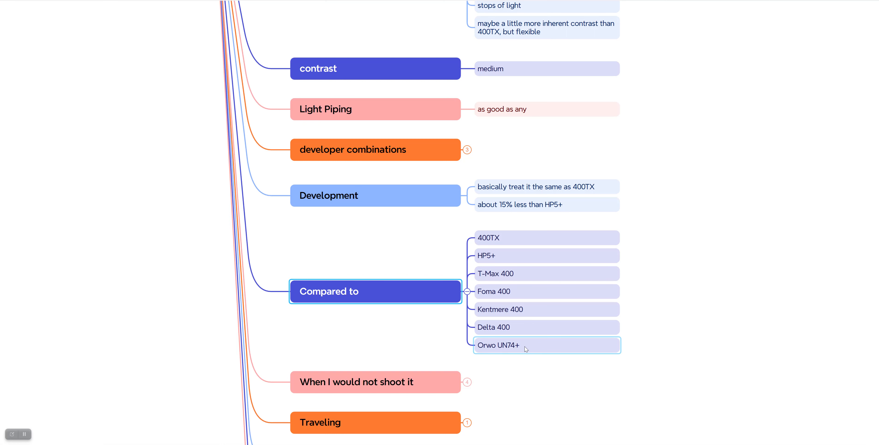
{"action": "mouse_move", "coordinate": [872, 263]}
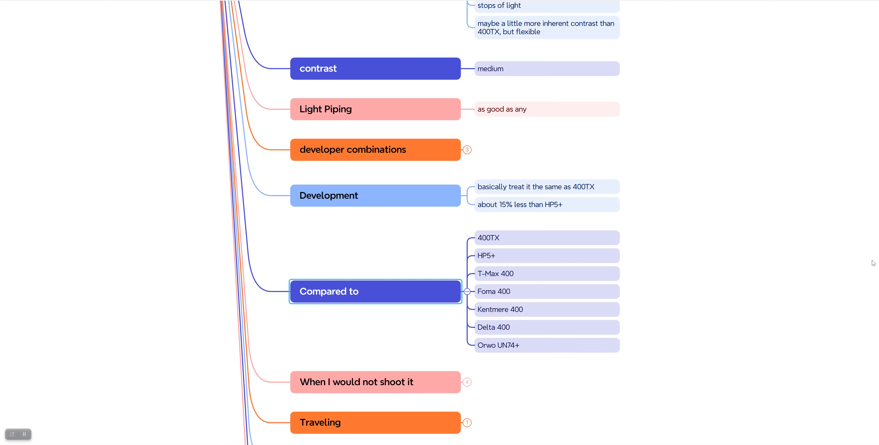
{"action": "mouse_move", "coordinate": [754, 296]}
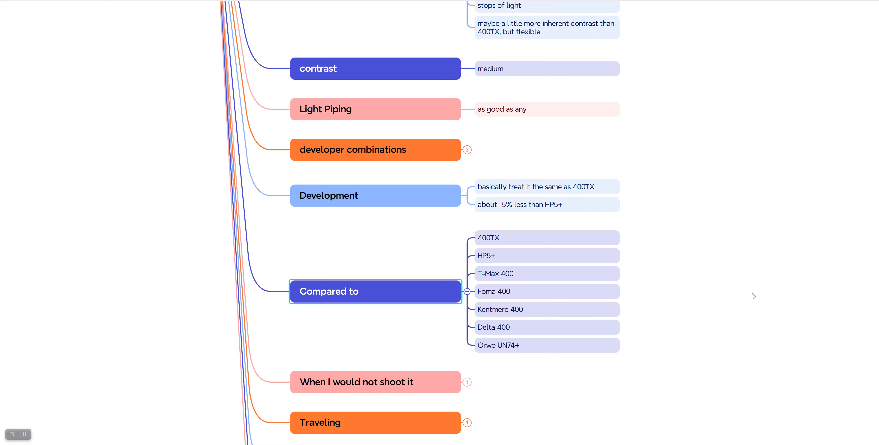
{"action": "mouse_move", "coordinate": [470, 292]}
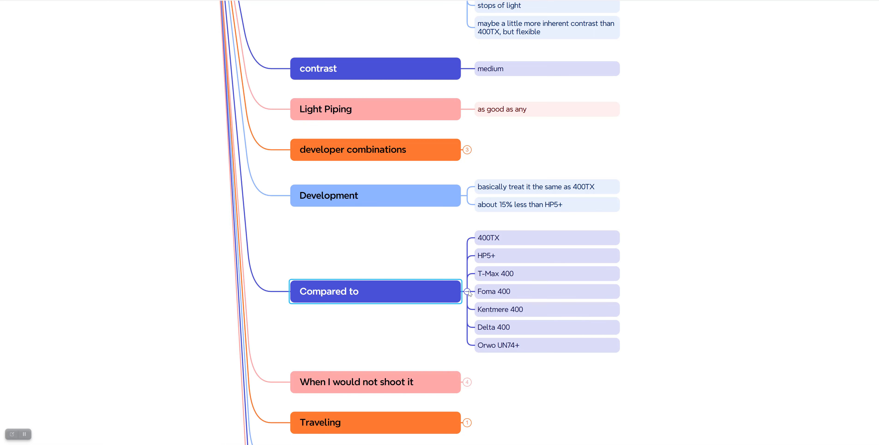
{"action": "left_click", "coordinate": [466, 291]}
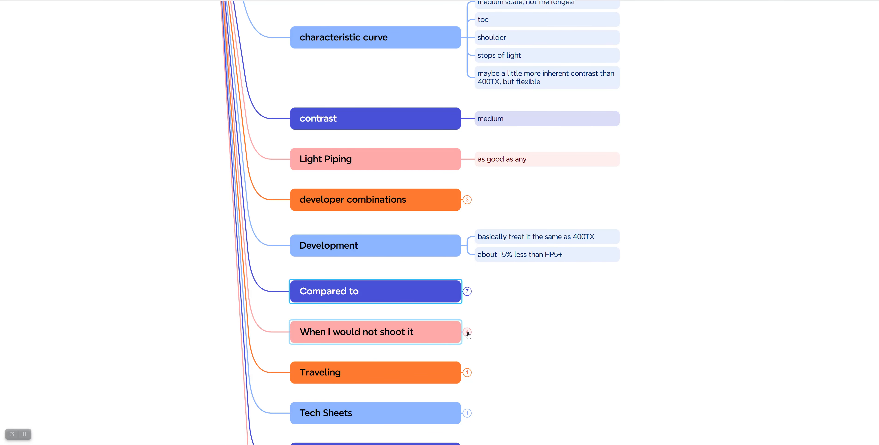
{"action": "left_click", "coordinate": [466, 333]}
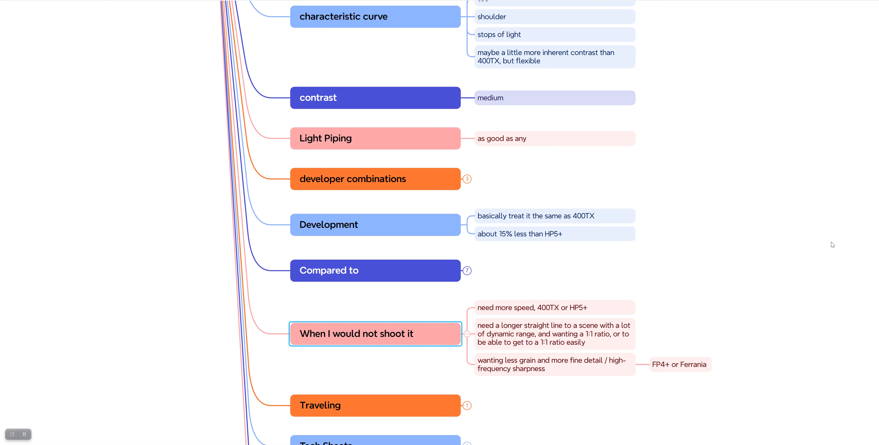
{"action": "mouse_move", "coordinate": [686, 280]}
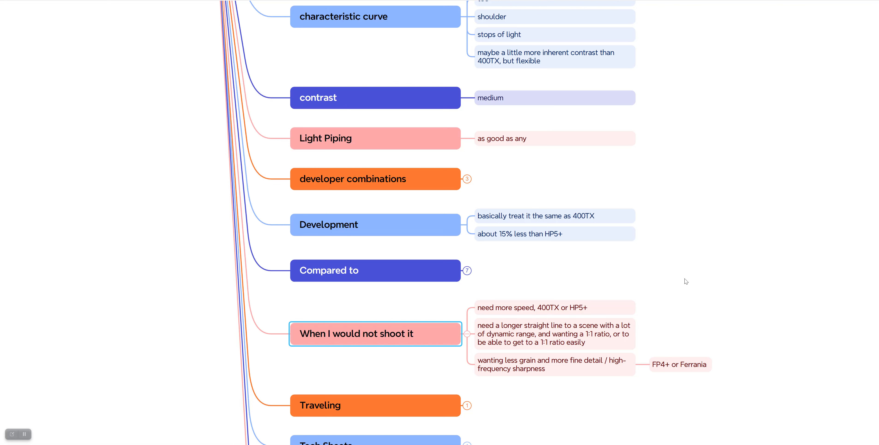
{"action": "mouse_move", "coordinate": [590, 387]}
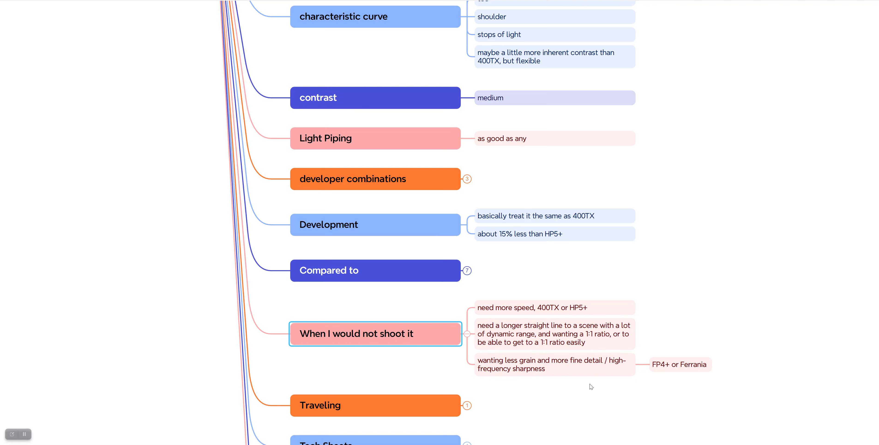
{"action": "mouse_move", "coordinate": [665, 381]}
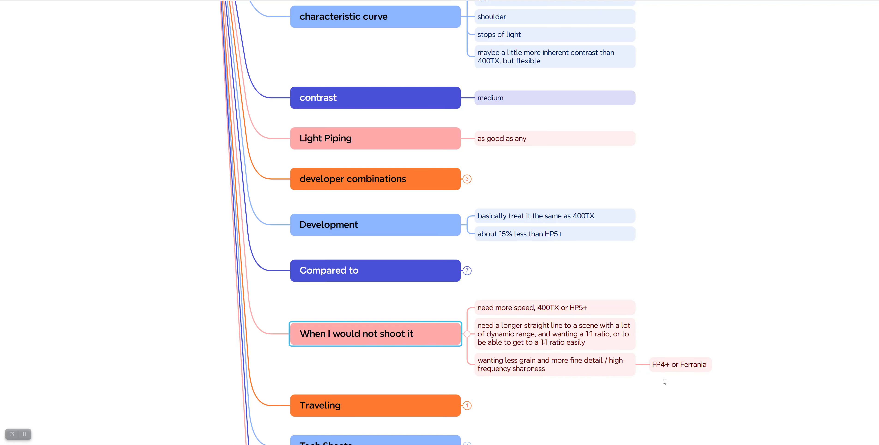
{"action": "mouse_move", "coordinate": [646, 393]}
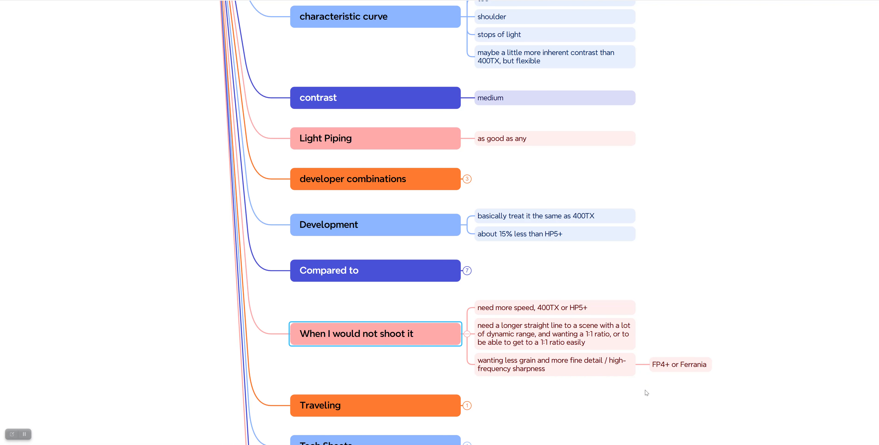
{"action": "mouse_move", "coordinate": [458, 338]}
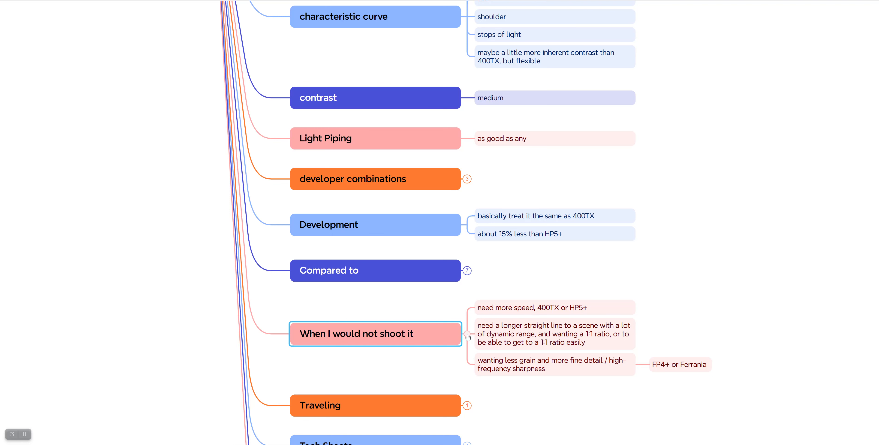
{"action": "left_click", "coordinate": [468, 337]}
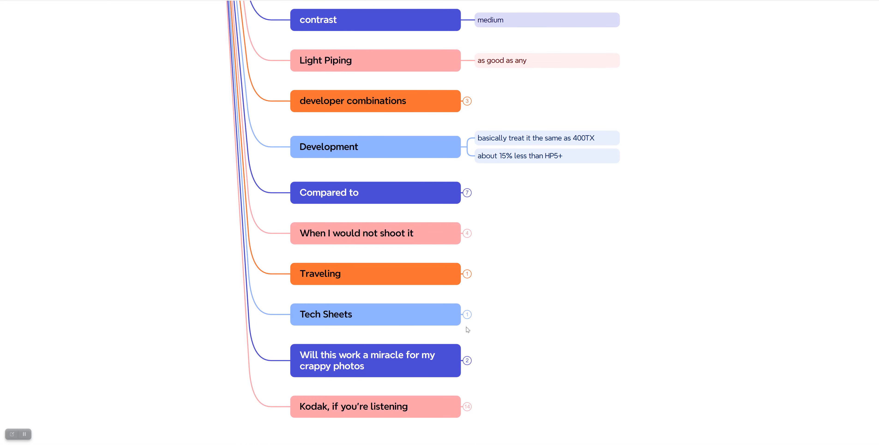
- Expand Tech Sheets to show its single 'Kodak!' note
{"action": "left_click", "coordinate": [375, 274]}
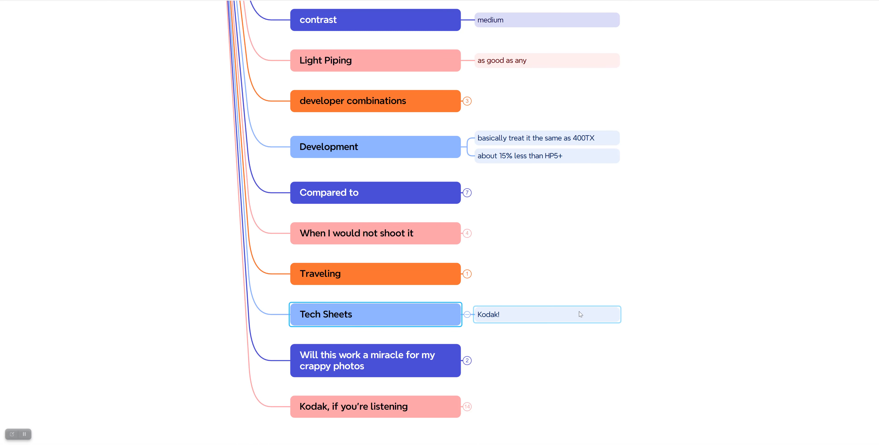
{"action": "mouse_move", "coordinate": [598, 320]}
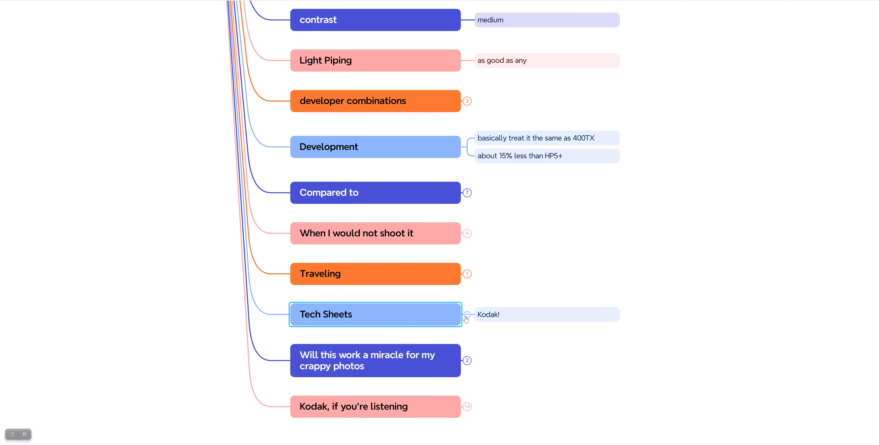
- Collapse Tech Sheets and bring the 'Will this work a miracle' topic into view
{"action": "left_click", "coordinate": [466, 314]}
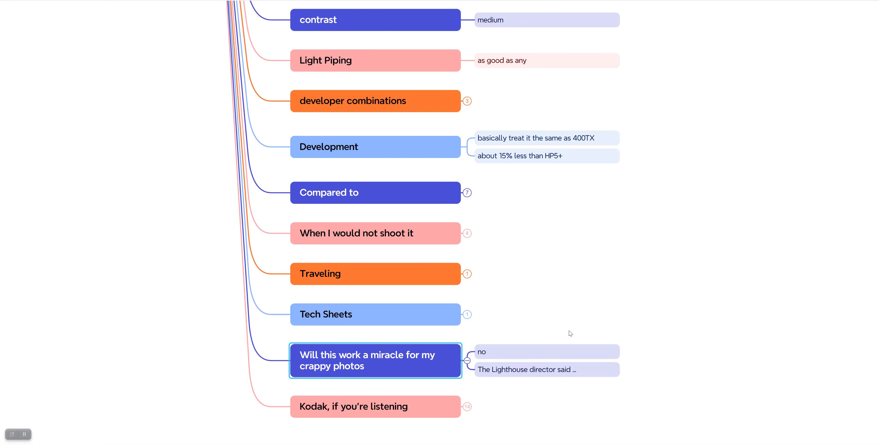
{"action": "mouse_move", "coordinate": [635, 331]}
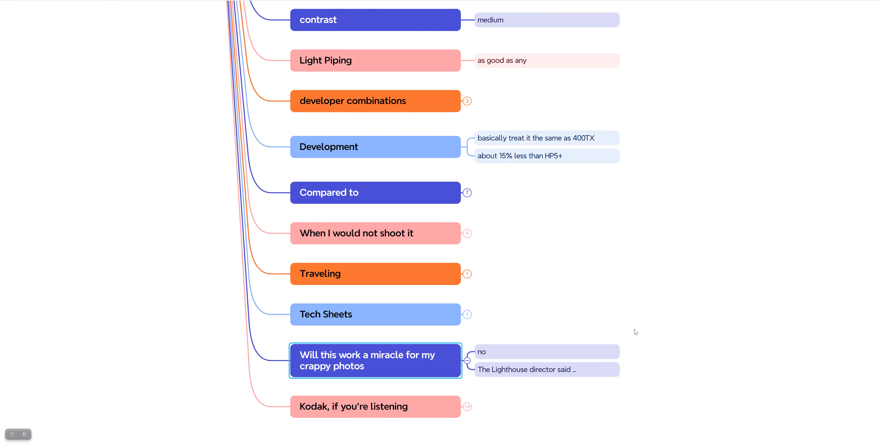
{"action": "mouse_move", "coordinate": [680, 328]}
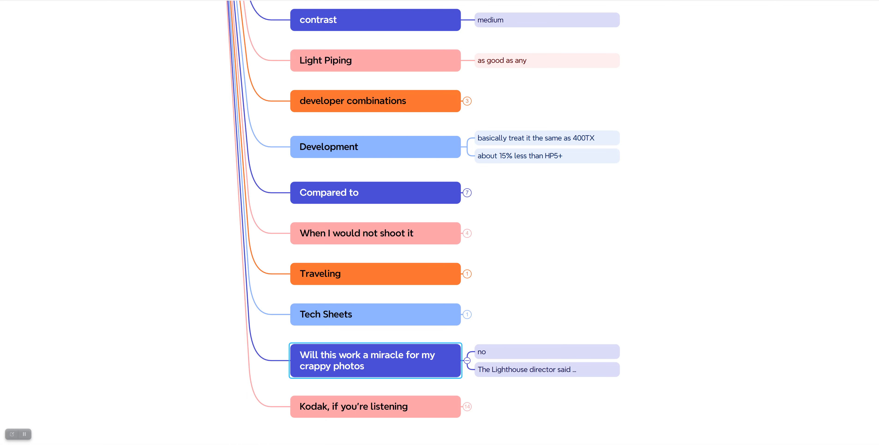
{"action": "scroll", "scroll_direction": "up", "scroll_amount": 3}
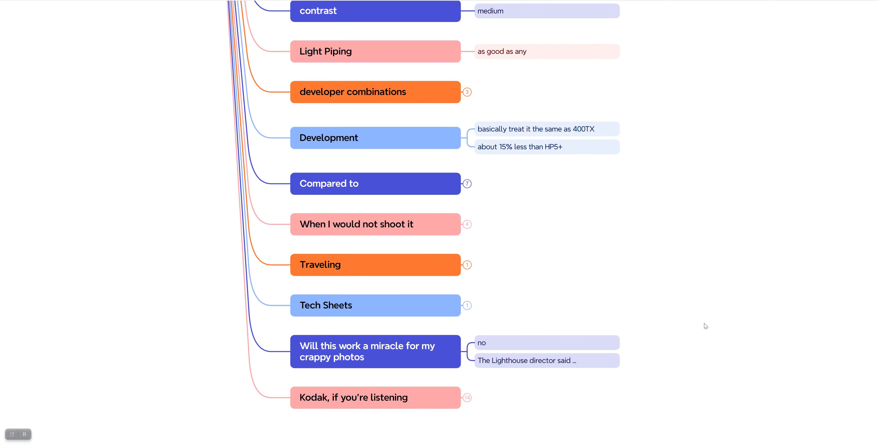
{"action": "mouse_move", "coordinate": [628, 350]}
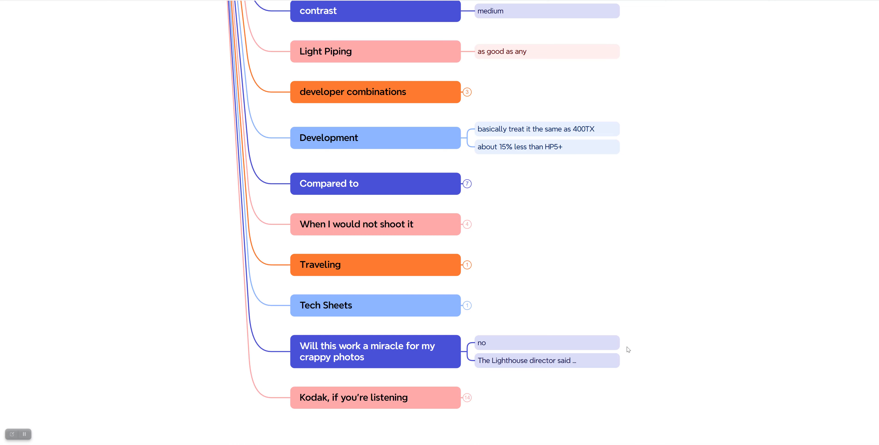
{"action": "mouse_move", "coordinate": [690, 346]}
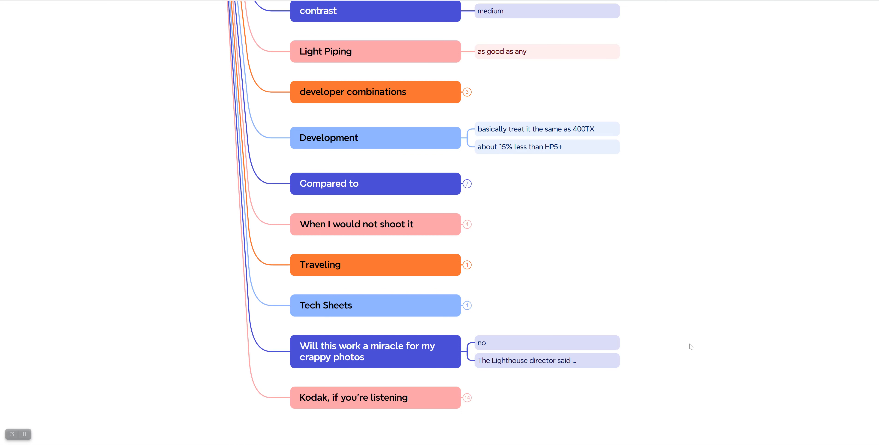
{"action": "mouse_move", "coordinate": [872, 304]}
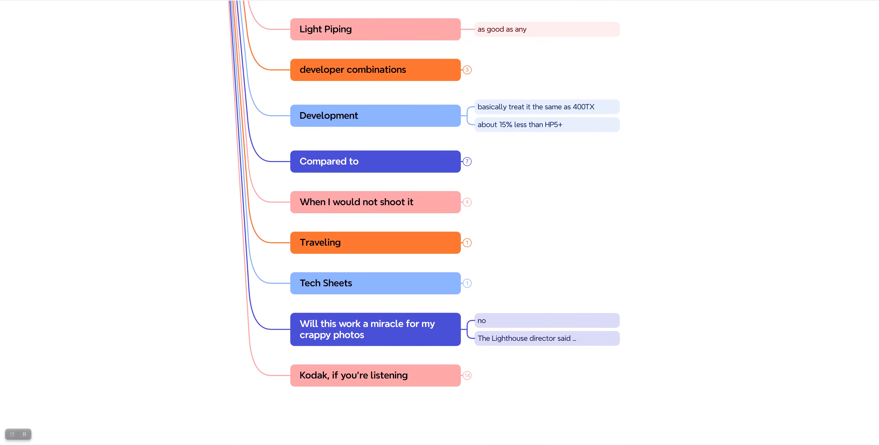
- Fold the miracle question, expand 'Kodak, if you're listening' and collapse its 'why is it not faster?' sub-topics
{"action": "left_click", "coordinate": [546, 337]}
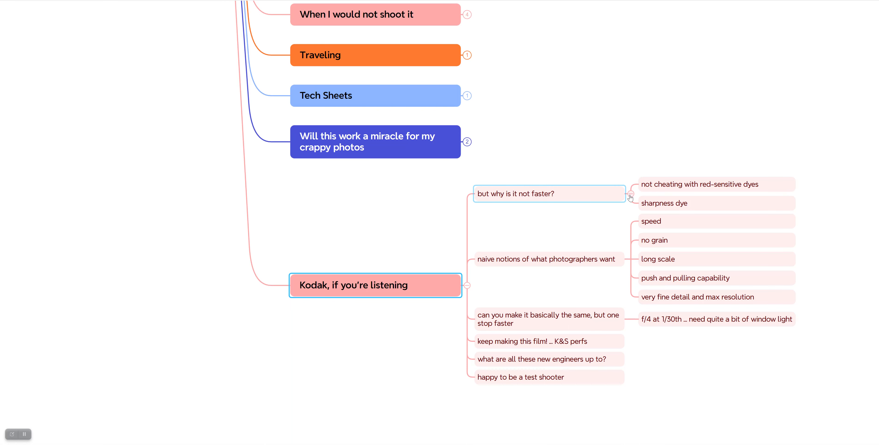
{"action": "left_click", "coordinate": [665, 203]}
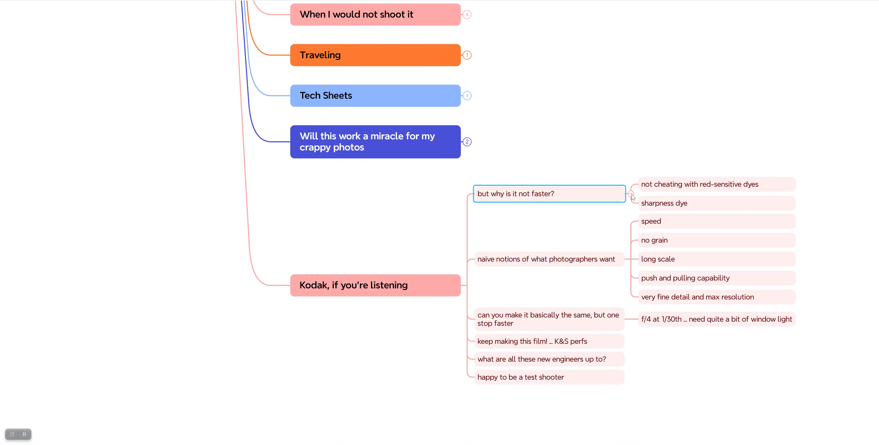
{"action": "left_click", "coordinate": [632, 196]}
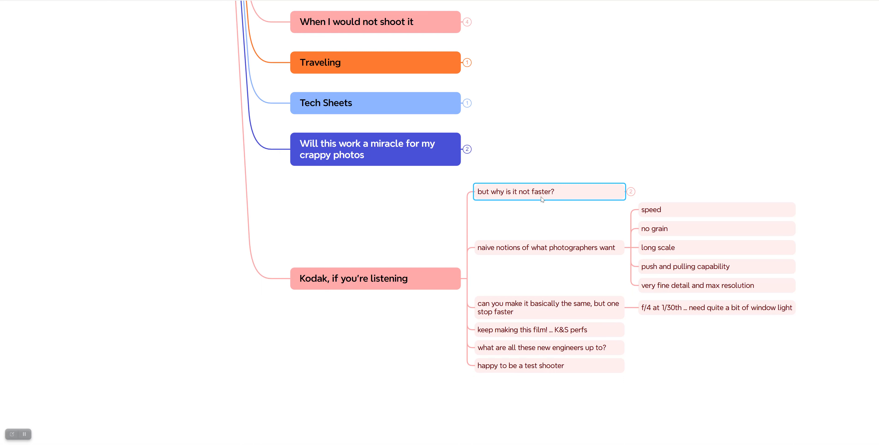
{"action": "left_click", "coordinate": [549, 248]}
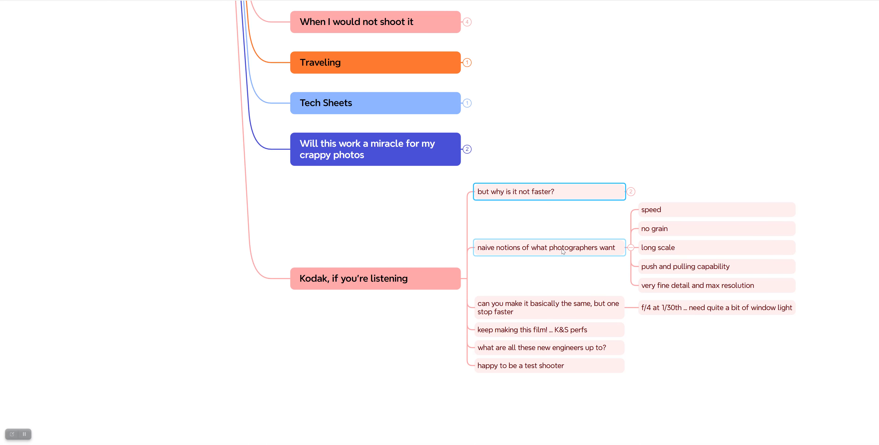
{"action": "mouse_move", "coordinate": [632, 251]}
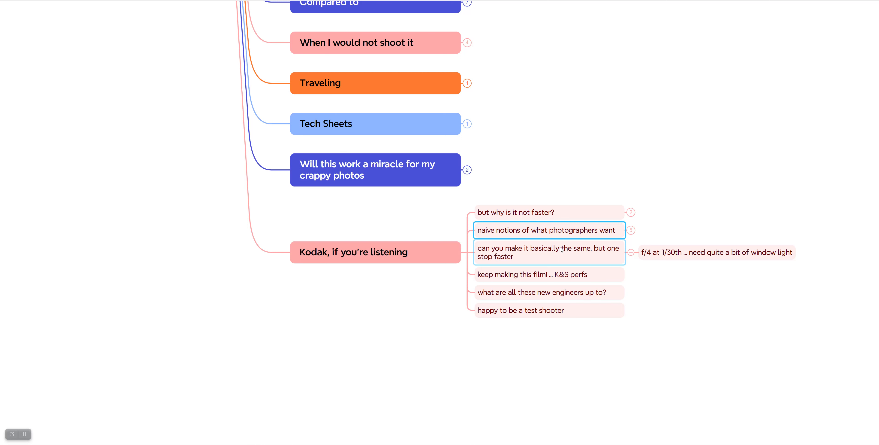
{"action": "left_click", "coordinate": [672, 333]}
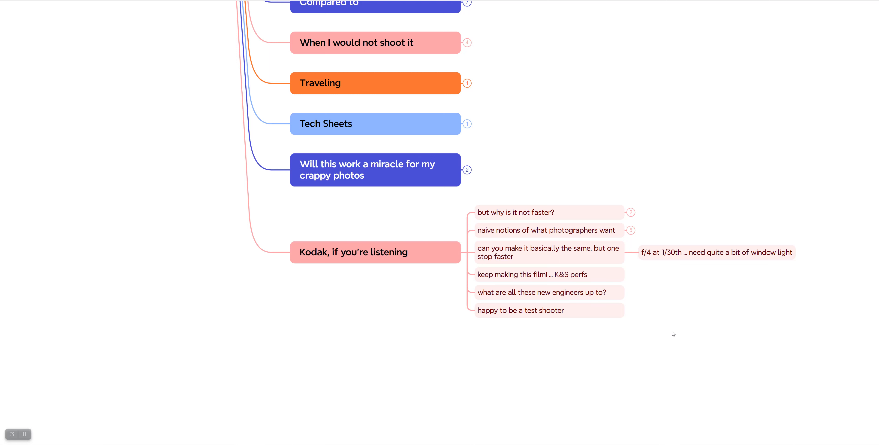
- Hide the f/4 window-light note under the 'one stop faster' question, then move to the new engineers question
{"action": "left_click", "coordinate": [549, 252]}
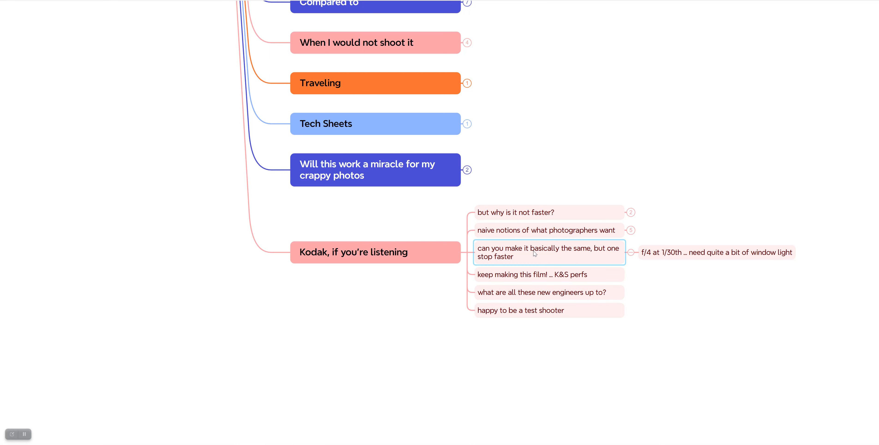
{"action": "mouse_move", "coordinate": [547, 256]}
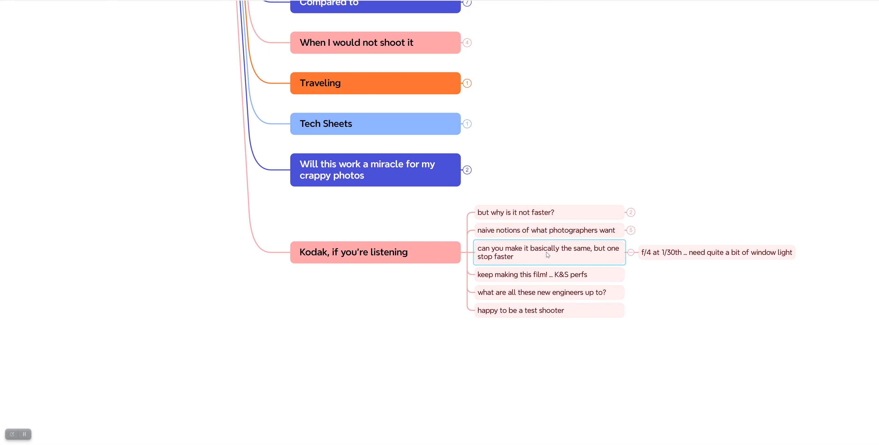
{"action": "mouse_move", "coordinate": [606, 254]}
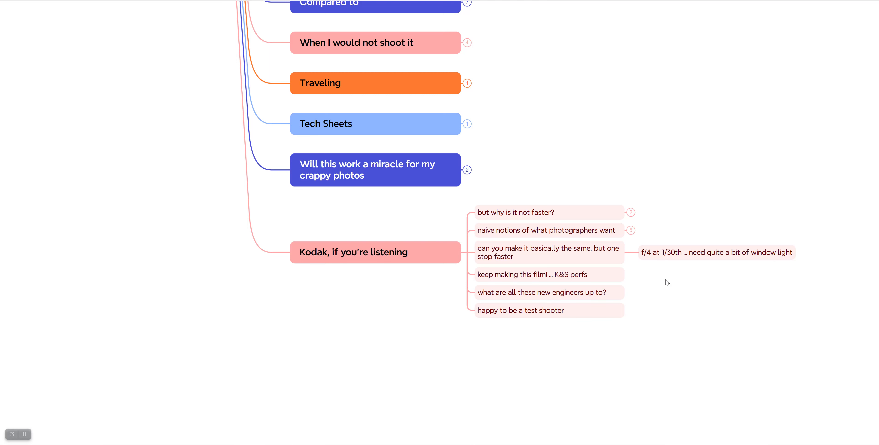
{"action": "left_click", "coordinate": [547, 252]}
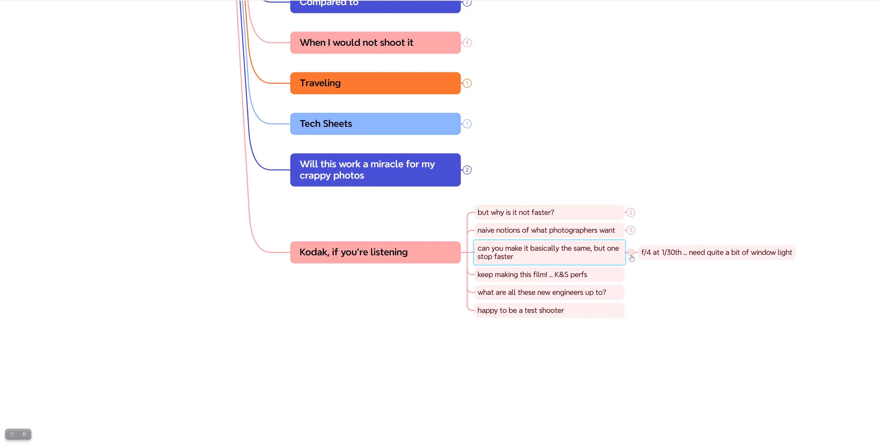
{"action": "left_click", "coordinate": [631, 258]}
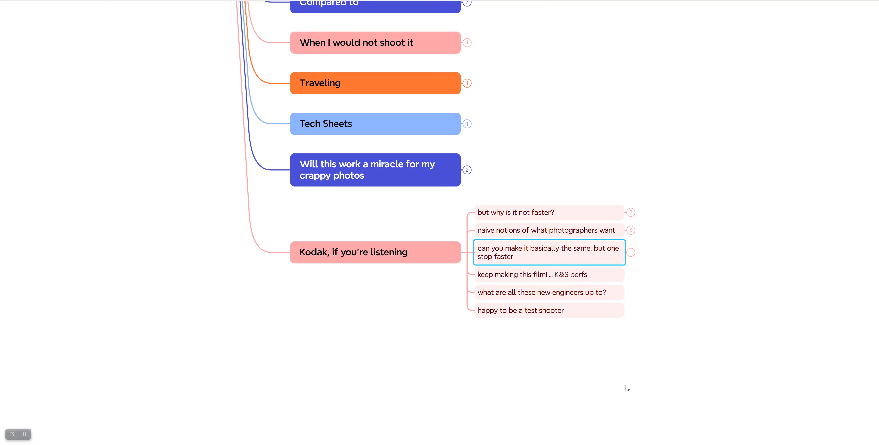
{"action": "mouse_move", "coordinate": [611, 380]}
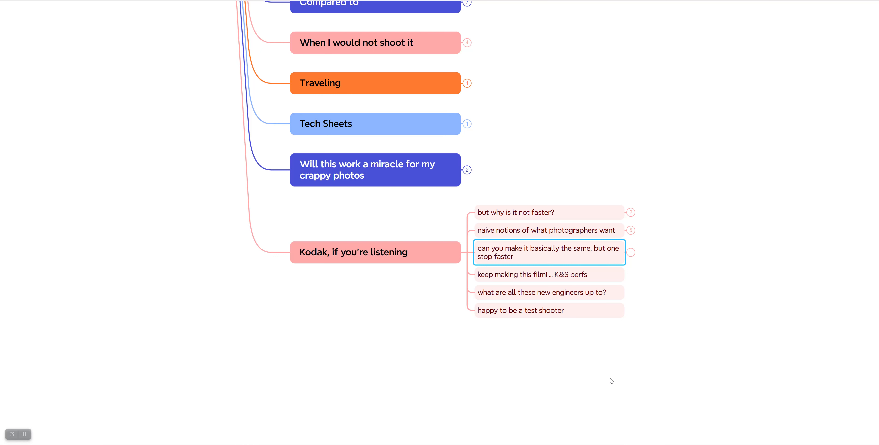
{"action": "mouse_move", "coordinate": [690, 202]}
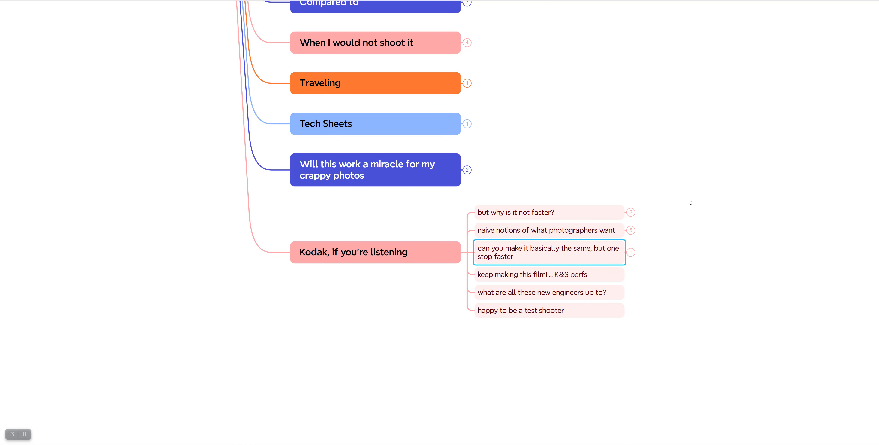
{"action": "left_click", "coordinate": [548, 291]}
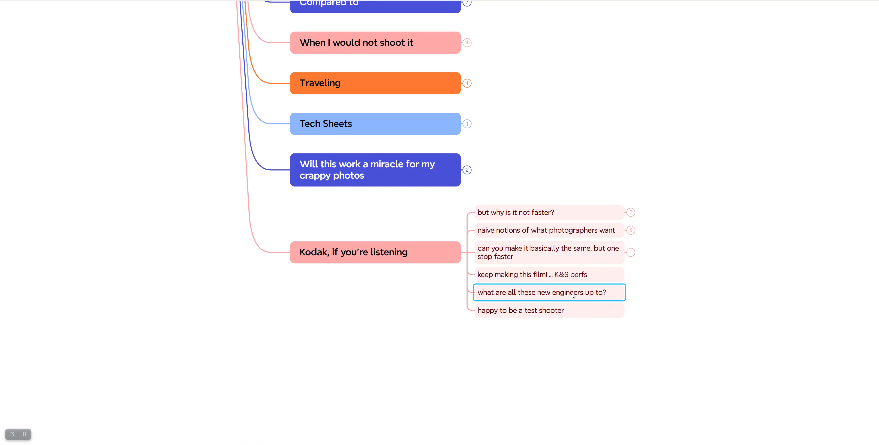
{"action": "mouse_move", "coordinate": [617, 296]}
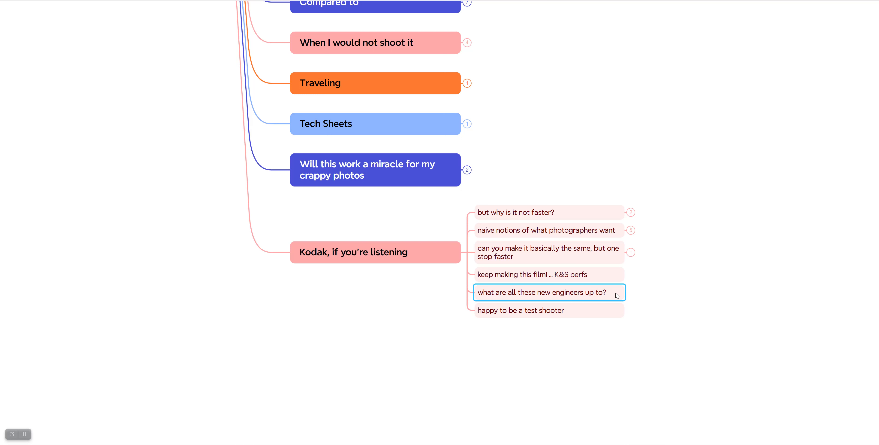
{"action": "mouse_move", "coordinate": [521, 295]}
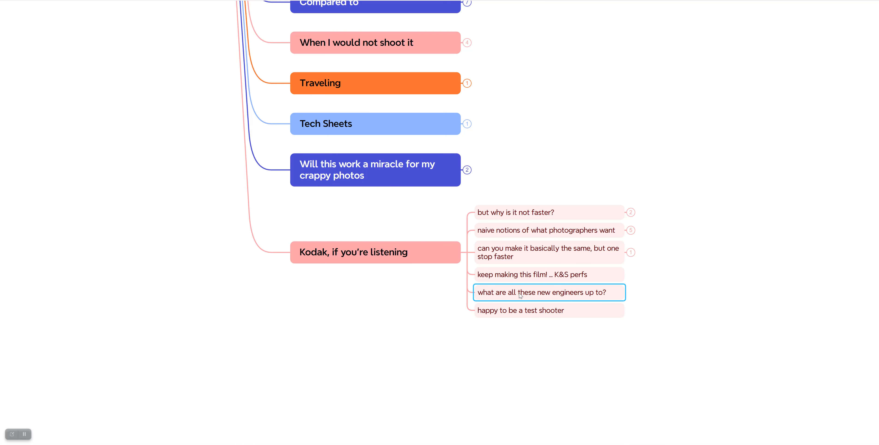
{"action": "mouse_move", "coordinate": [642, 303]}
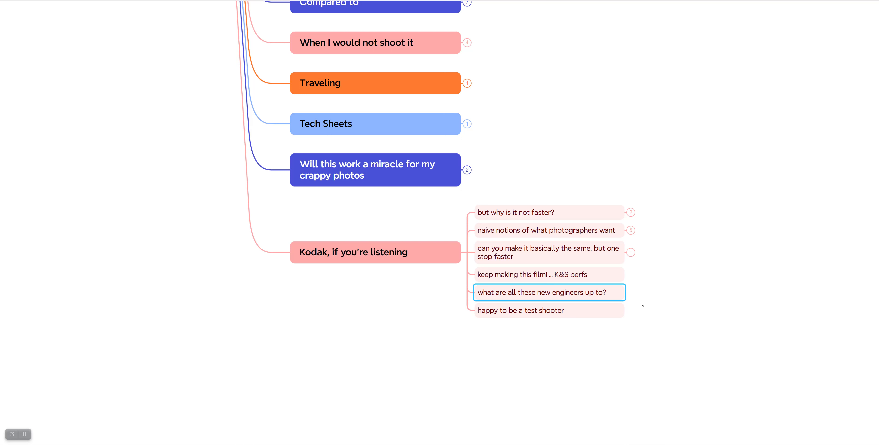
- Collapse the whole 'Kodak, if you're listening' branch to its main topic
{"action": "left_click", "coordinate": [532, 275]}
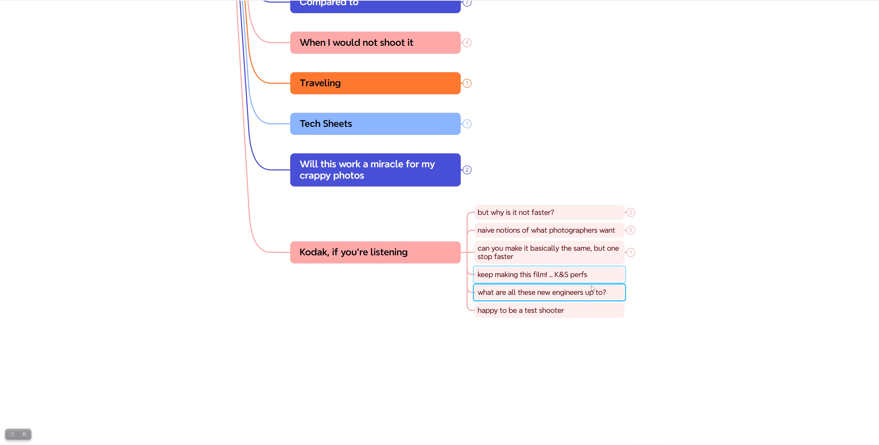
{"action": "left_click", "coordinate": [375, 252]}
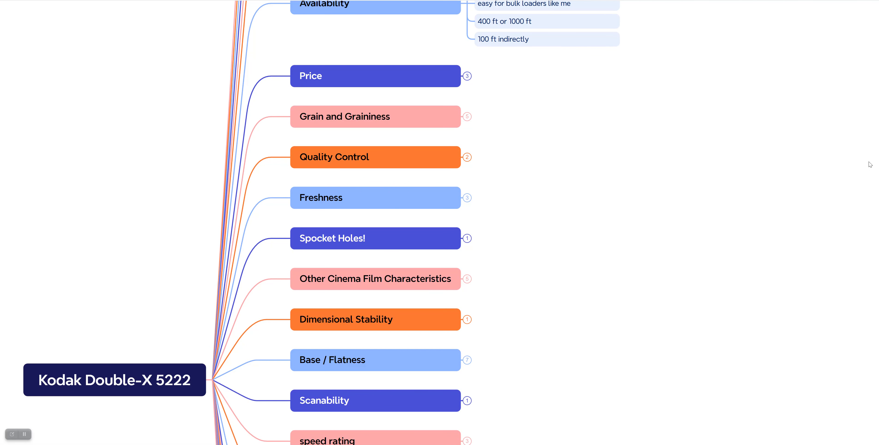
- Collapse the characteristic curve branch and scroll through the fully folded main topics
{"action": "scroll", "scroll_direction": "down", "scroll_amount": 3}
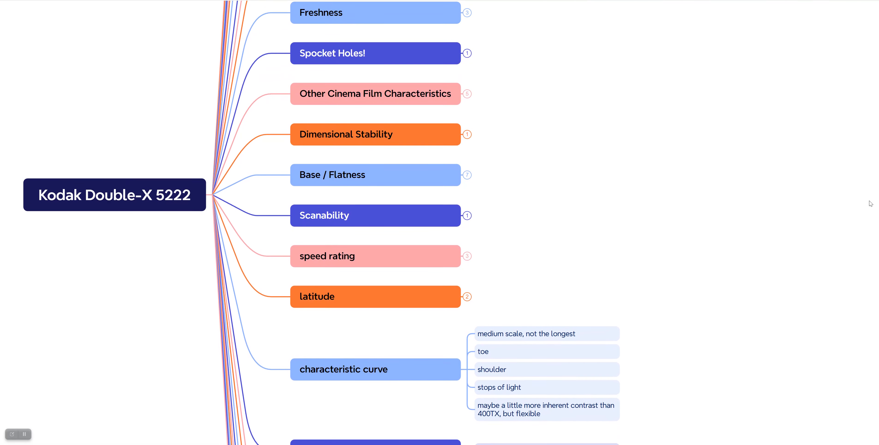
{"action": "scroll", "scroll_direction": "down", "scroll_amount": 3}
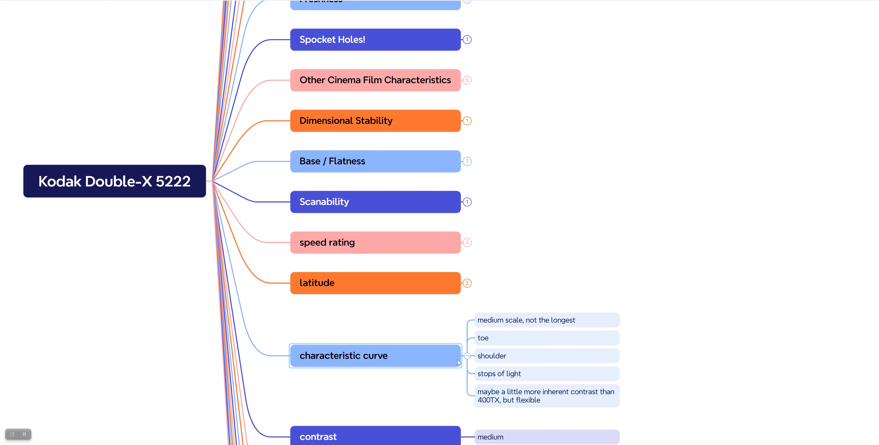
{"action": "left_click", "coordinate": [461, 360]}
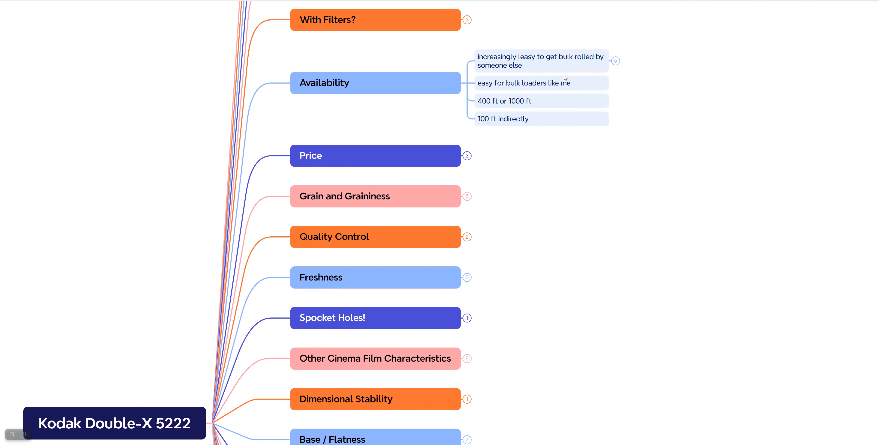
{"action": "scroll", "scroll_direction": "up", "scroll_amount": 3}
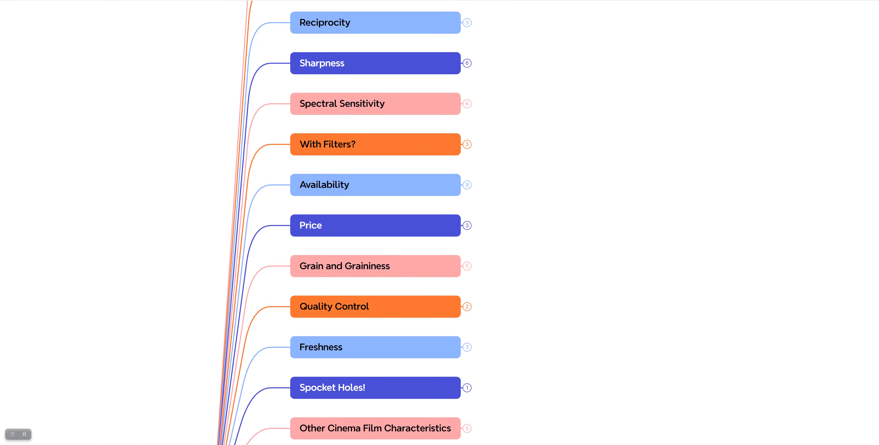
{"action": "scroll", "scroll_direction": "down", "scroll_amount": 3}
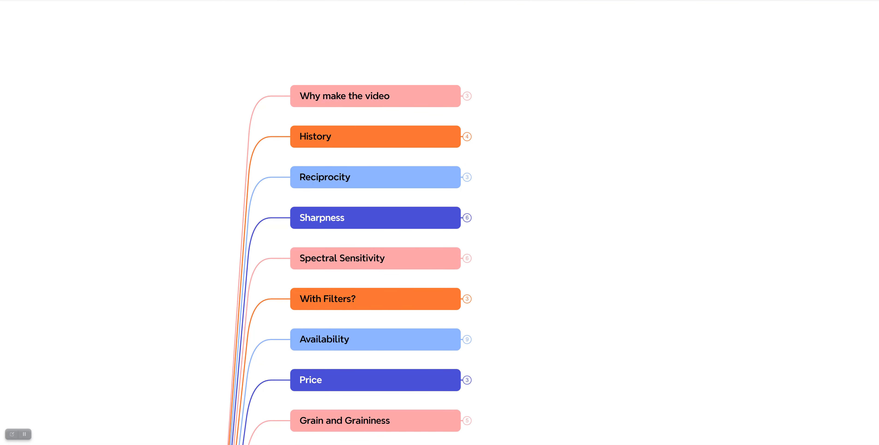
{"action": "scroll", "scroll_direction": "down", "scroll_amount": 3}
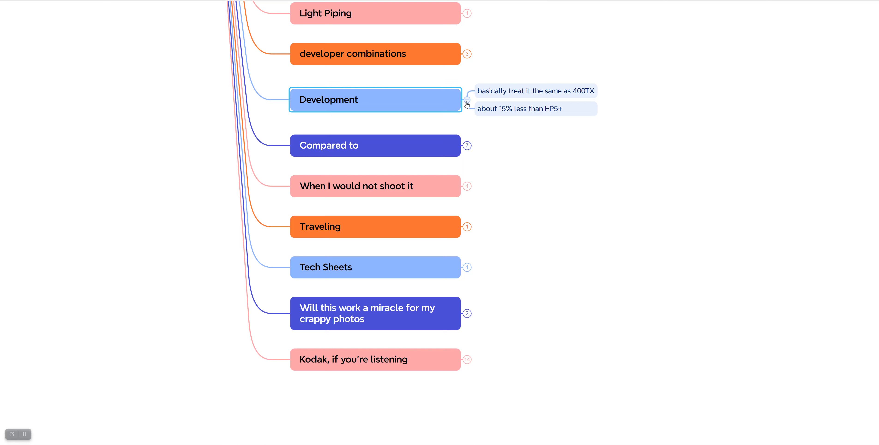
{"action": "scroll", "scroll_direction": "up", "scroll_amount": 3}
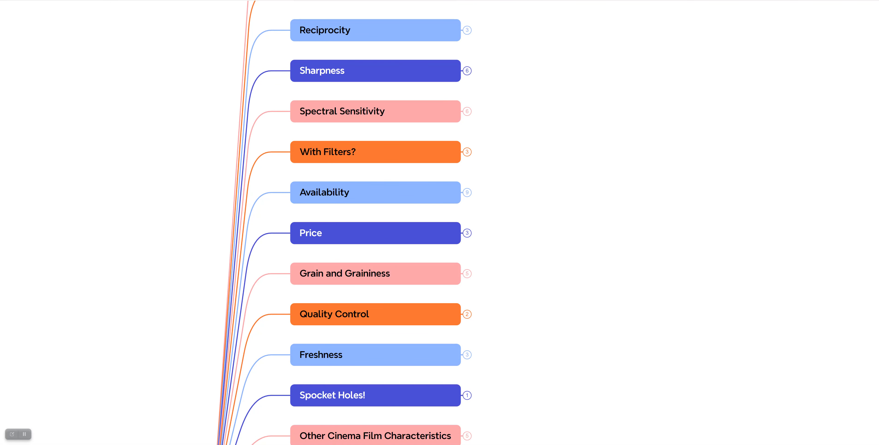
{"action": "mouse_move", "coordinate": [727, 211]}
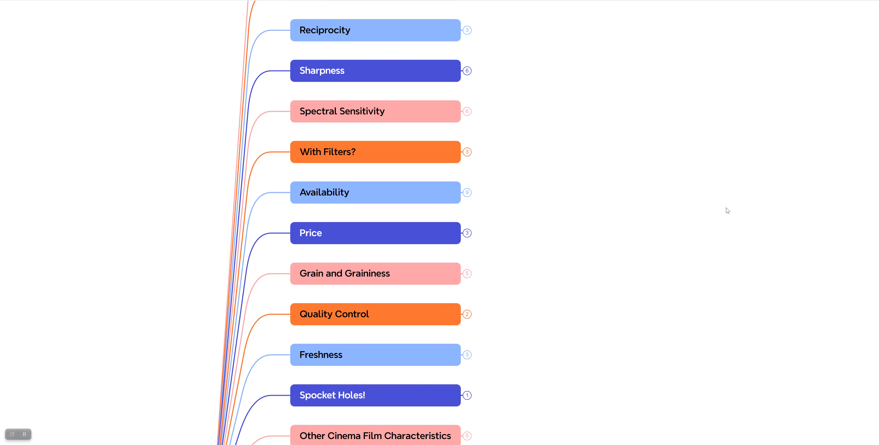
{"action": "mouse_move", "coordinate": [668, 230]}
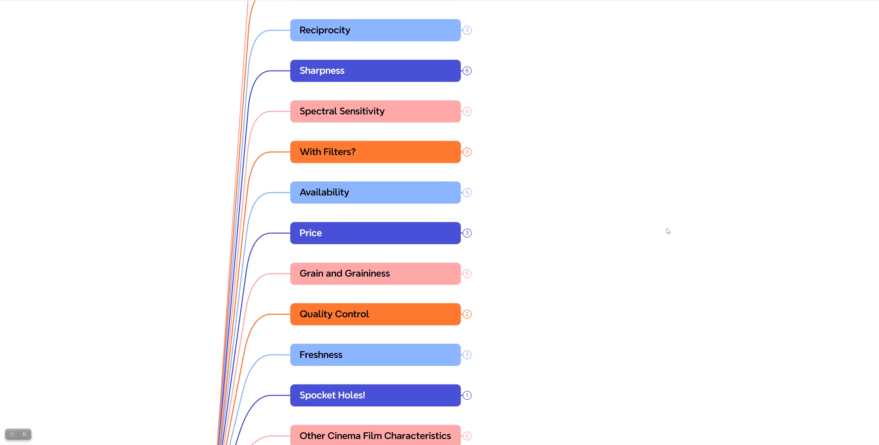
{"action": "mouse_move", "coordinate": [671, 233]}
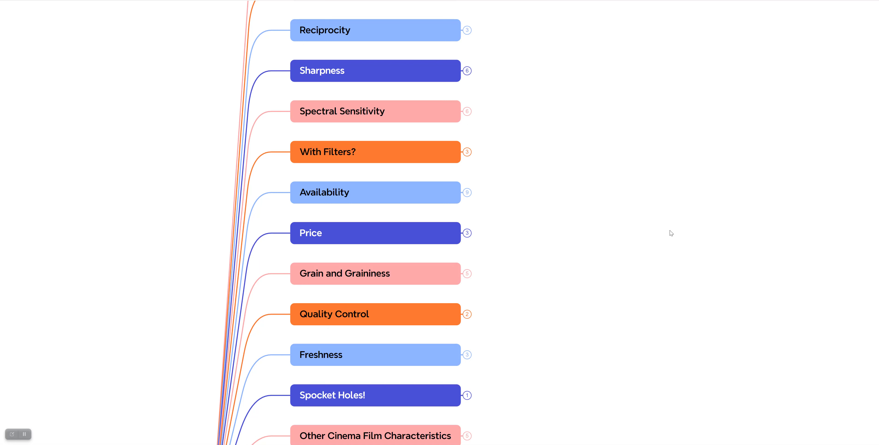
{"action": "mouse_move", "coordinate": [708, 219]}
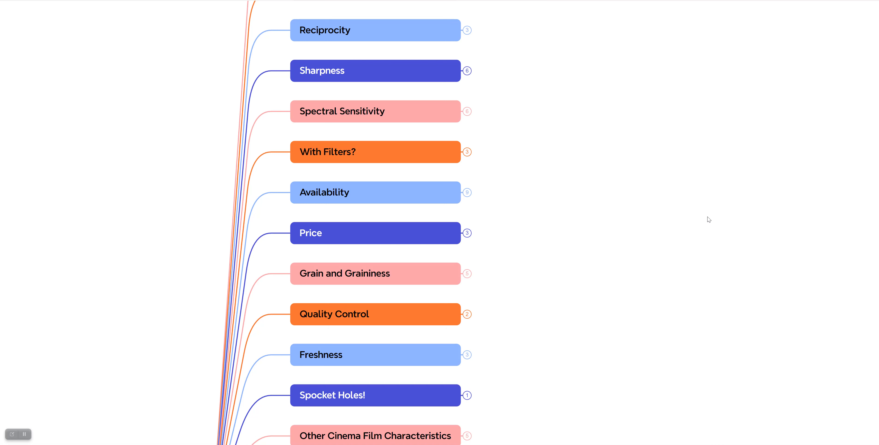
{"action": "mouse_move", "coordinate": [42, 403]}
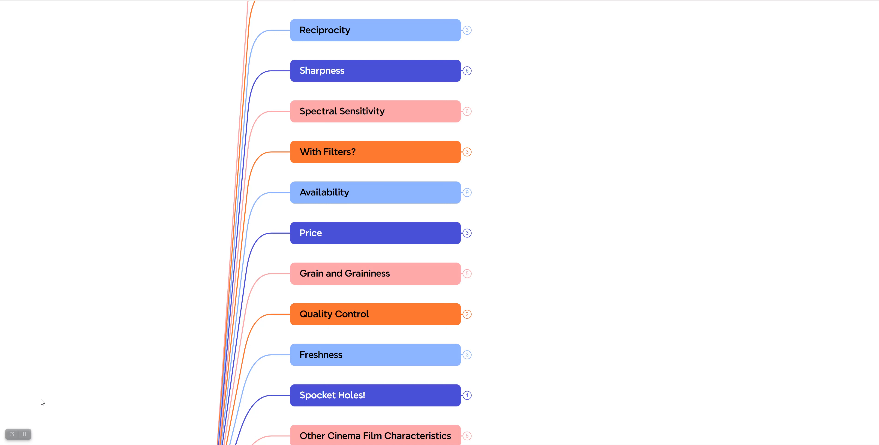
{"action": "mouse_move", "coordinate": [69, 291]}
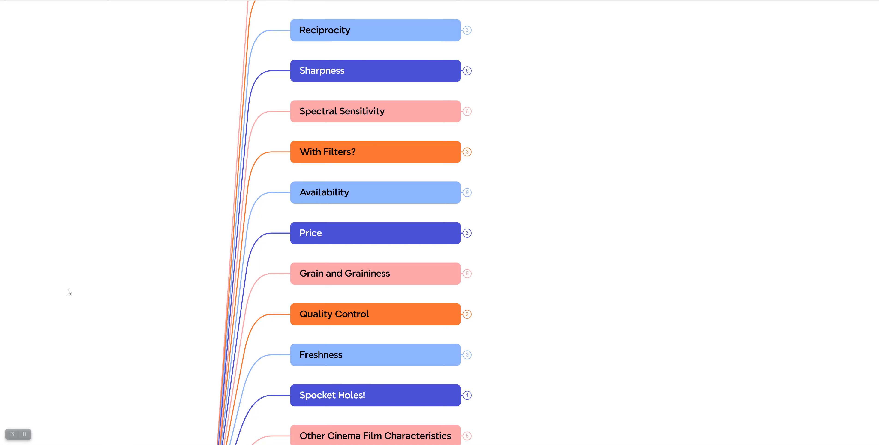